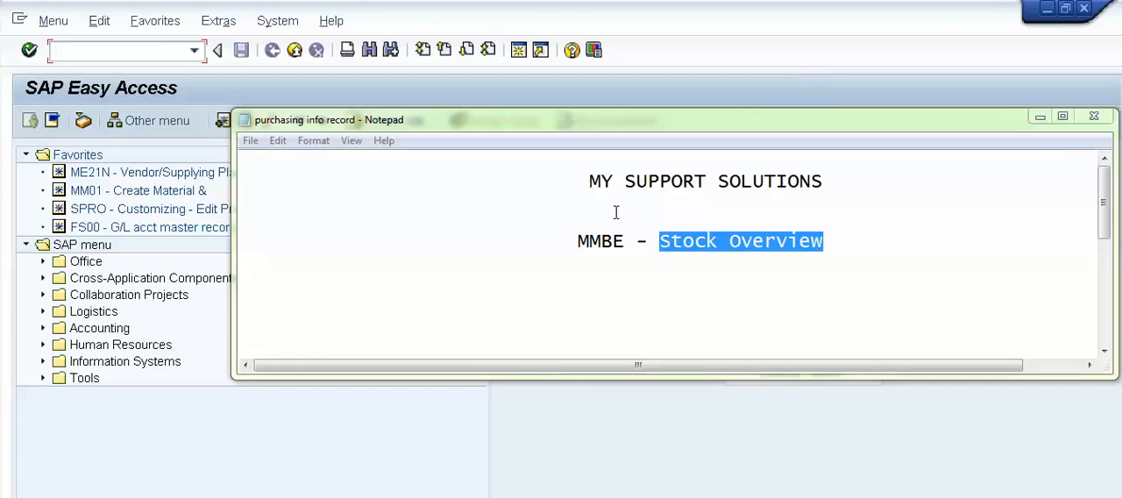
Highlight MMBE, Stock Overview and the MY SUPPORT SOLUTIONS title in the Notepad note
double_click(587, 242)
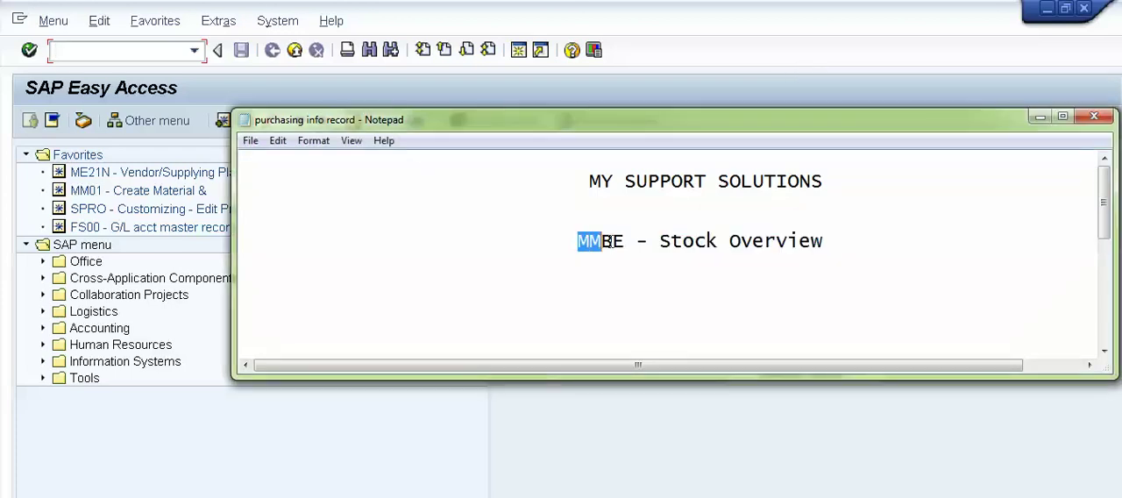
double_click(599, 242)
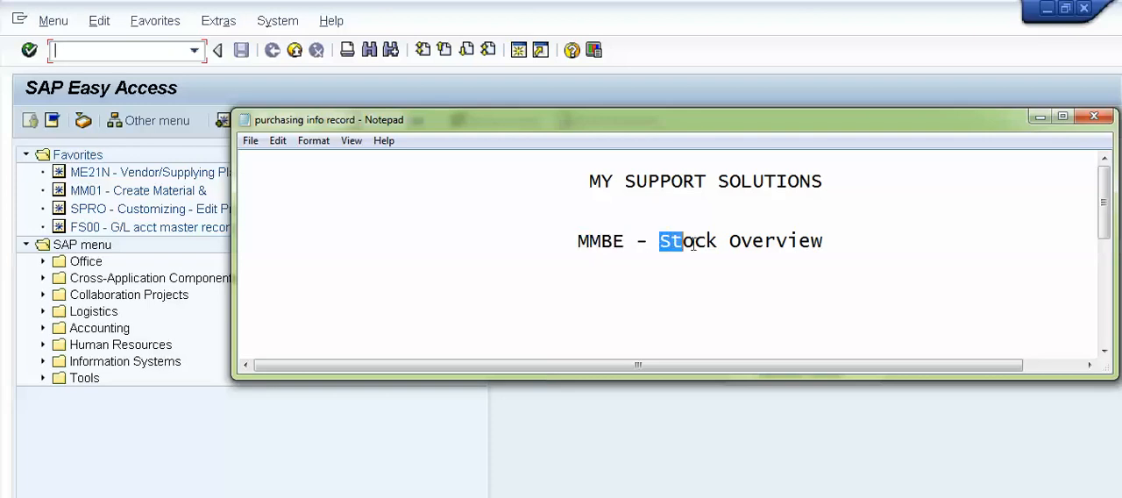
double_click(740, 242)
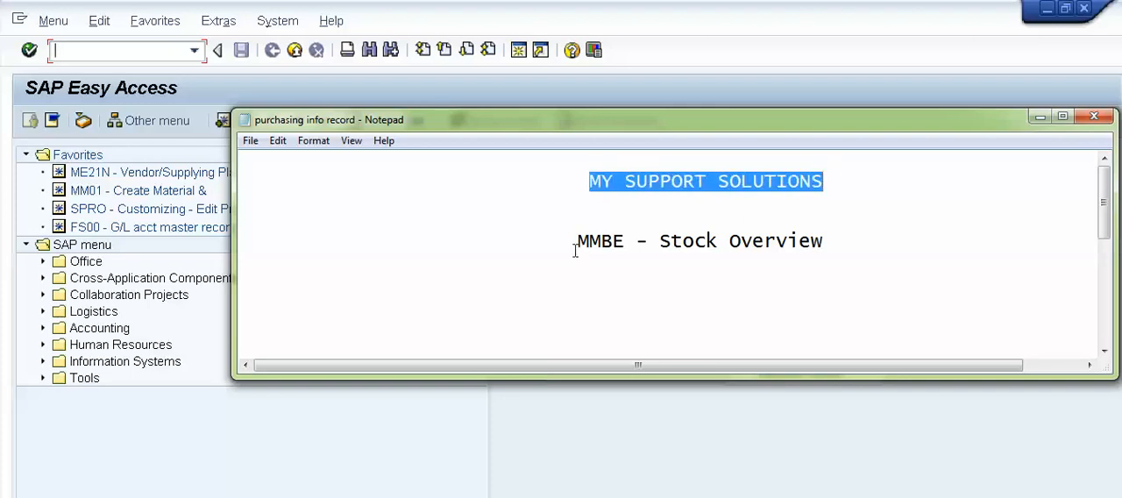
double_click(705, 242)
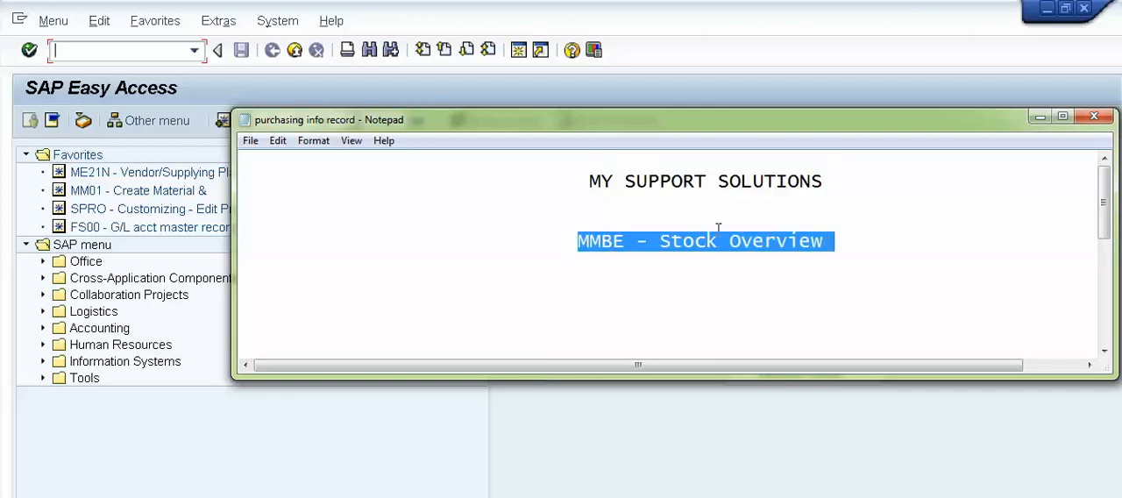
click(577, 240)
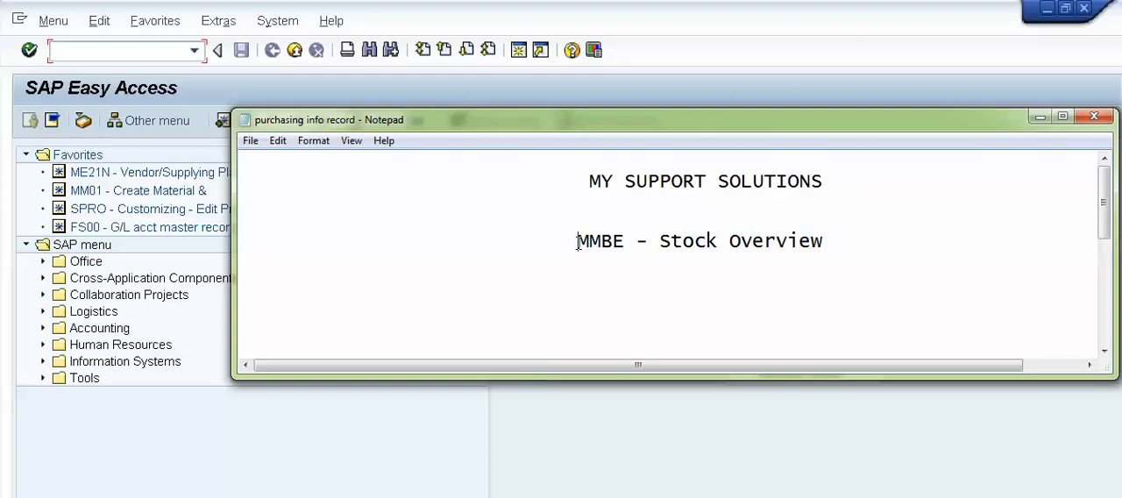
double_click(600, 240)
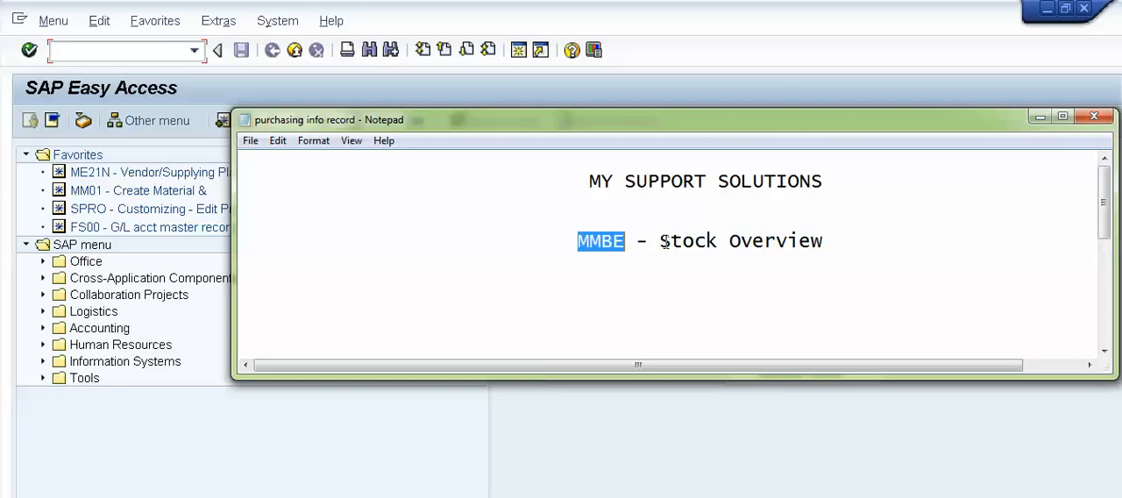
mouse_move(909, 164)
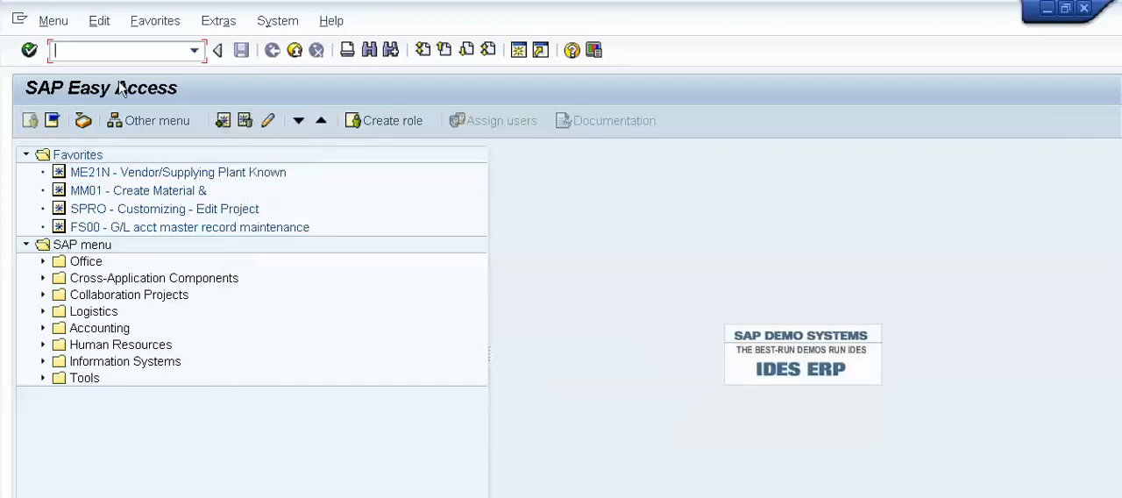
mouse_move(108, 51)
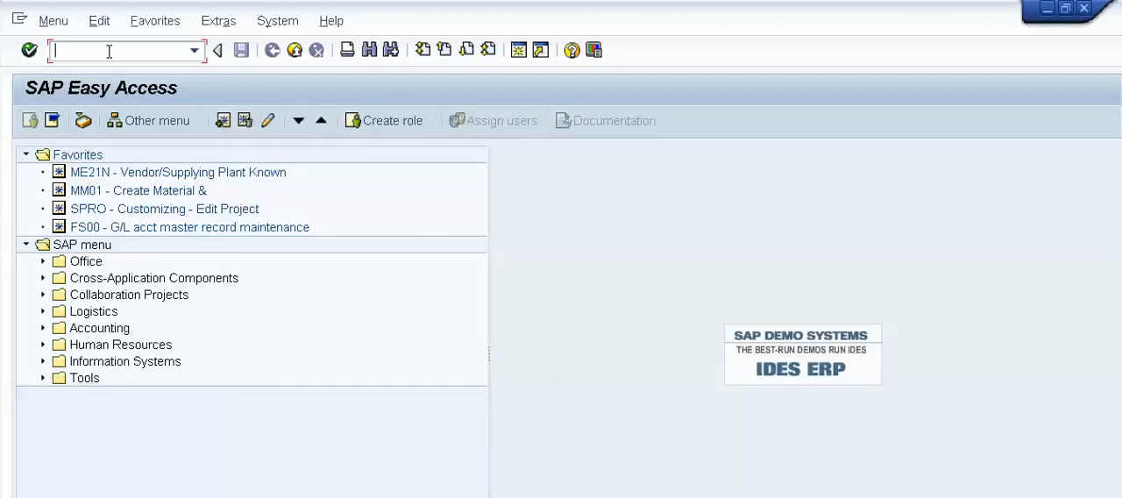
Run transaction MMBE and, with material 100-100 entered, move to the Plant field
text(MMBE)
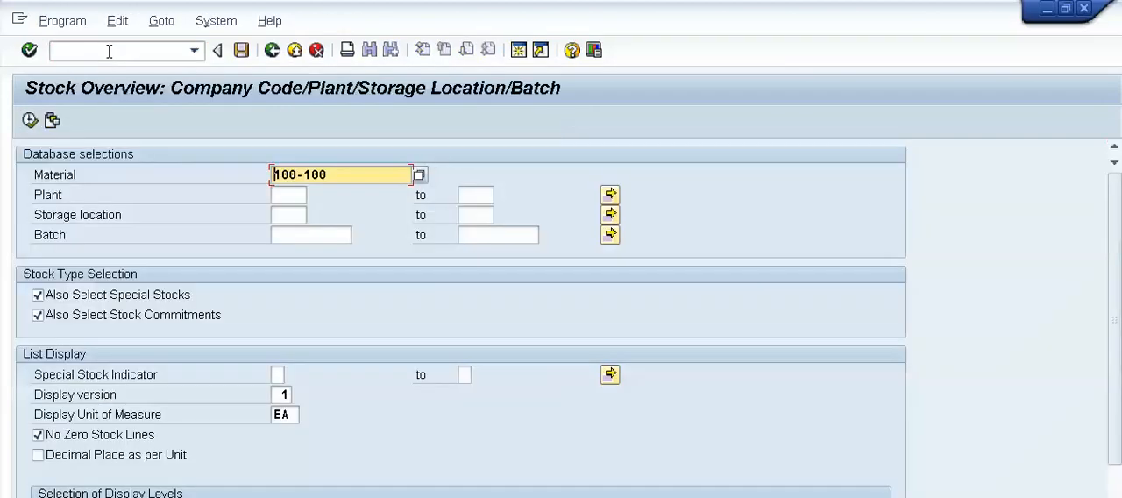
mouse_move(56, 94)
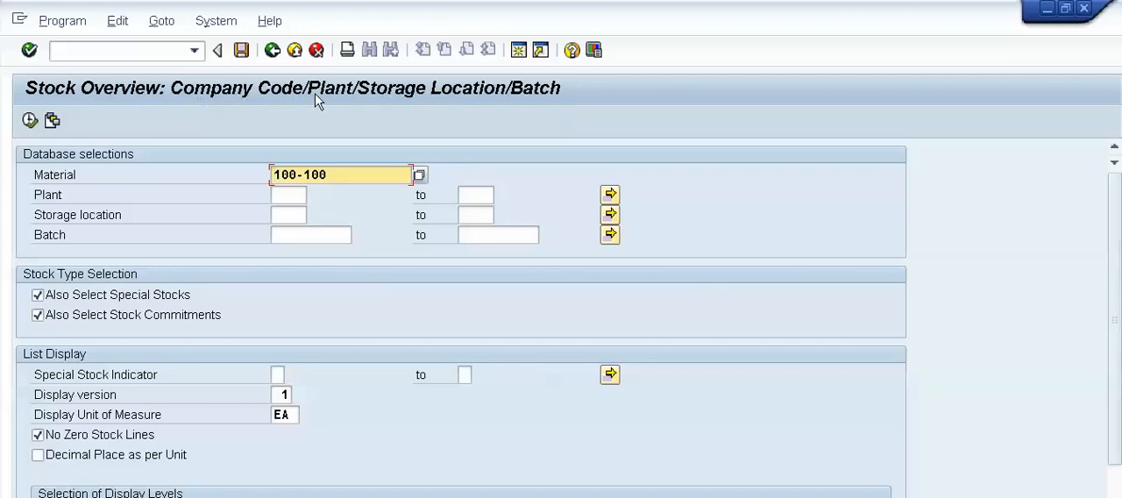
mouse_move(1108, 190)
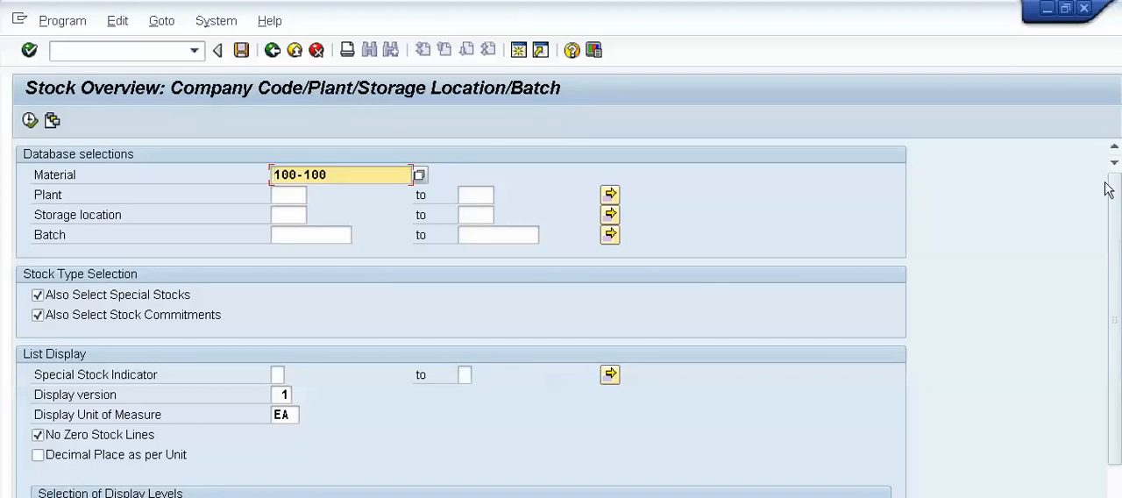
scroll(down, 3)
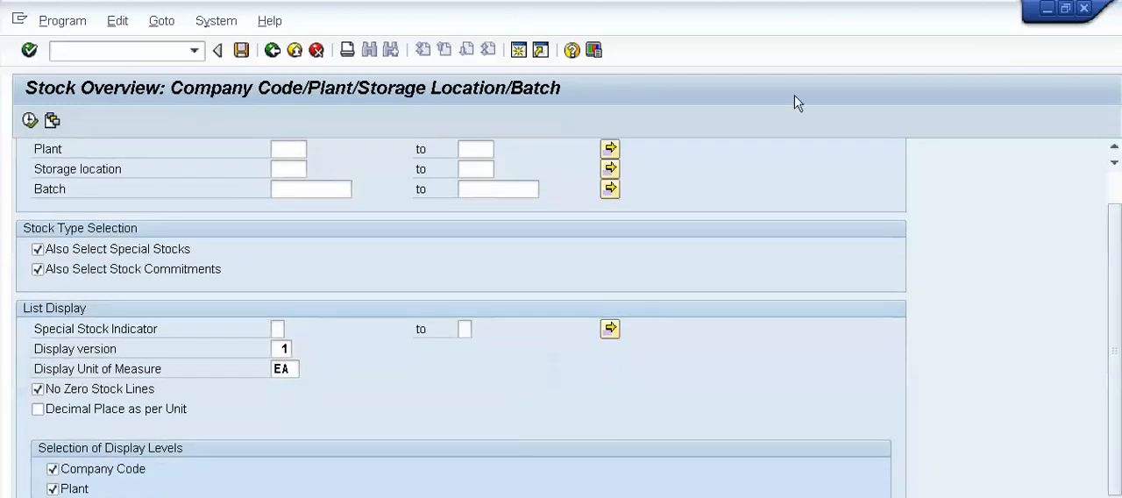
scroll(up, 3)
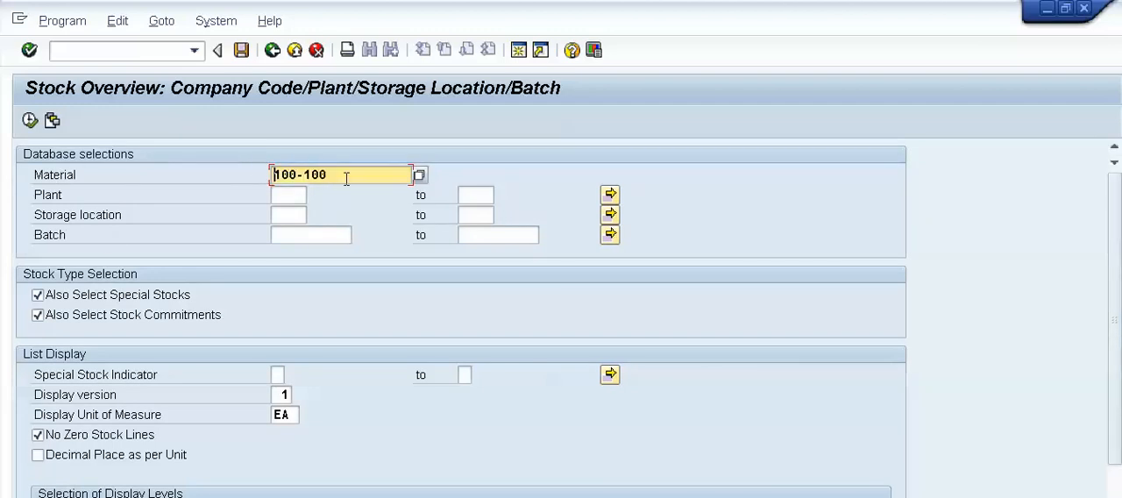
mouse_move(445, 184)
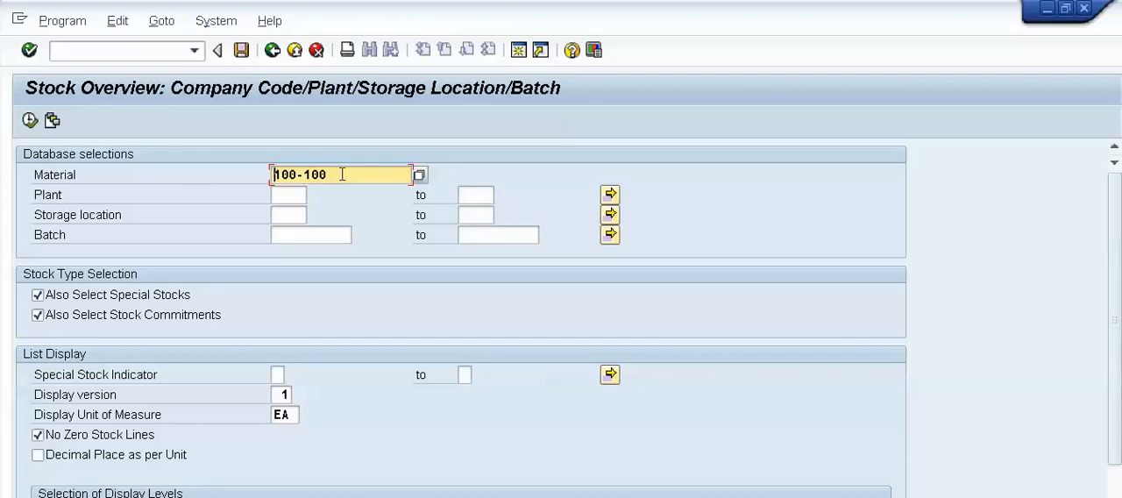
mouse_move(447, 186)
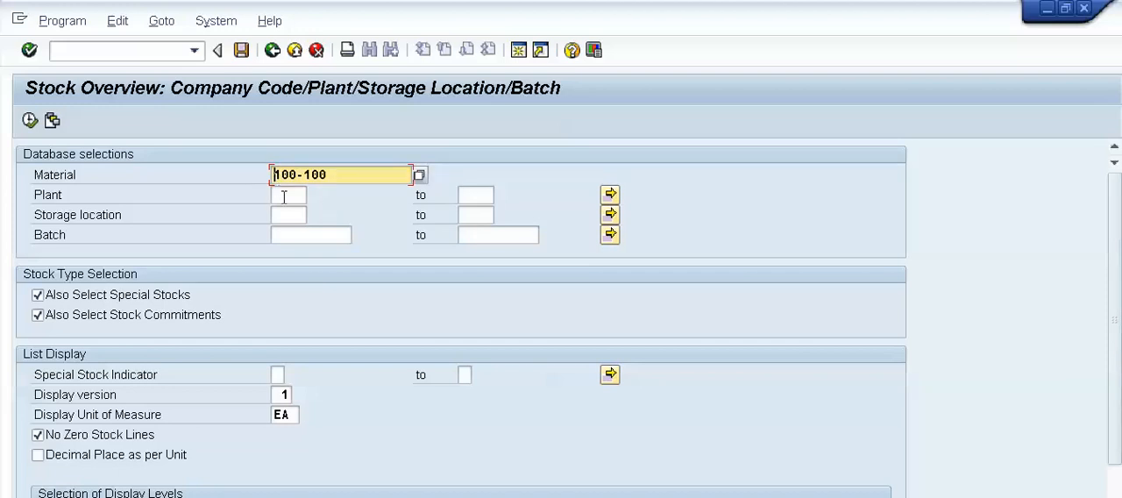
click(289, 194)
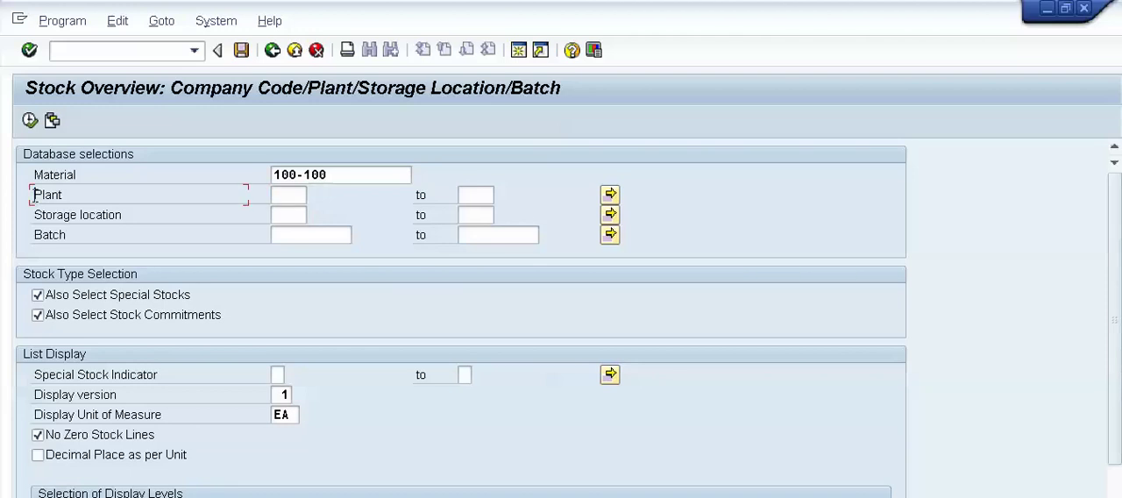
Restore Notepad and highlight plants 1000 New york and 1100 Chicago in the Plants line
click(288, 195)
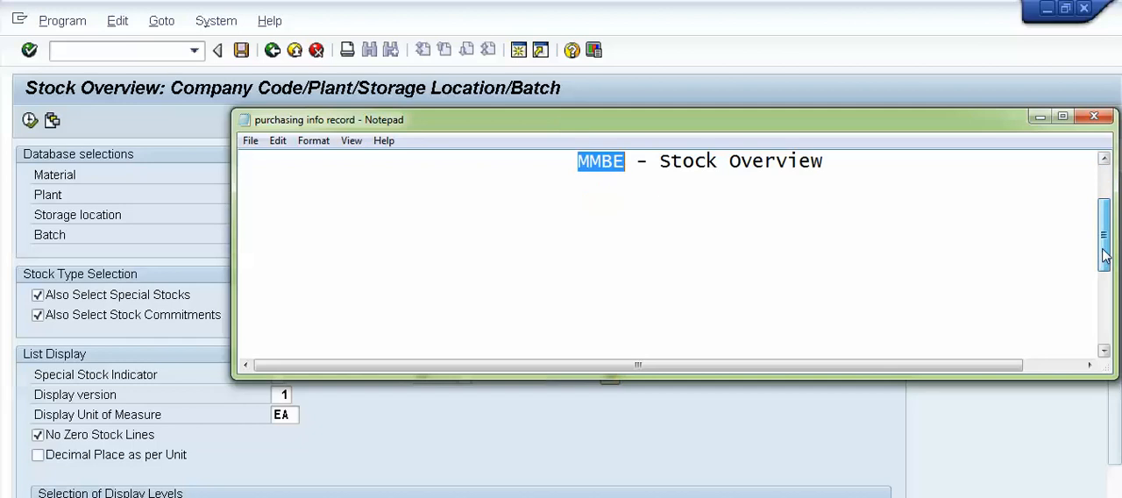
scroll(down, 3)
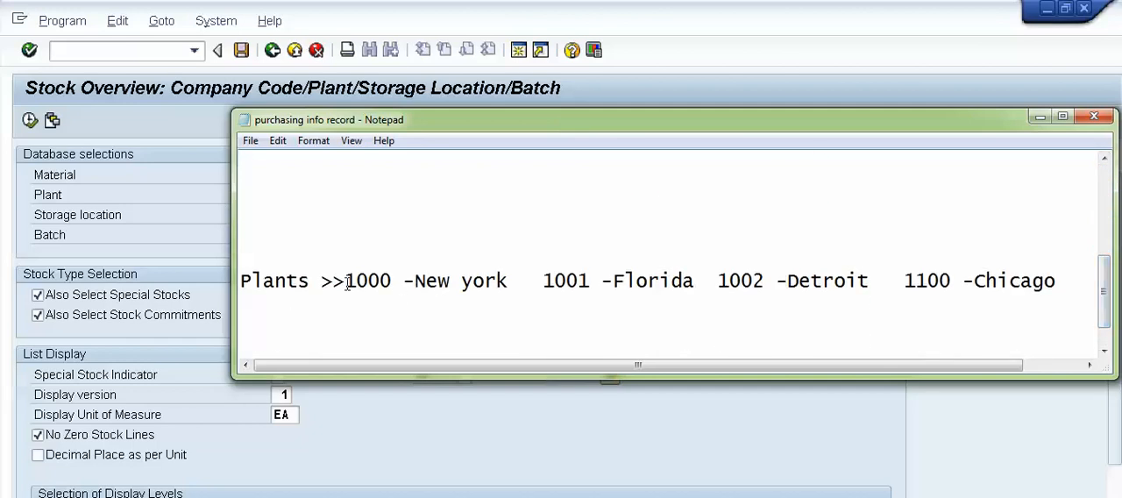
drag(343, 280, 496, 281)
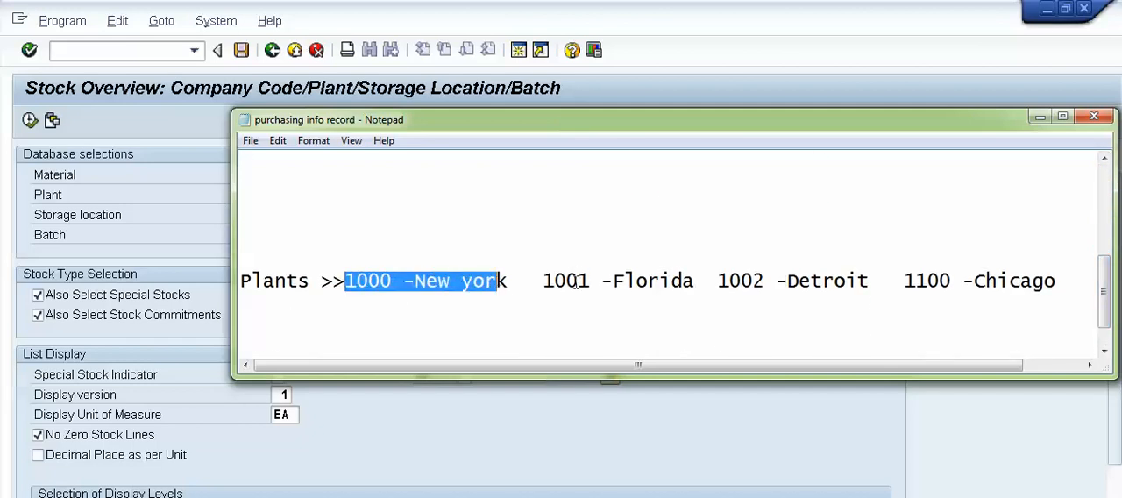
double_click(651, 280)
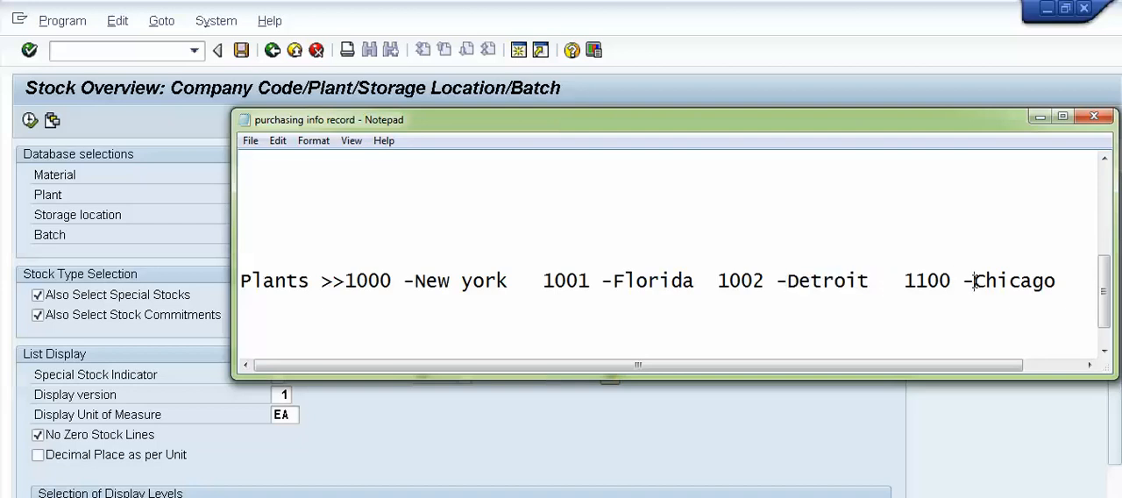
double_click(1014, 280)
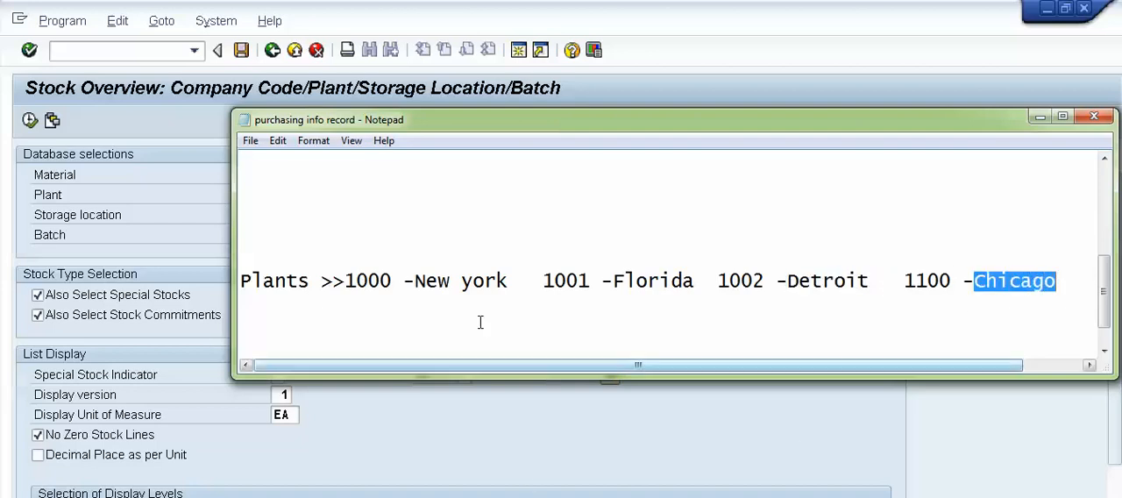
mouse_move(880, 294)
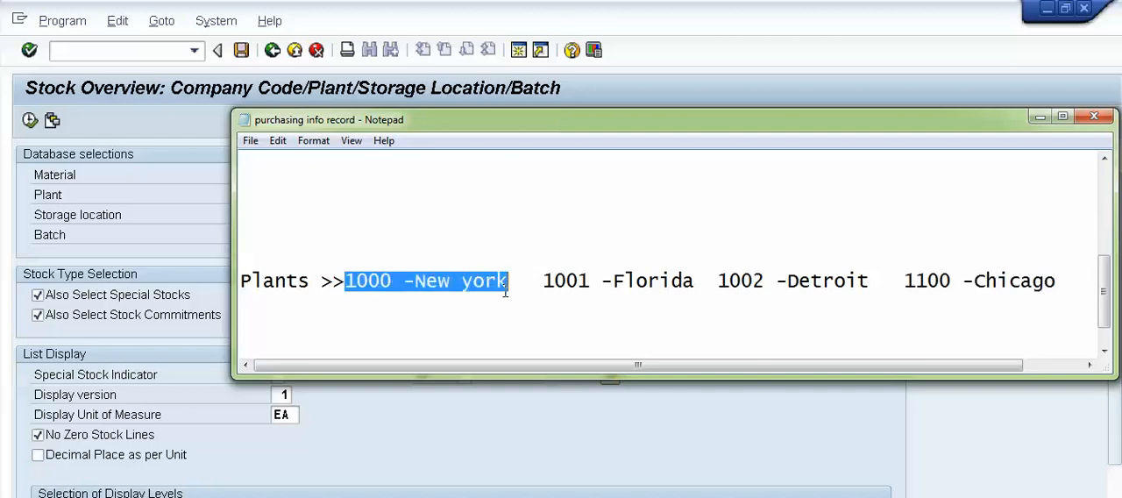
mouse_move(1003, 142)
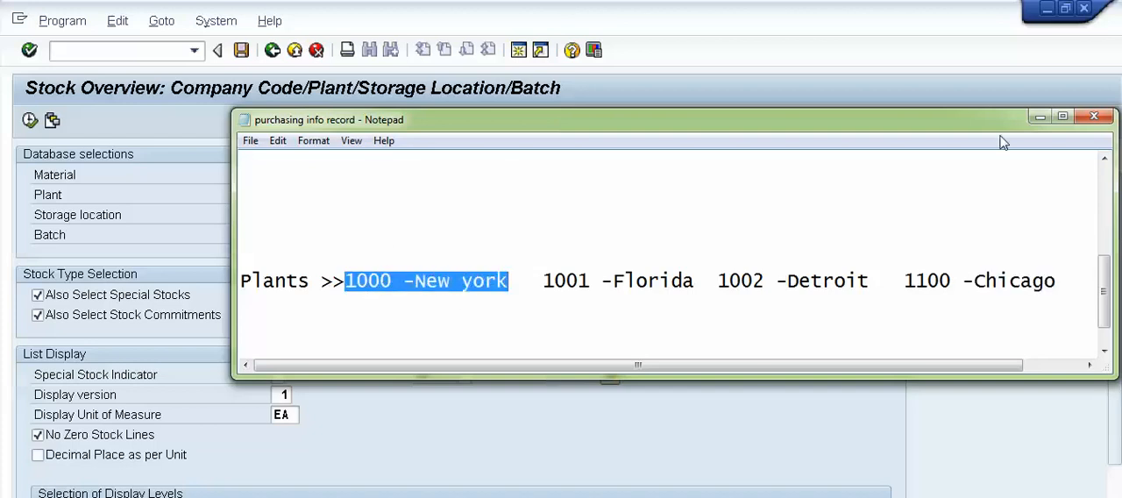
double_click(926, 280)
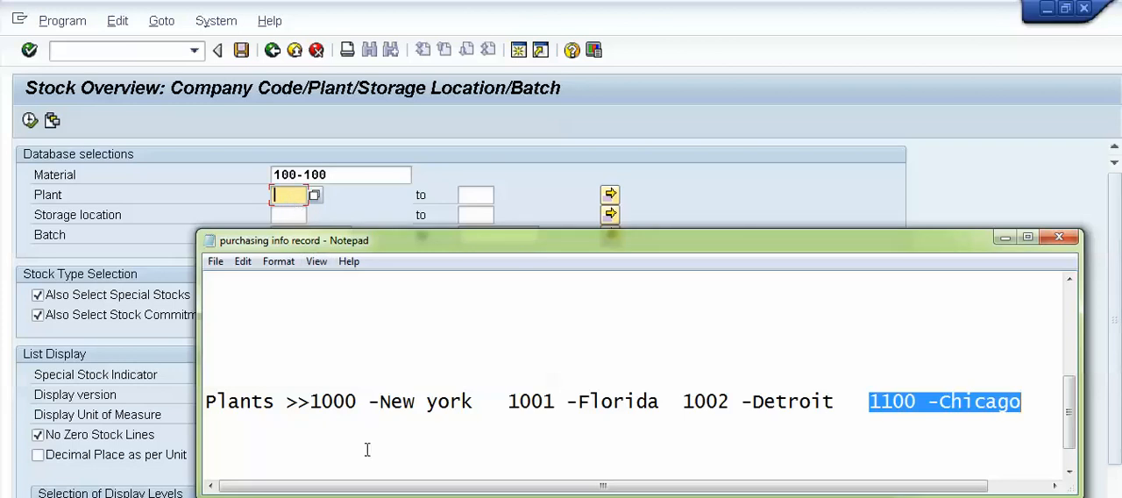
Enter plant 1000 (and 1100) for material 100-100, then highlight plant code 1001 in the notes
click(1059, 237)
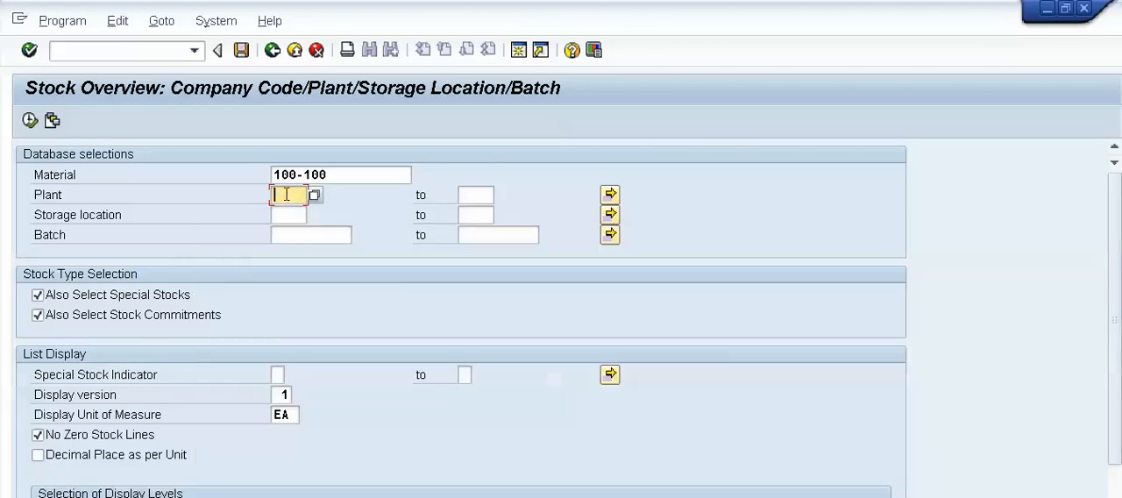
text(1000)
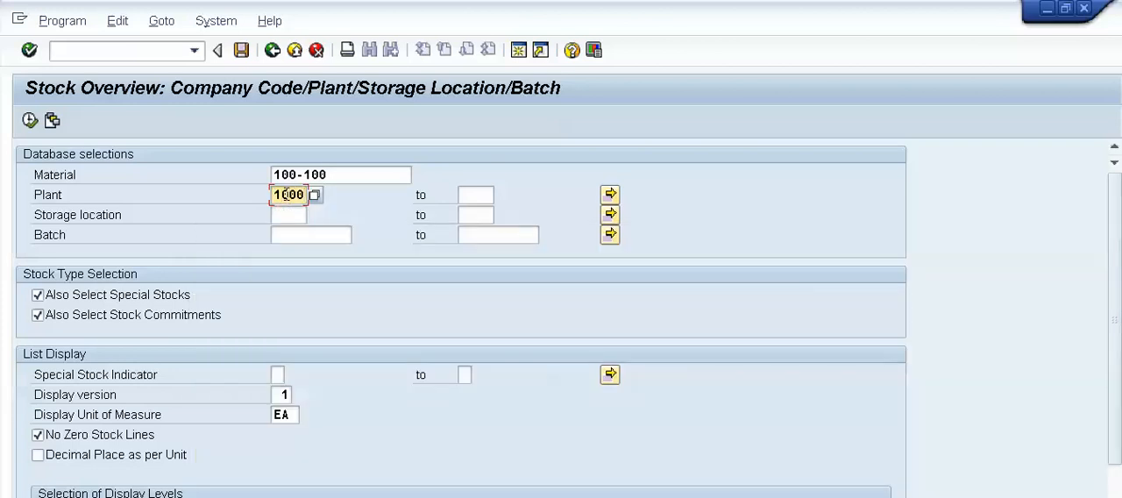
text(1100)
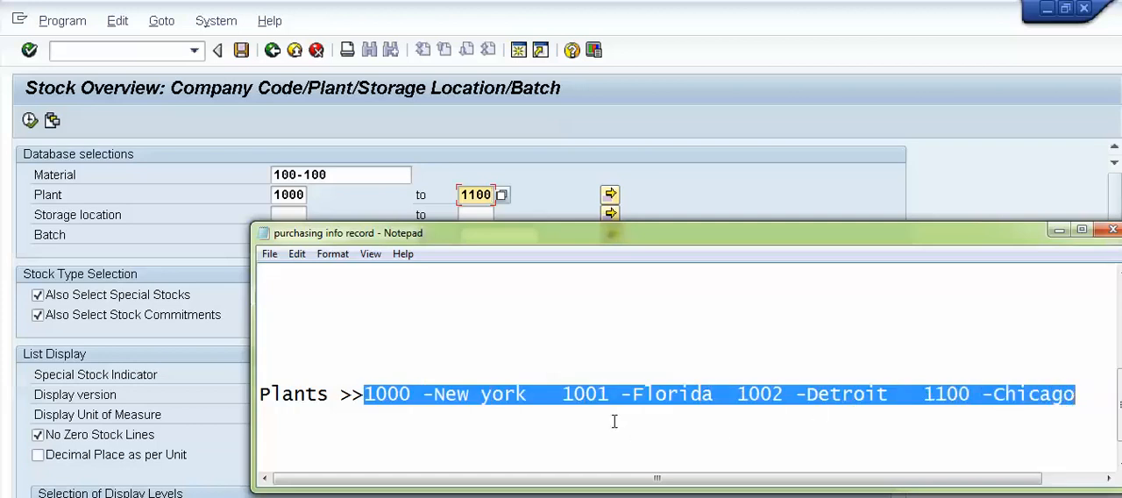
click(568, 393)
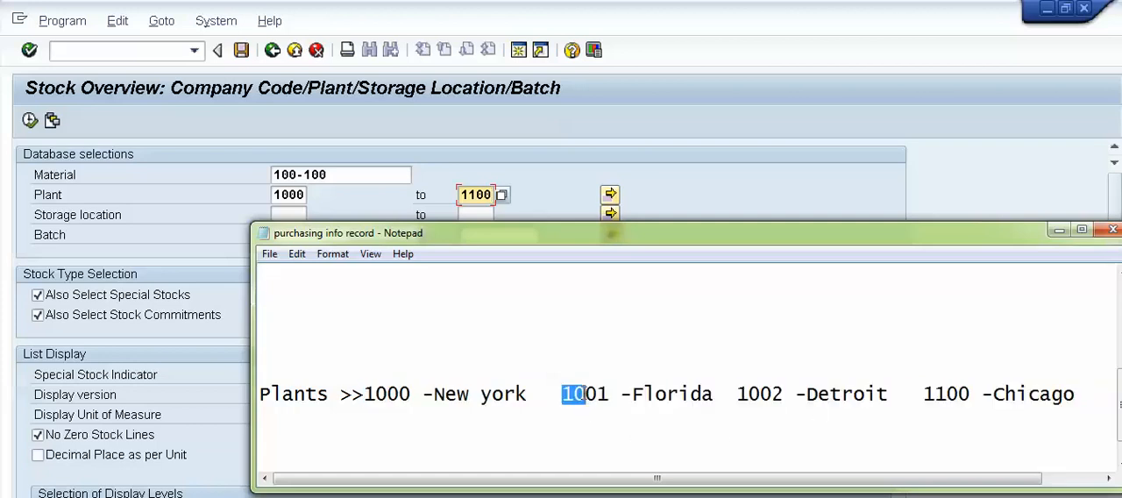
drag(565, 393, 885, 393)
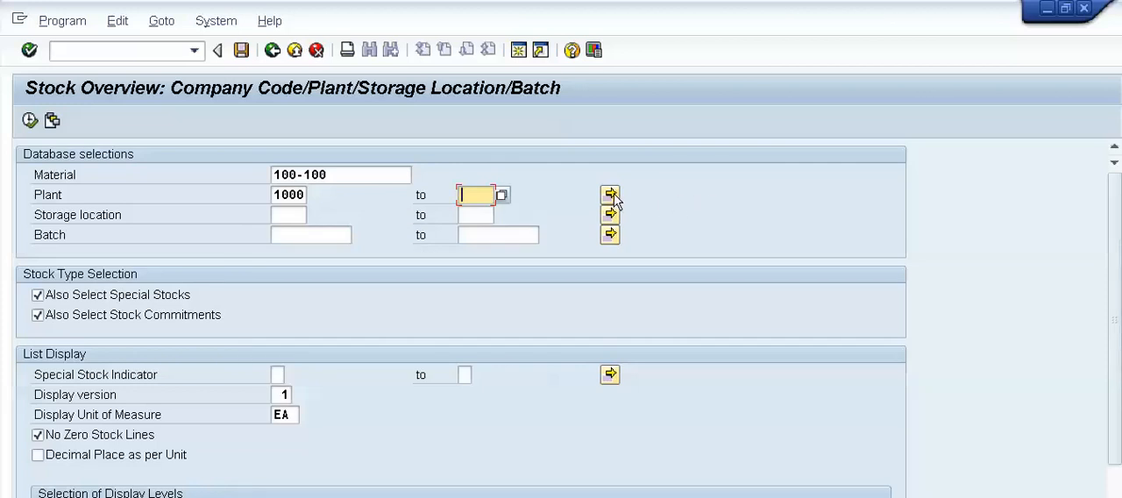
mouse_move(610, 192)
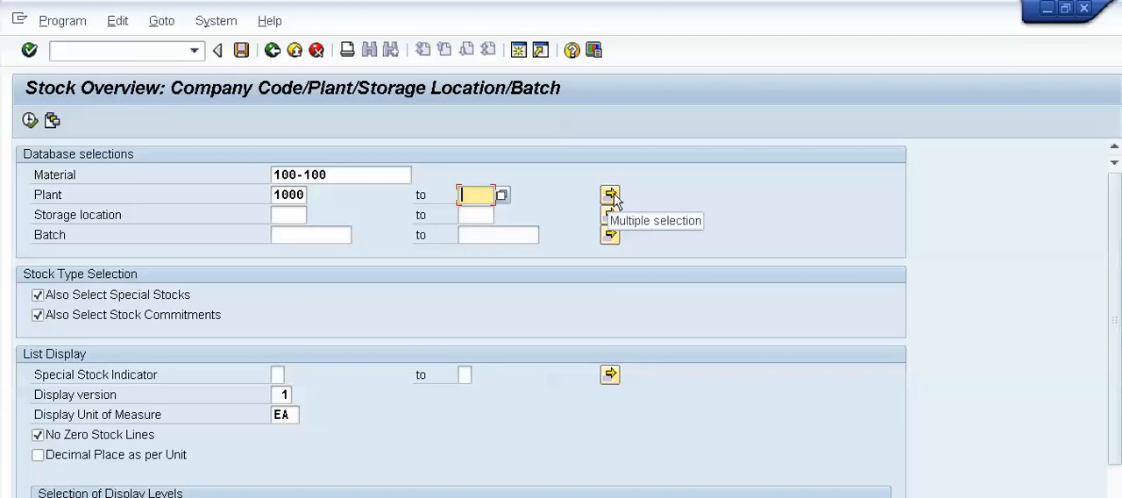
click(610, 193)
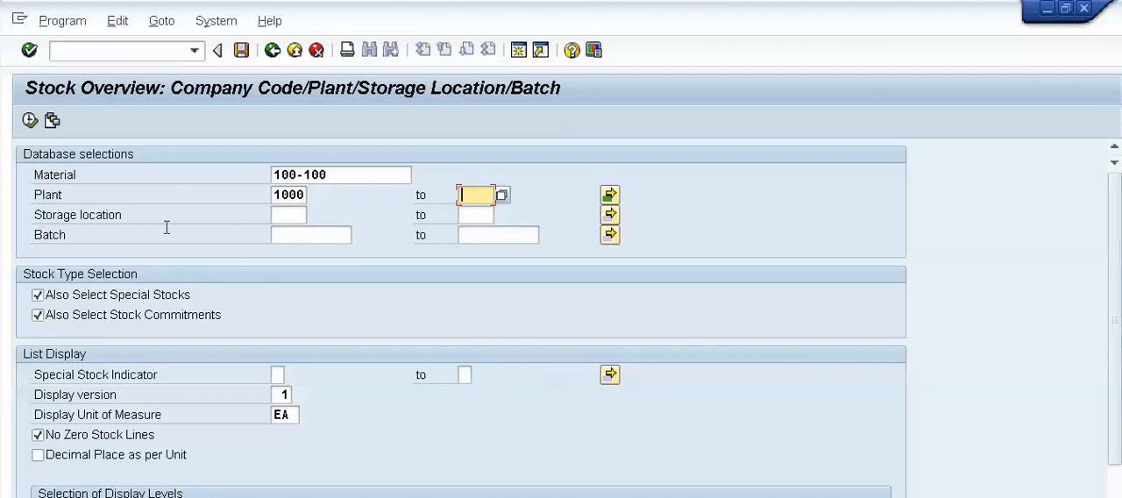
click(287, 214)
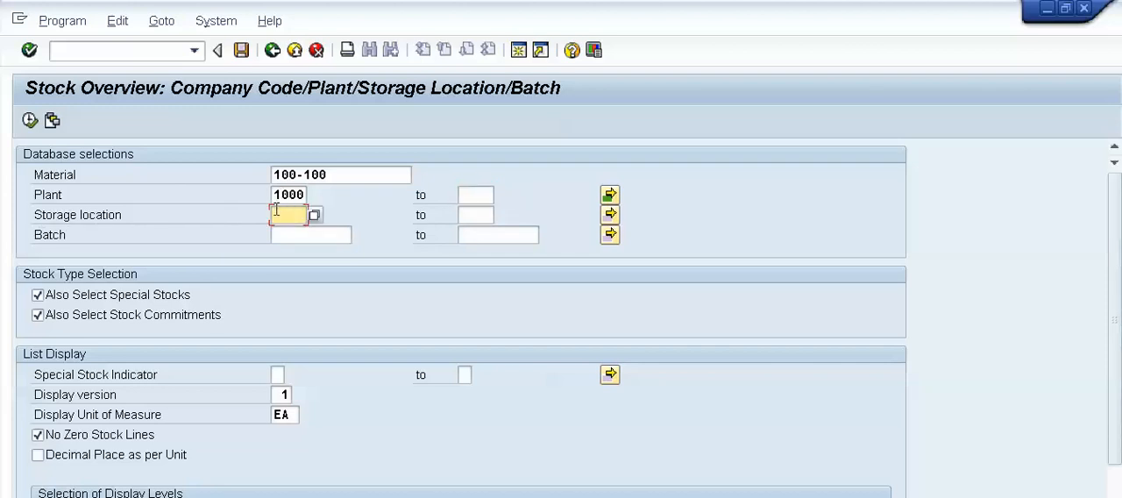
mouse_move(274, 217)
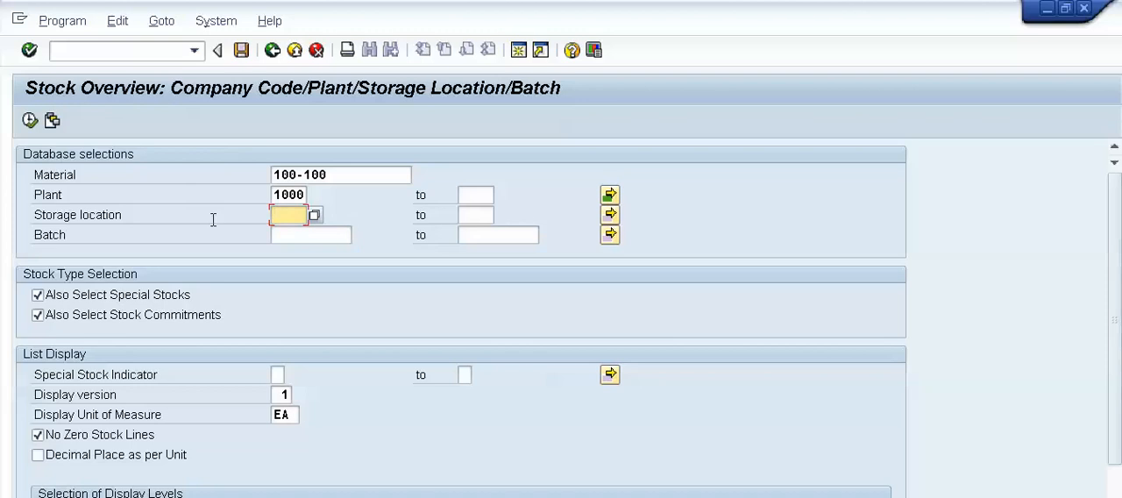
mouse_move(164, 221)
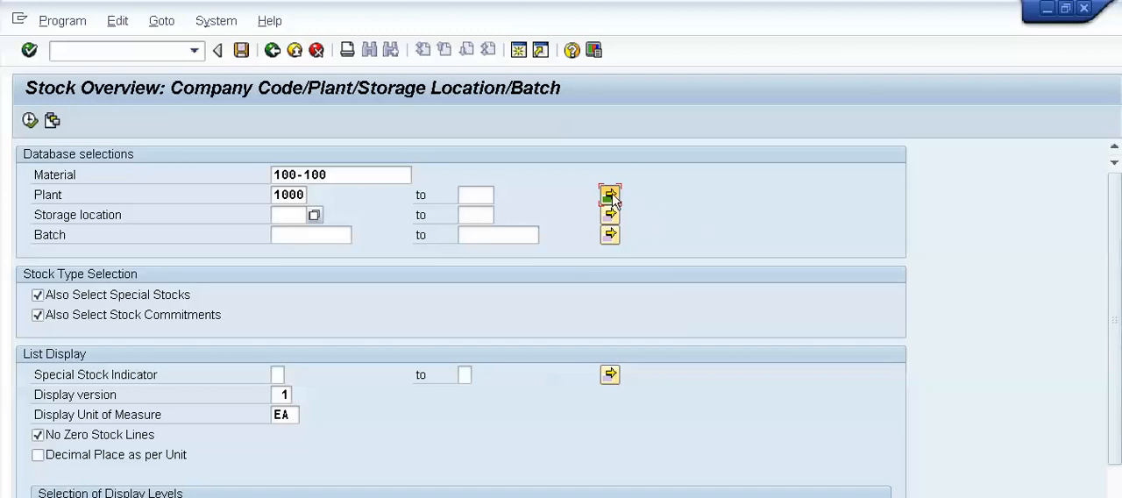
click(610, 193)
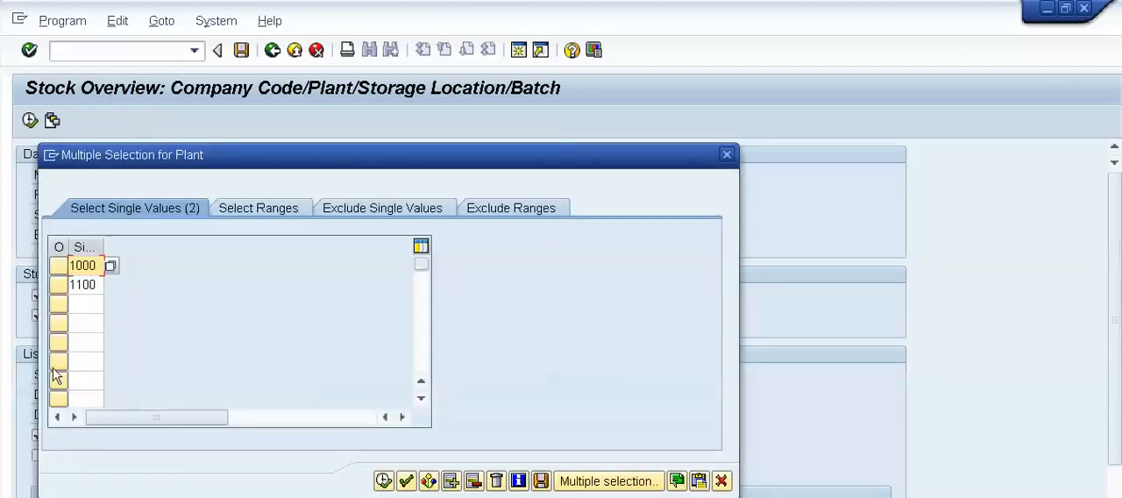
mouse_move(723, 480)
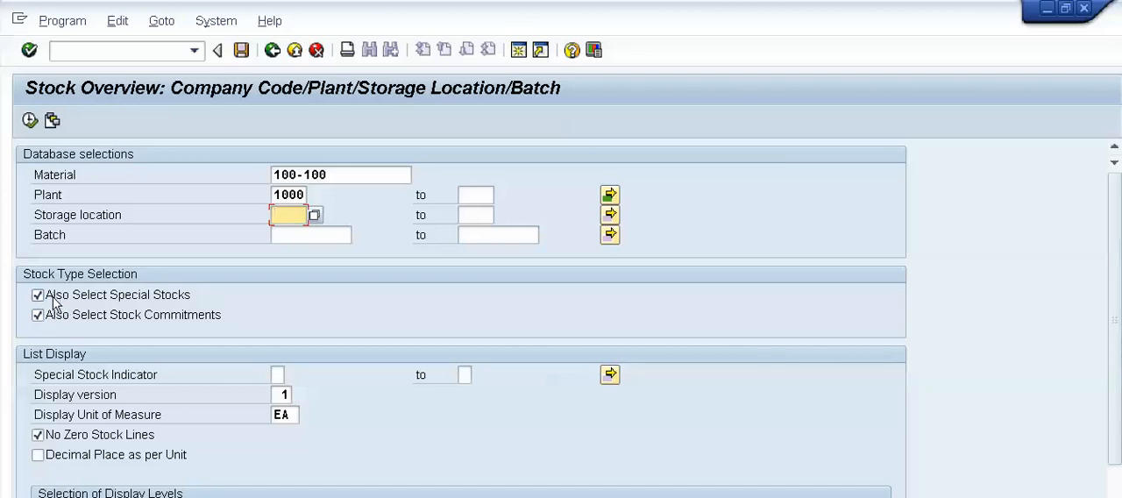
mouse_move(182, 305)
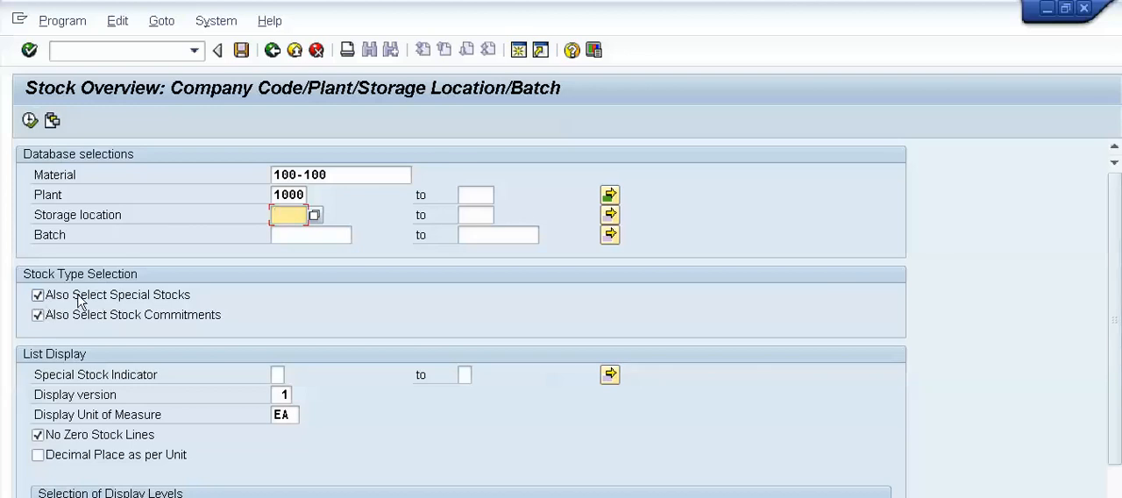
mouse_move(186, 302)
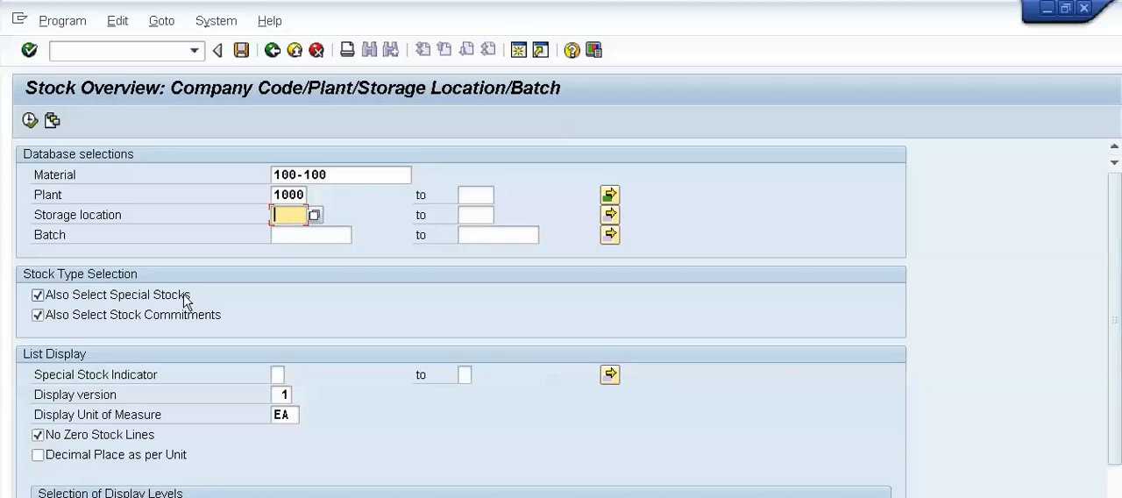
mouse_move(133, 316)
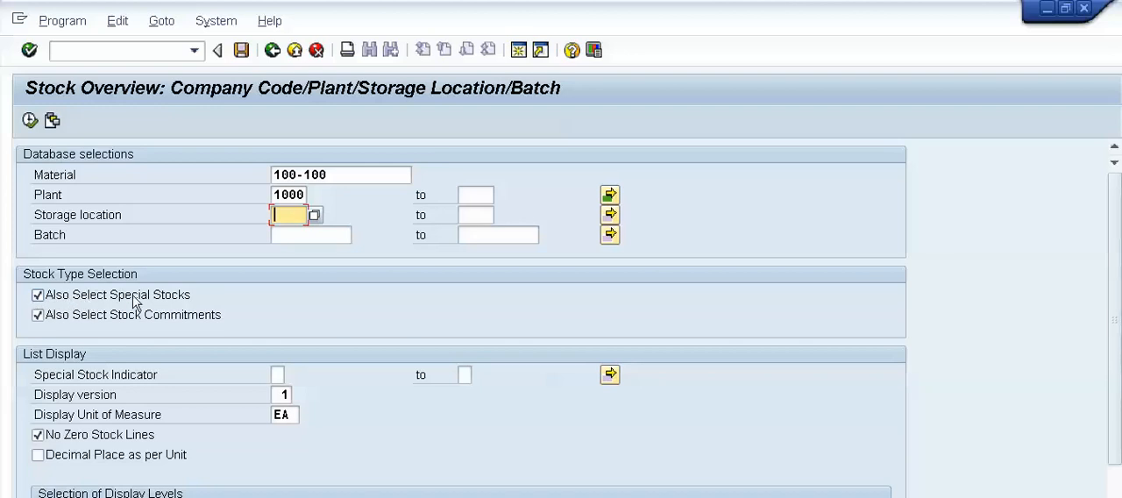
mouse_move(186, 298)
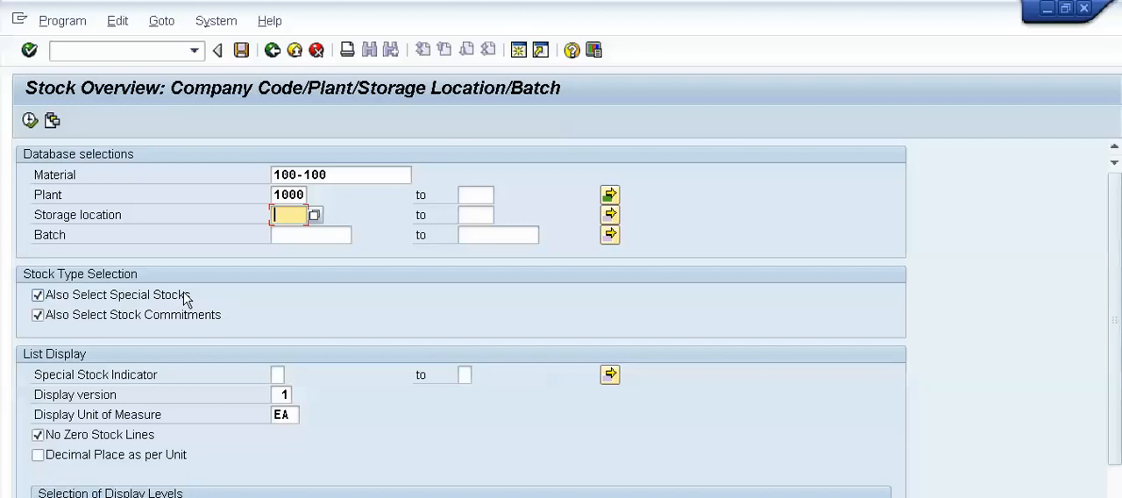
mouse_move(60, 332)
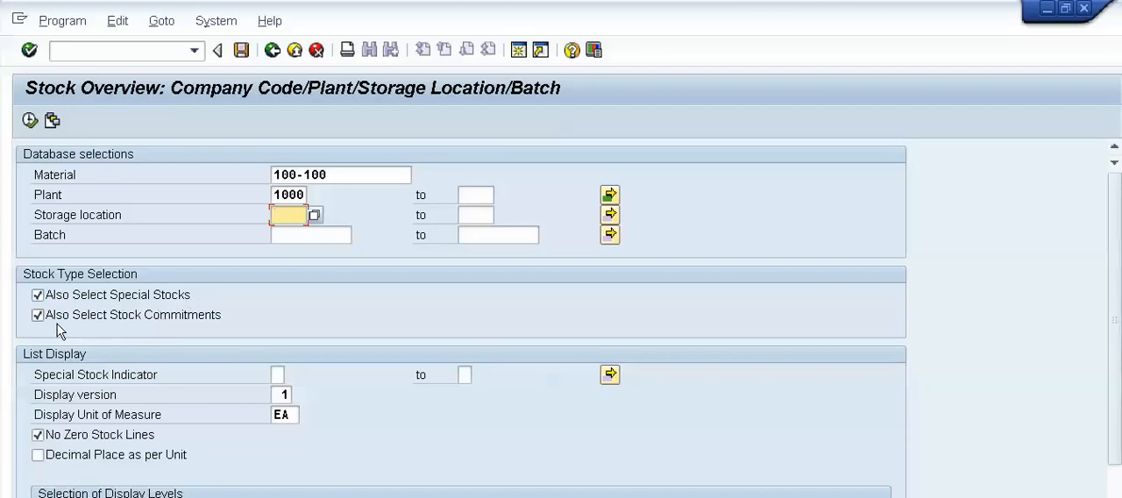
mouse_move(203, 329)
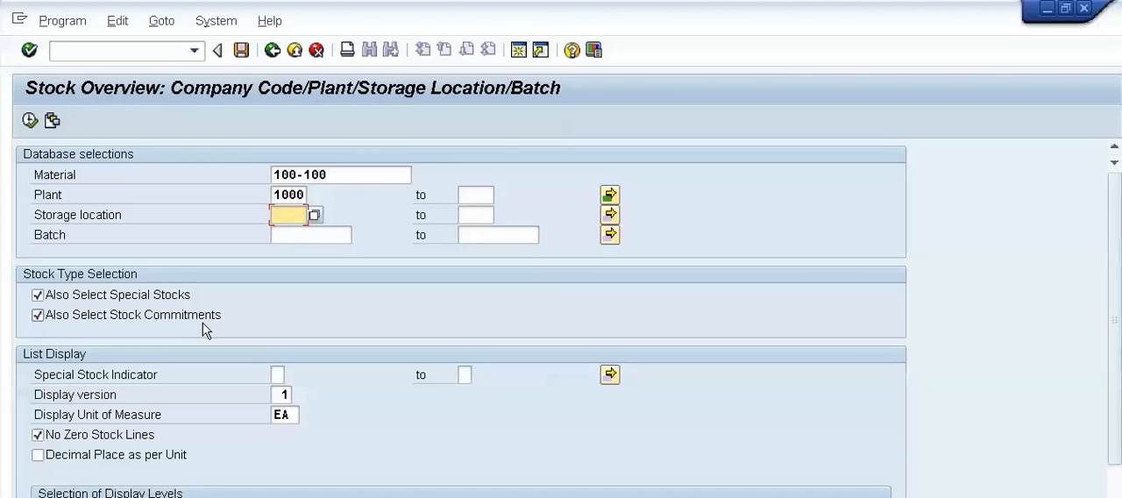
mouse_move(68, 337)
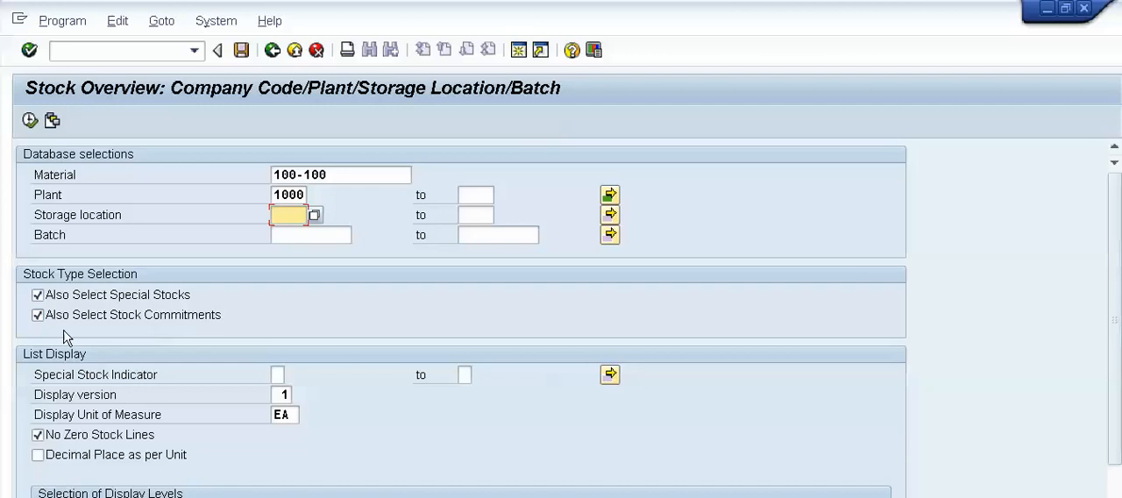
mouse_move(175, 332)
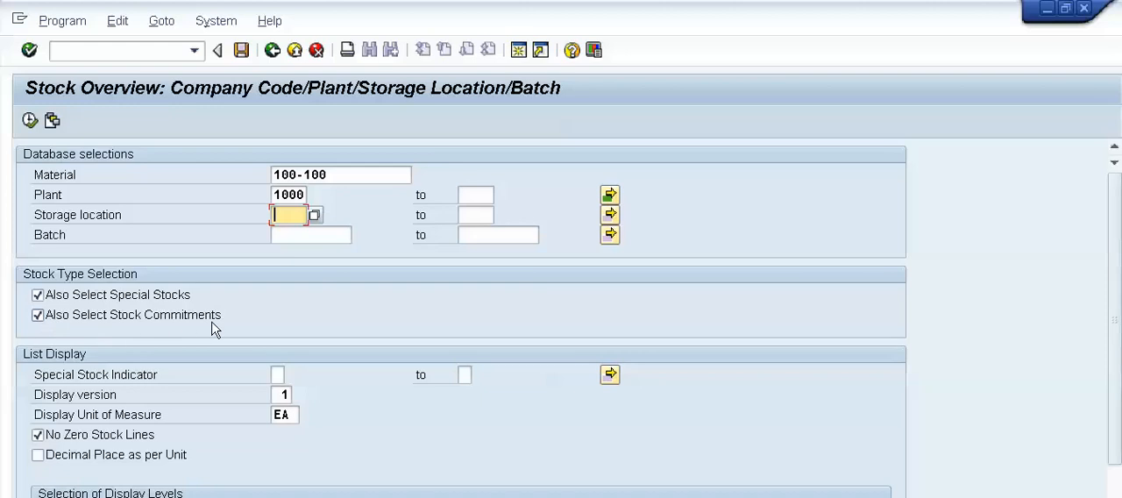
mouse_move(1101, 252)
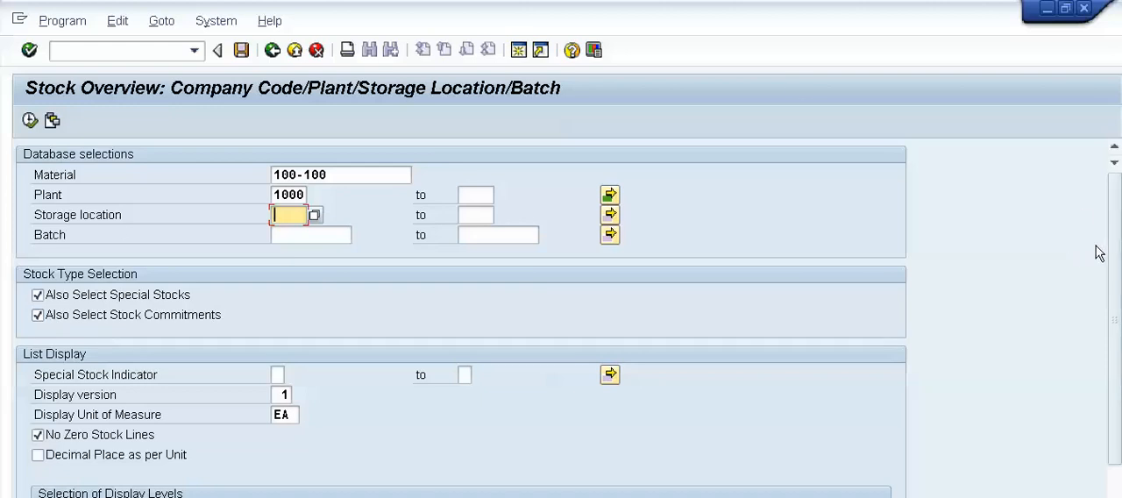
scroll(down, 3)
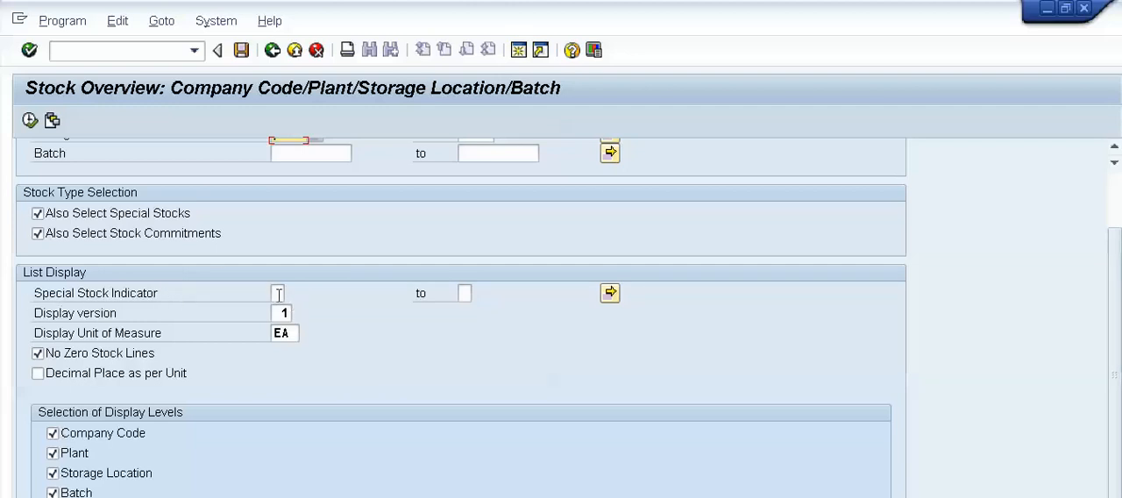
click(279, 293)
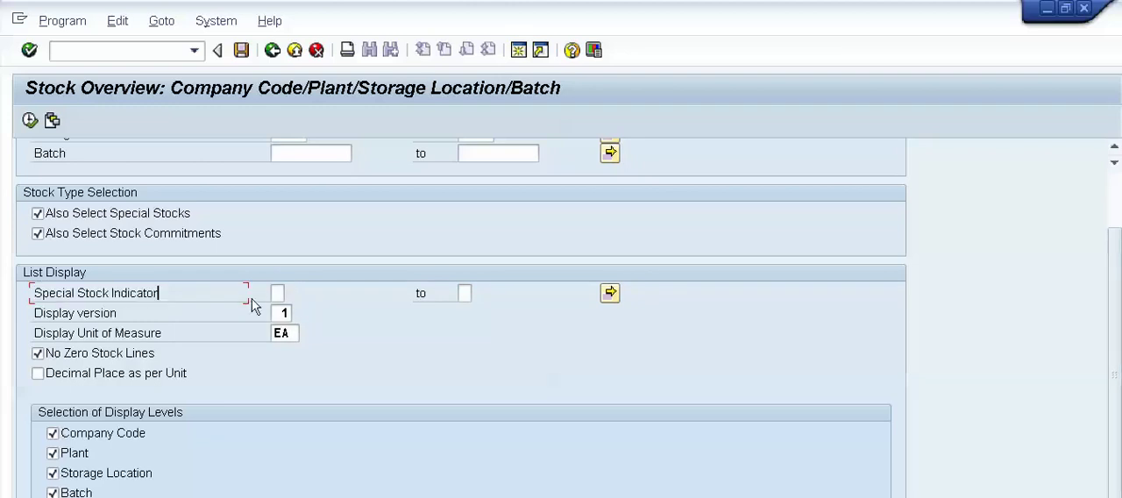
click(277, 293)
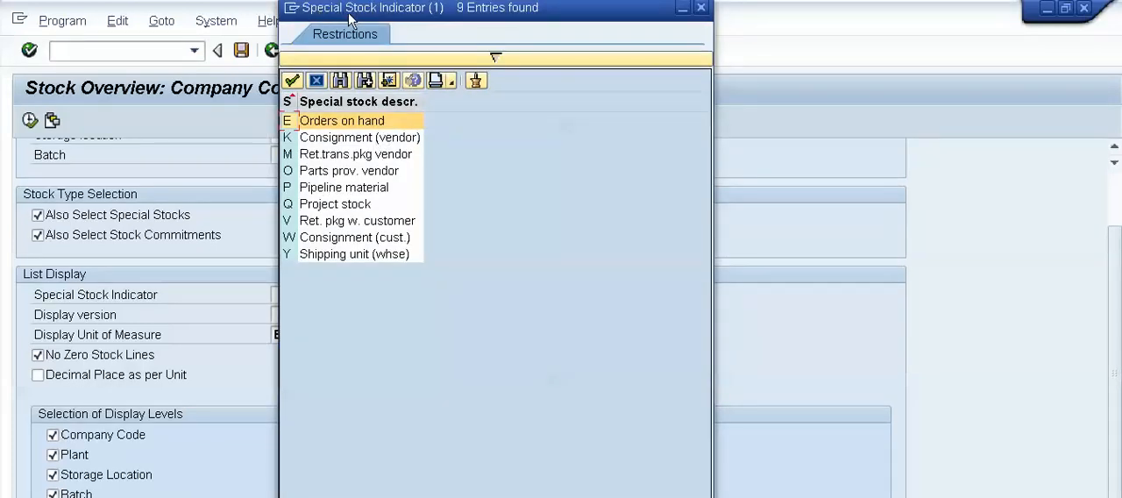
mouse_move(337, 172)
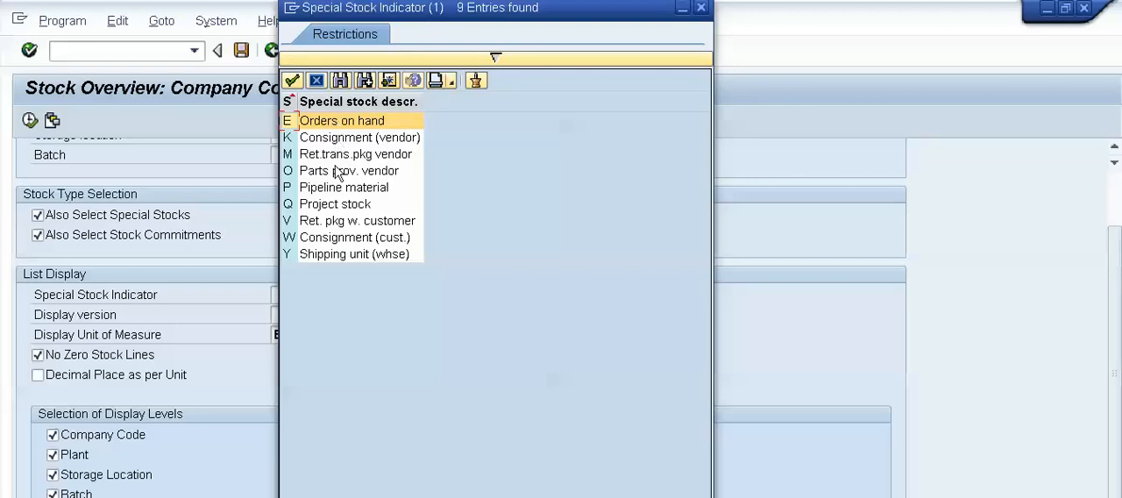
mouse_move(343, 256)
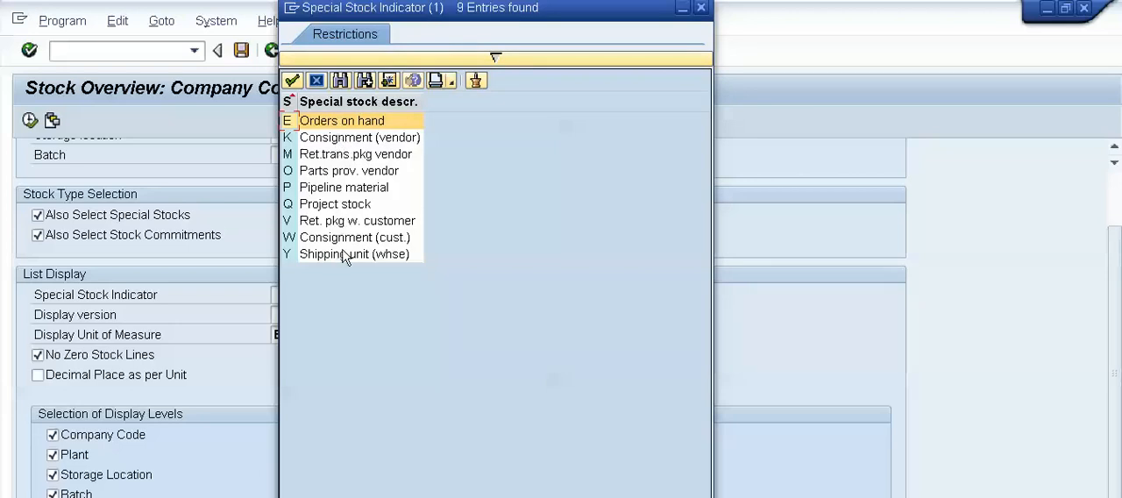
mouse_move(542, 16)
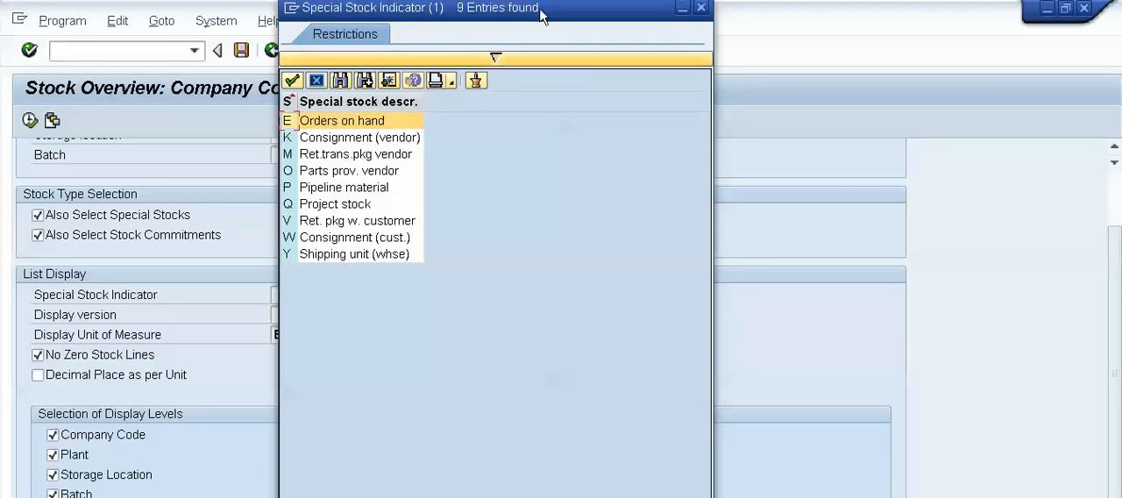
click(701, 7)
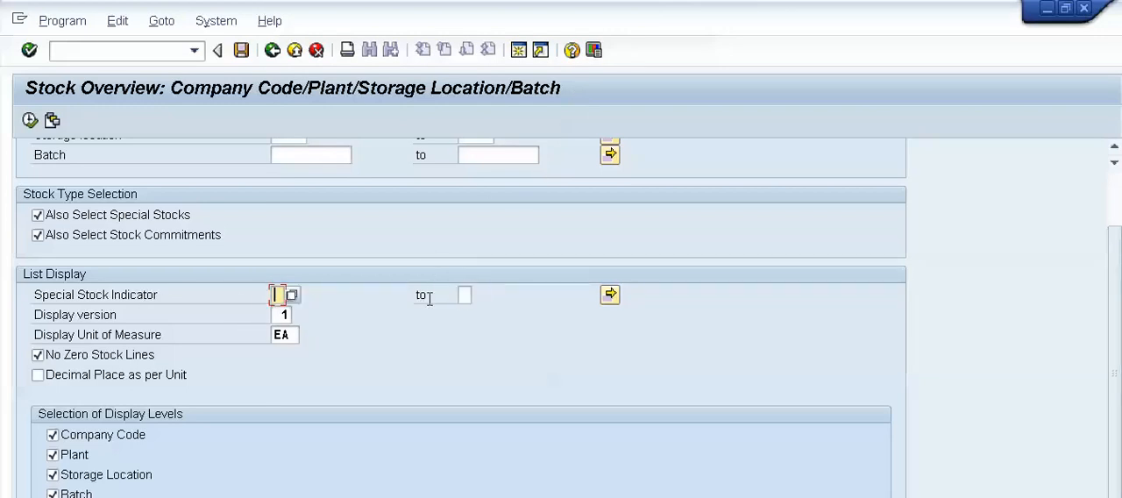
click(464, 294)
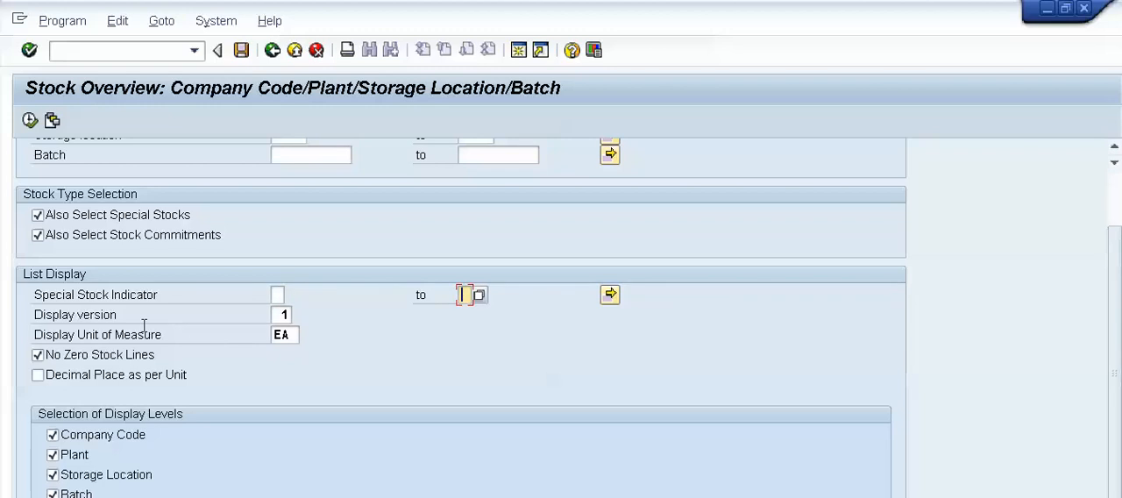
mouse_move(71, 361)
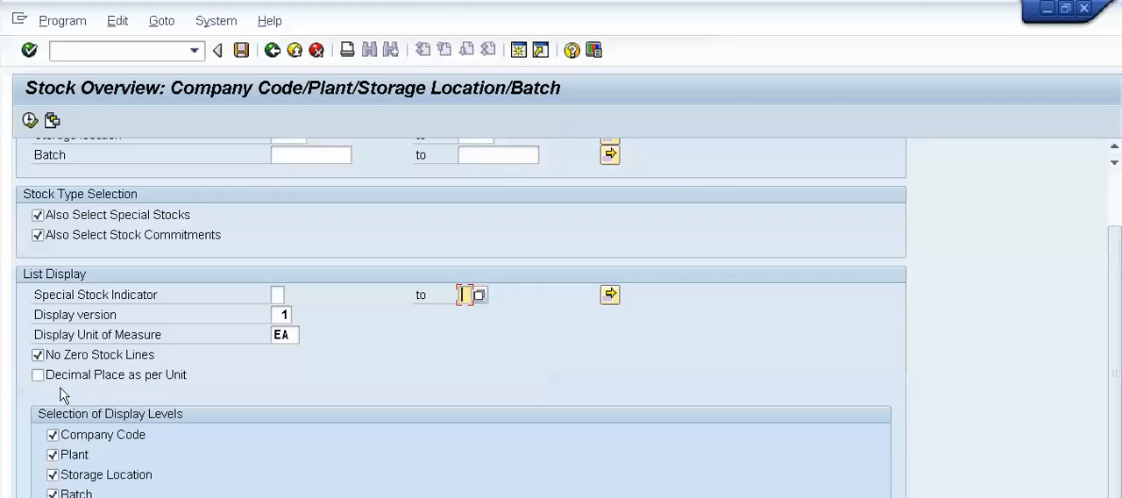
mouse_move(186, 389)
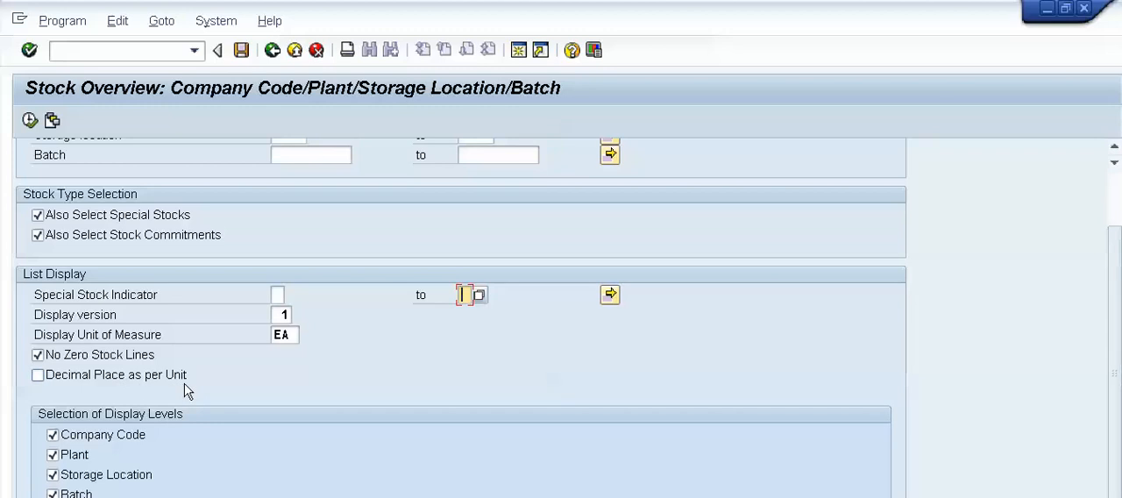
click(464, 295)
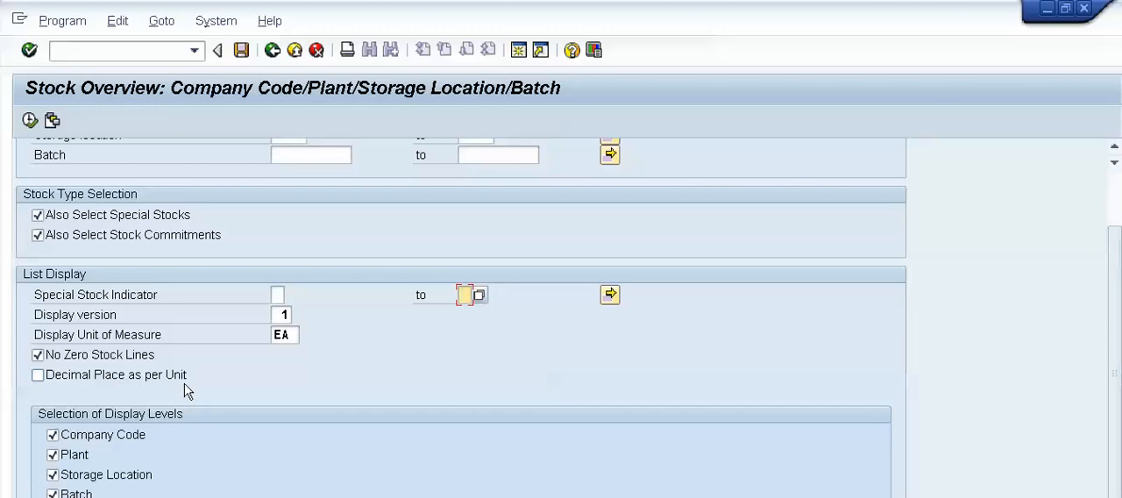
mouse_move(81, 389)
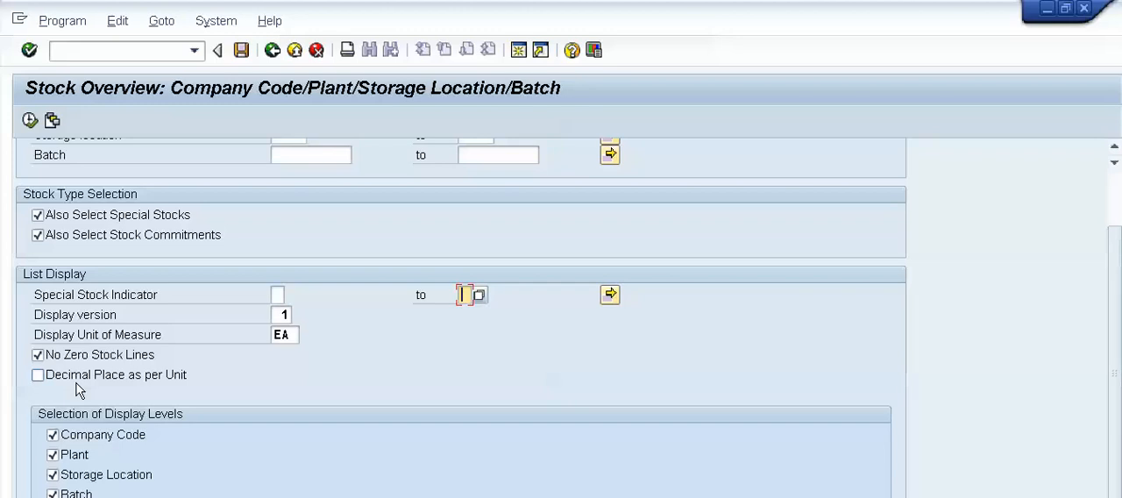
mouse_move(105, 393)
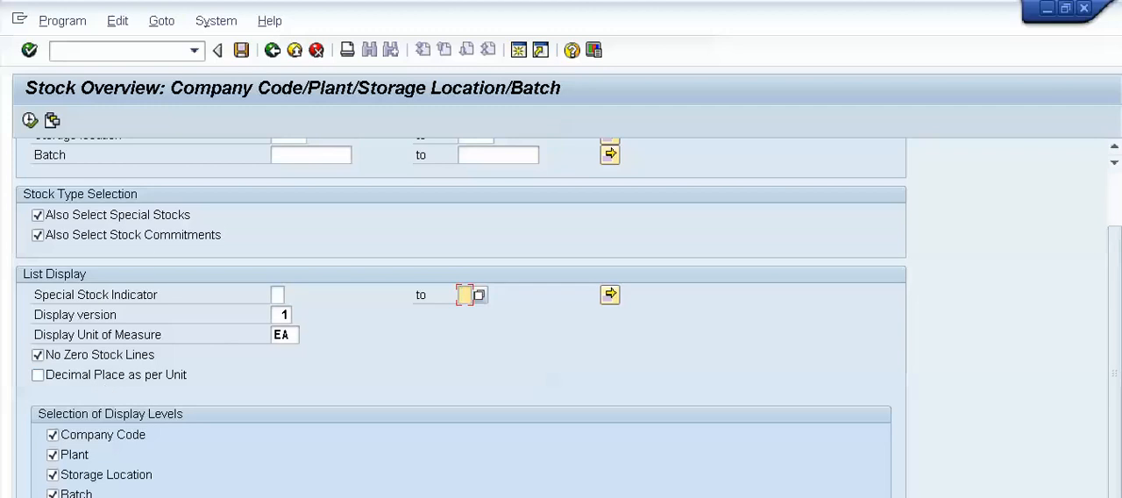
Run transaction SPRO to reach Customizing: Execute Project with an empty worklist
scroll(up, 3)
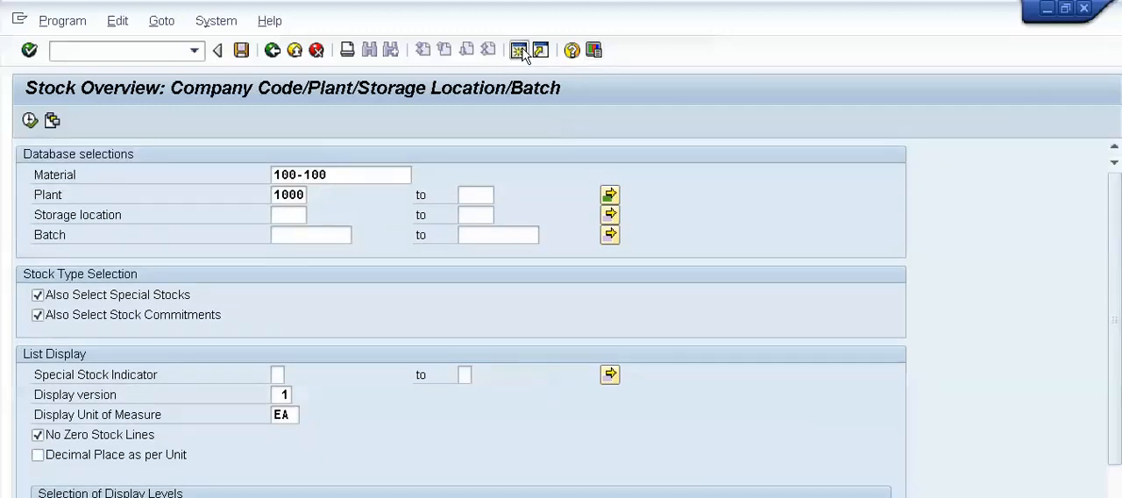
mouse_move(999, 231)
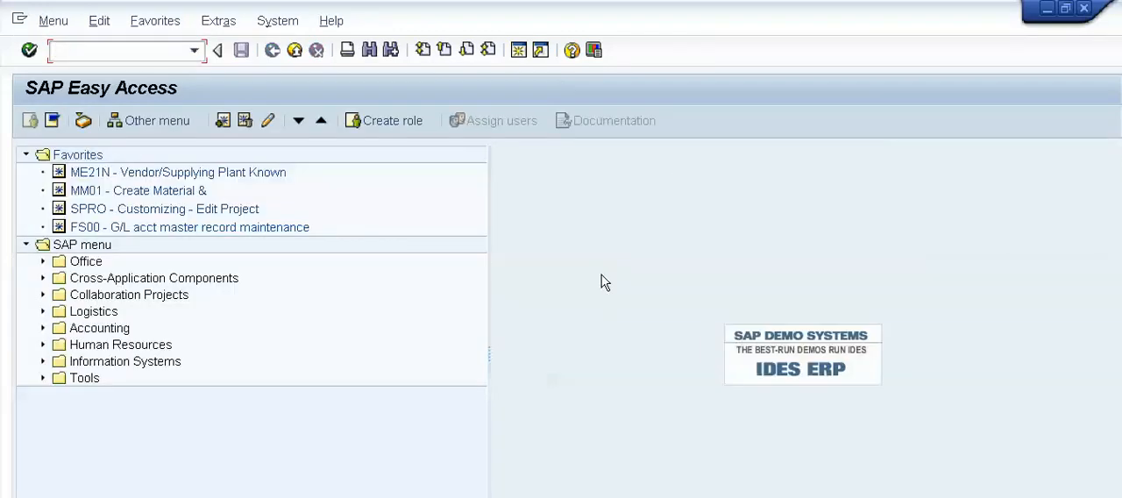
text(spr)
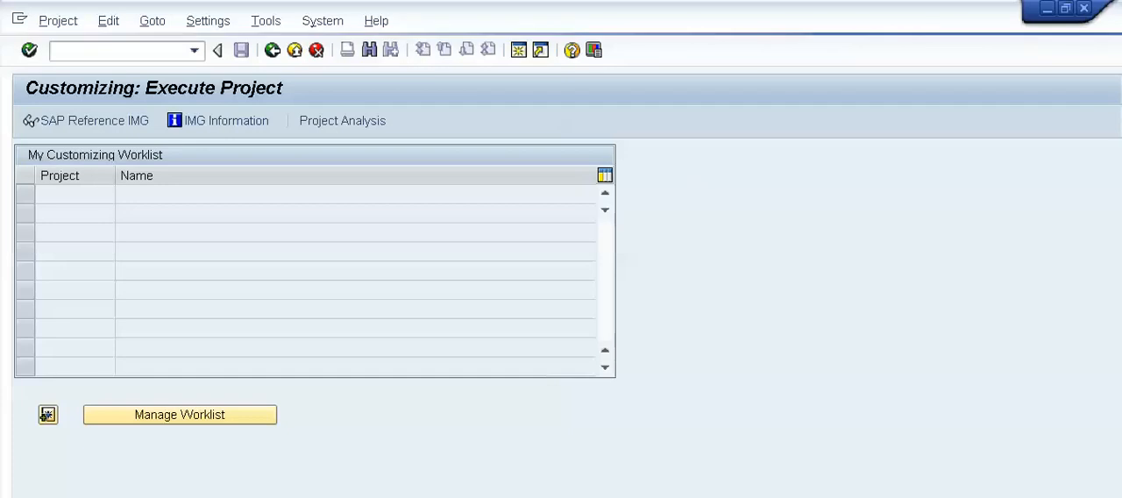
Open SAP Reference IMG and expand SAP NetWeaver, General Settings in the structure tree
click(86, 120)
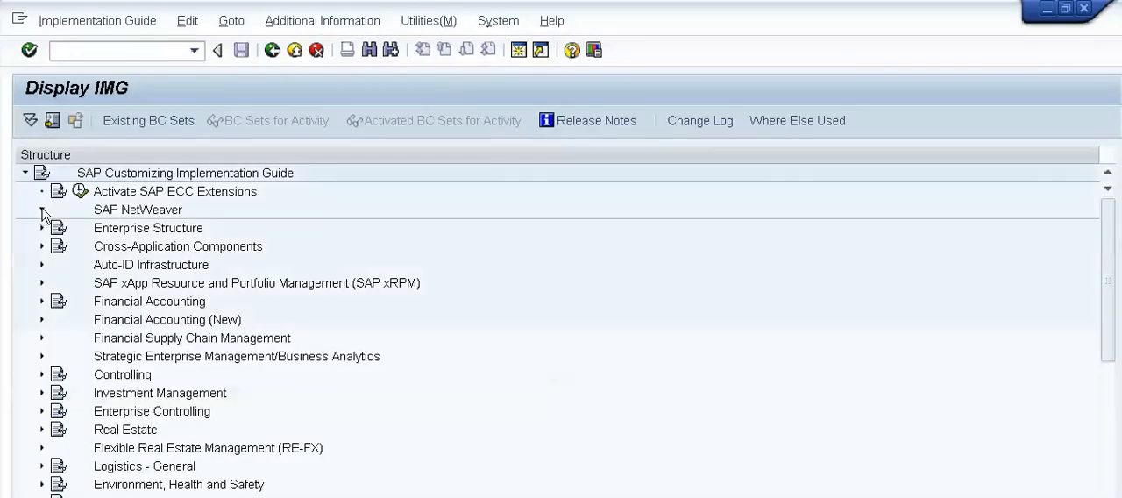
click(42, 210)
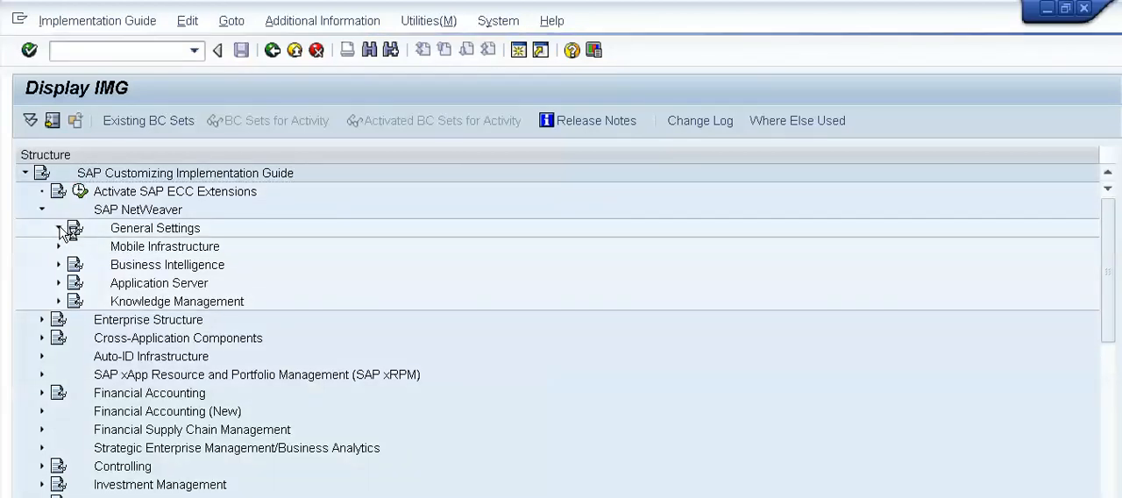
click(58, 228)
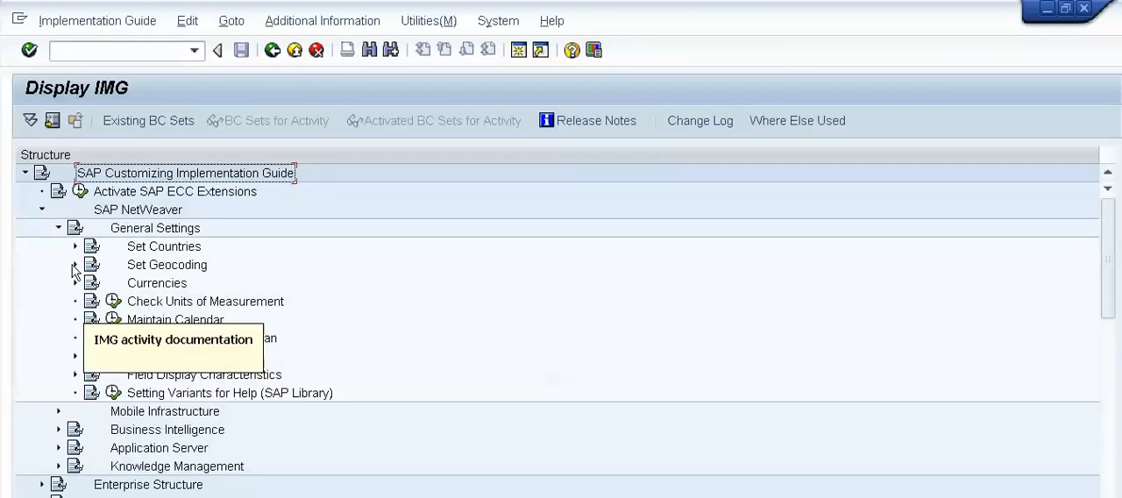
mouse_move(49, 277)
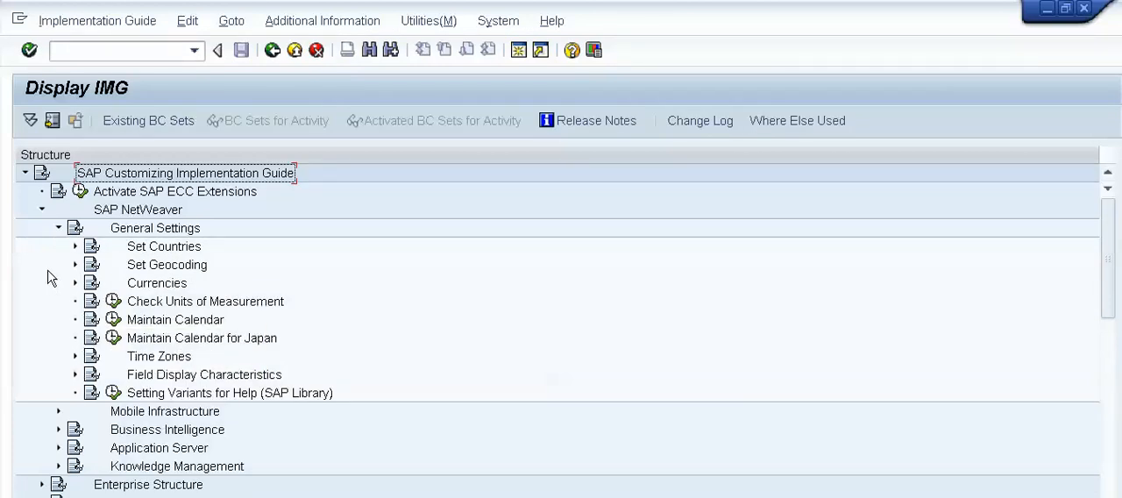
mouse_move(112, 320)
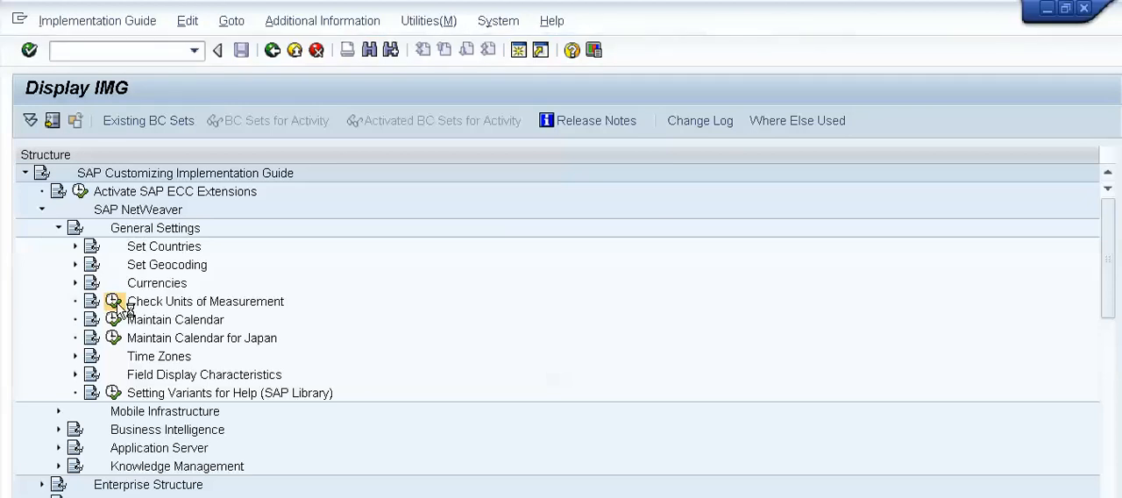
mouse_move(130, 295)
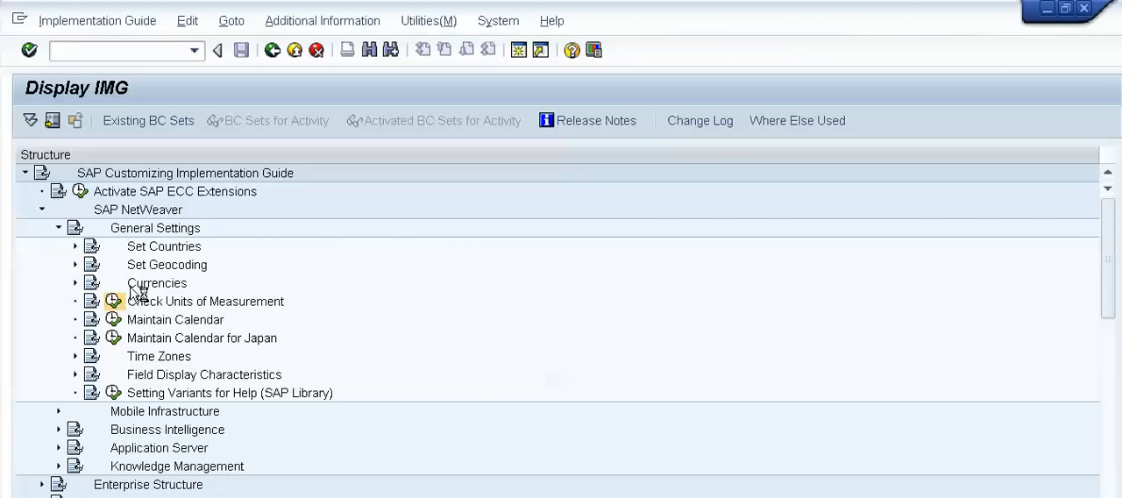
Run Check Units of Measurement and open the details of unit EA (Each)
double_click(207, 302)
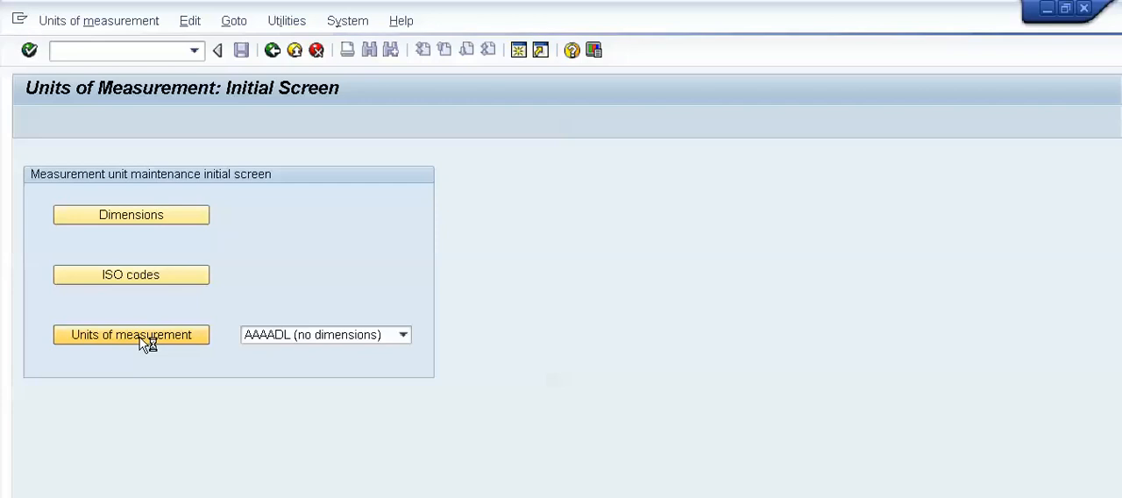
mouse_move(190, 347)
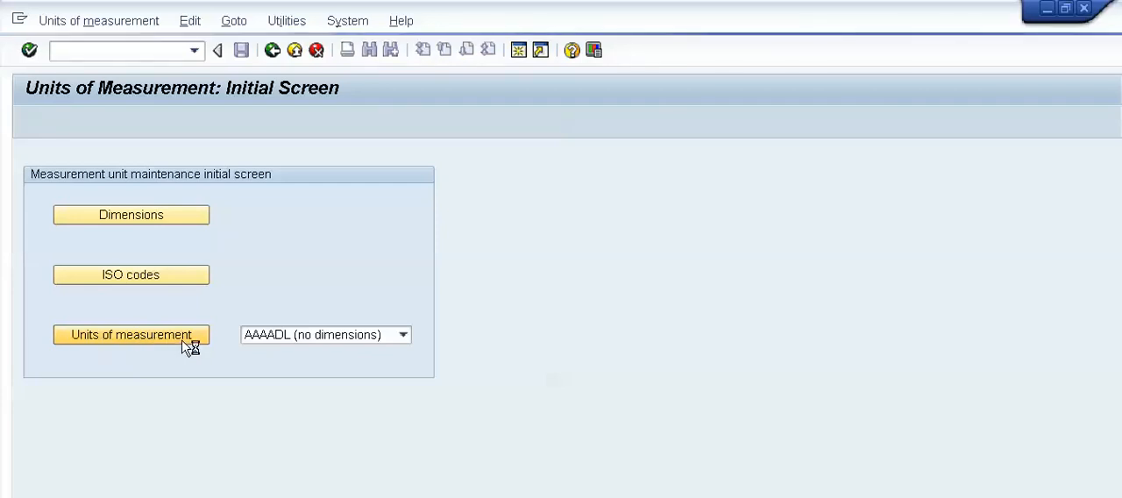
click(130, 333)
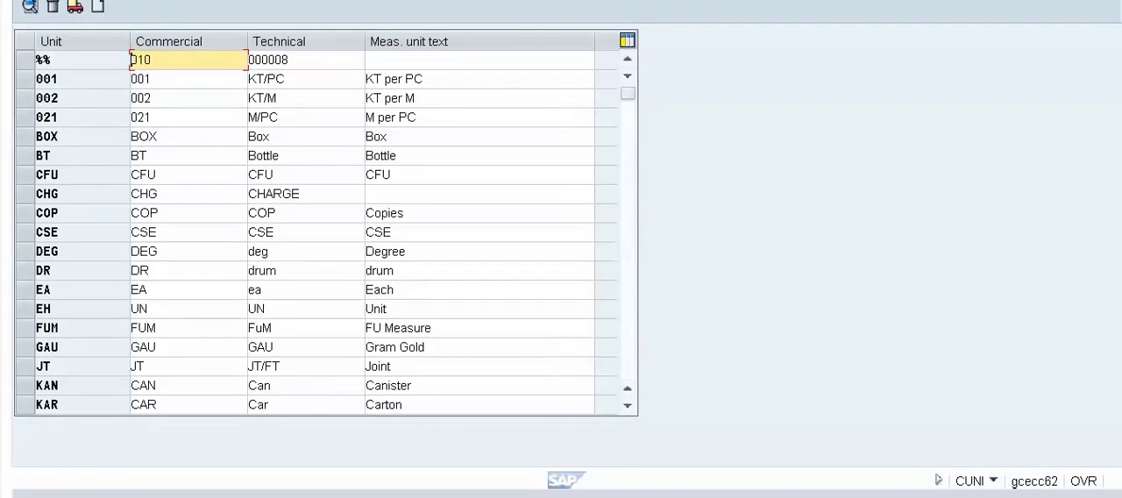
click(26, 289)
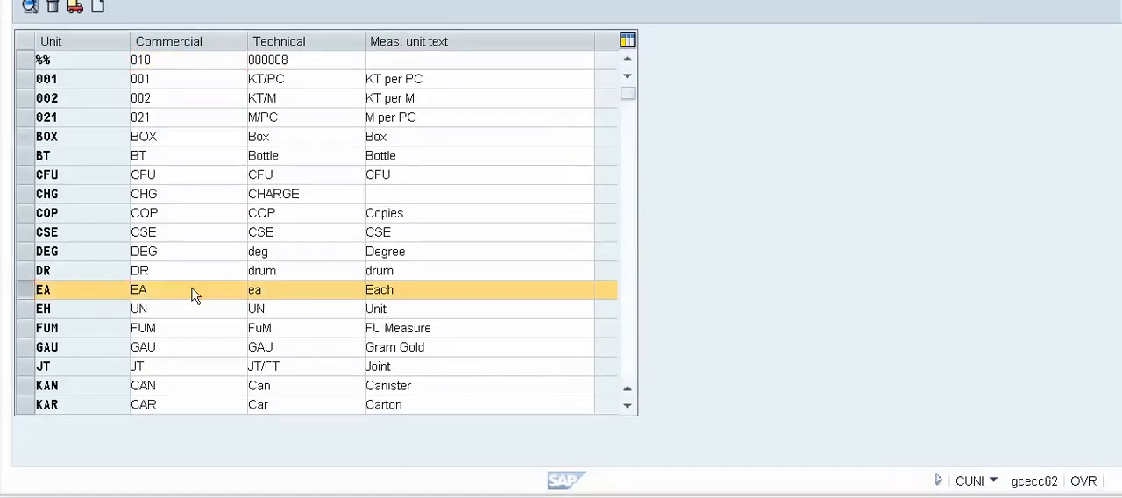
double_click(42, 289)
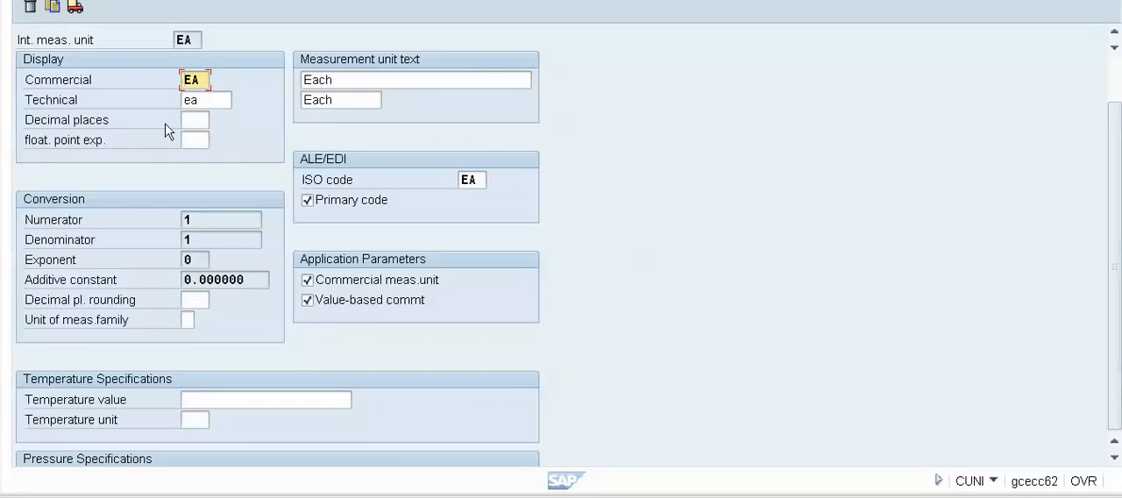
Review the allowed decimal-places values for EA, then leave units maintenance back to MMBE
click(196, 120)
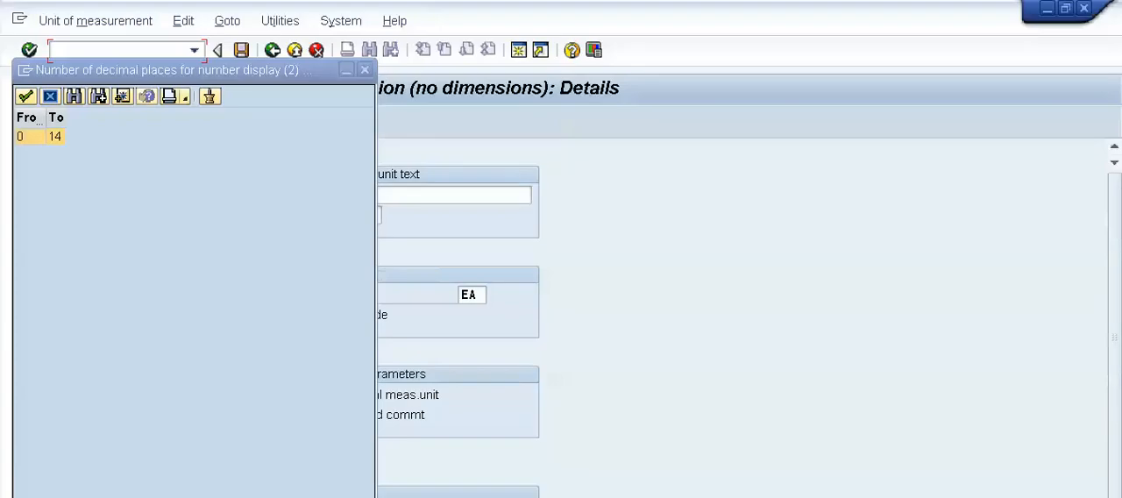
mouse_move(39, 148)
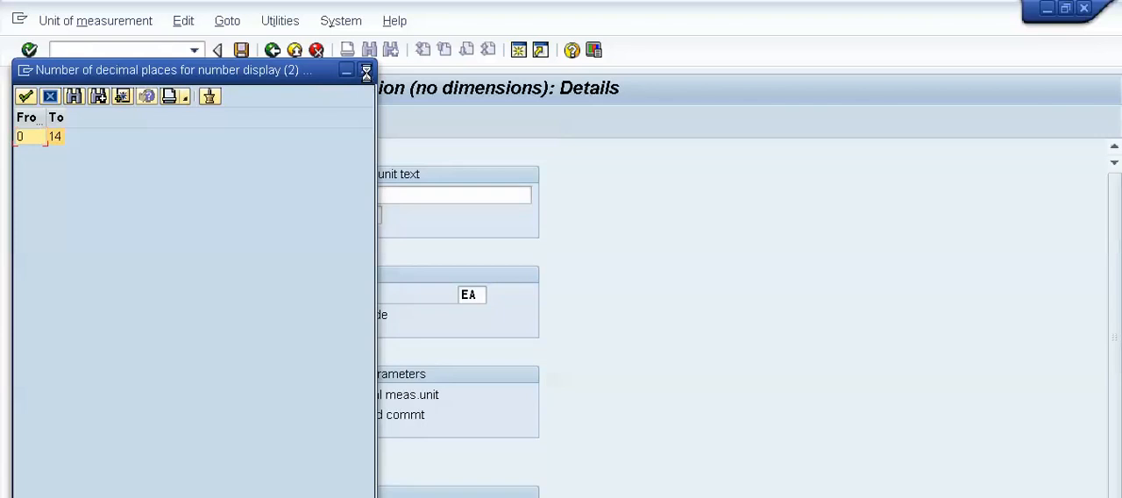
click(365, 70)
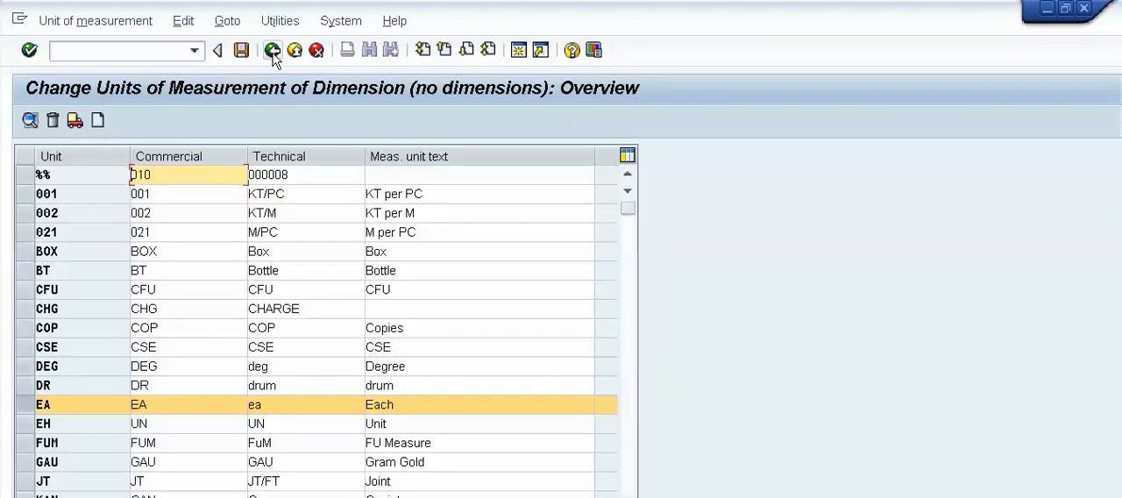
click(217, 49)
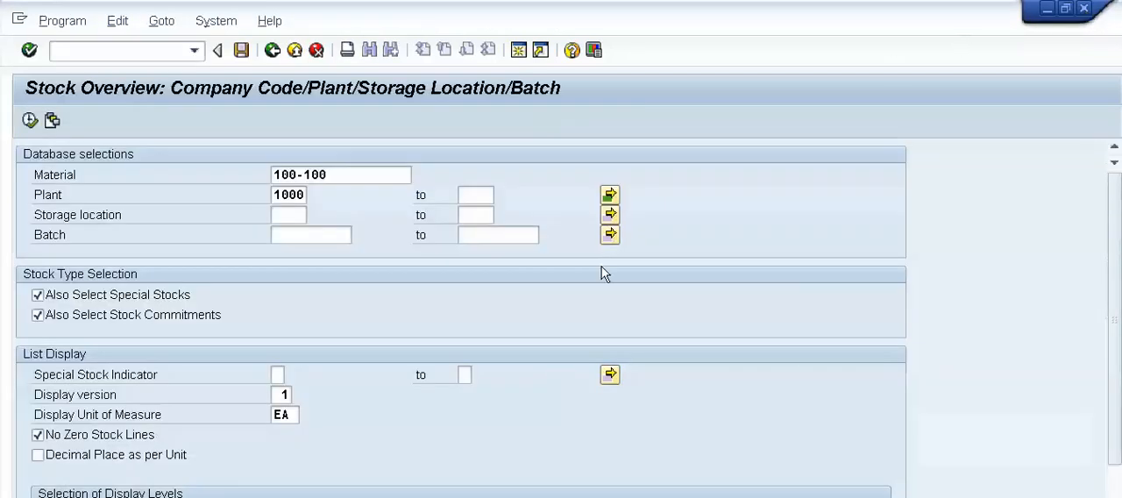
click(290, 214)
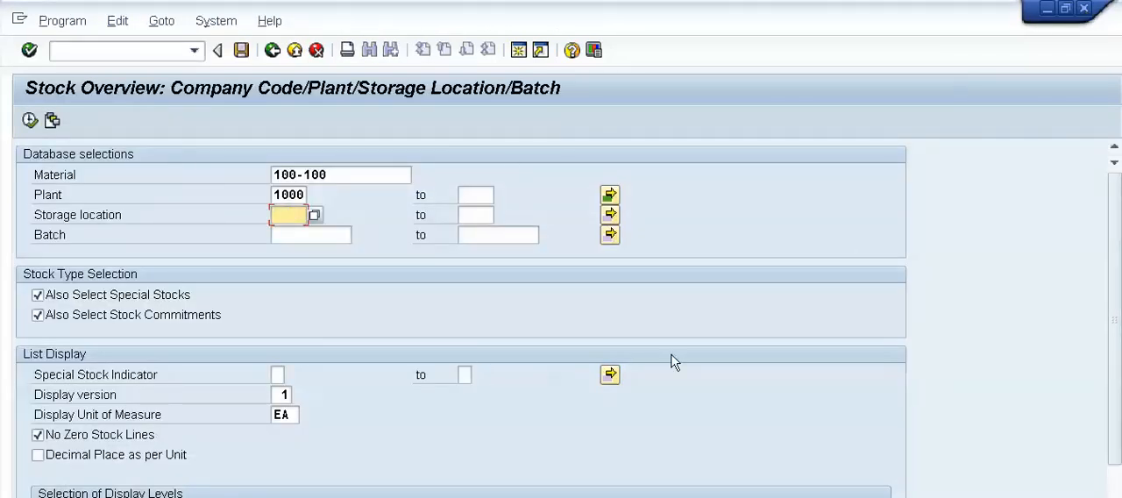
mouse_move(161, 200)
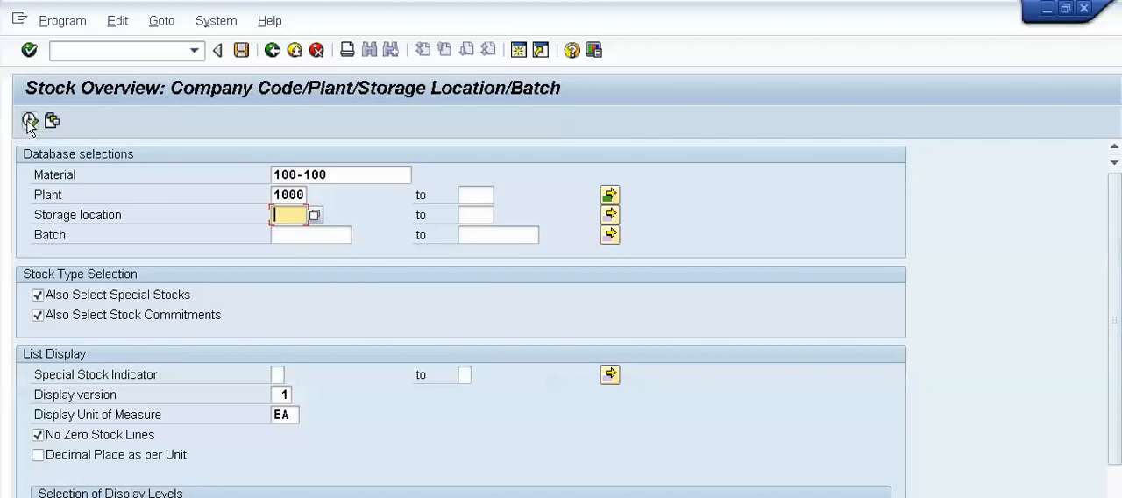
click(28, 121)
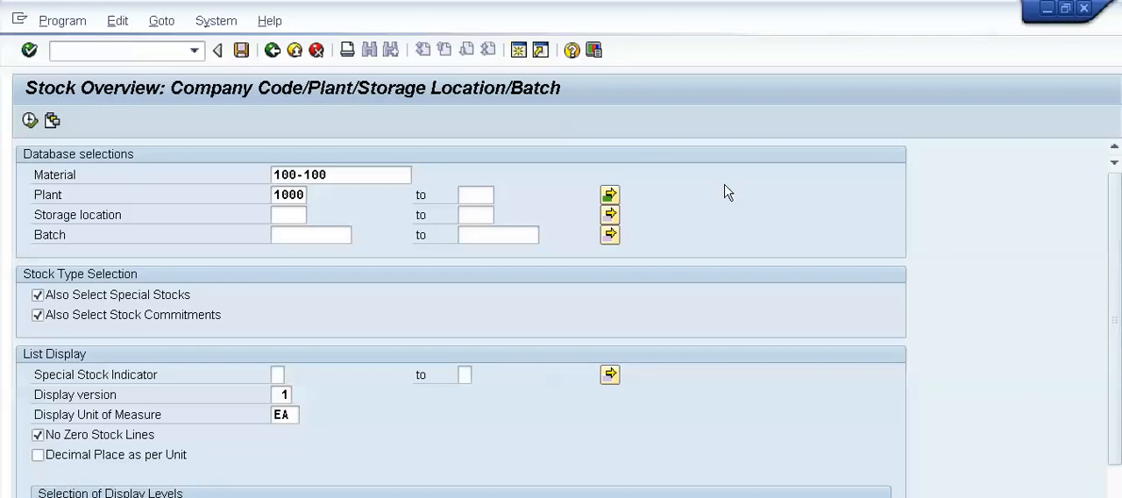
click(28, 120)
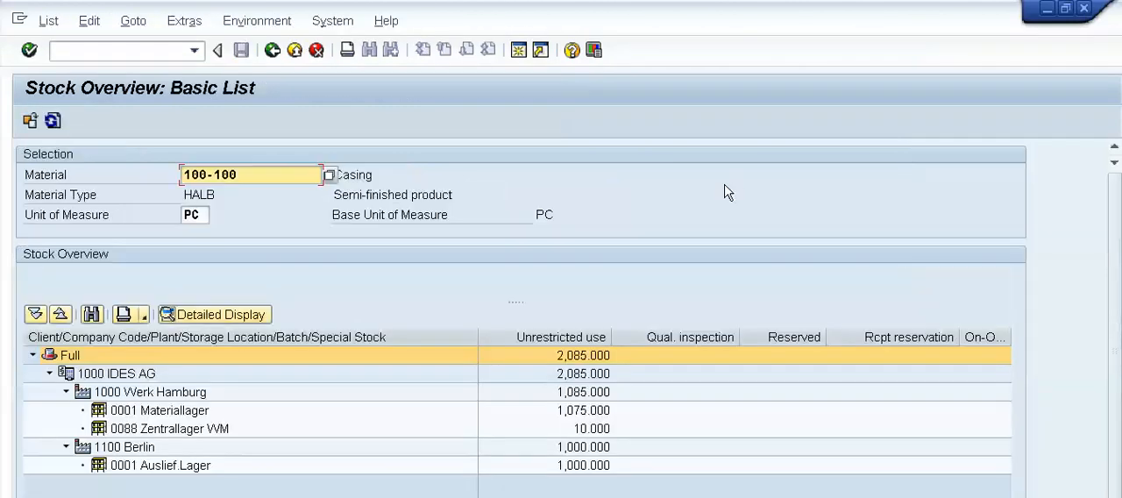
mouse_move(191, 342)
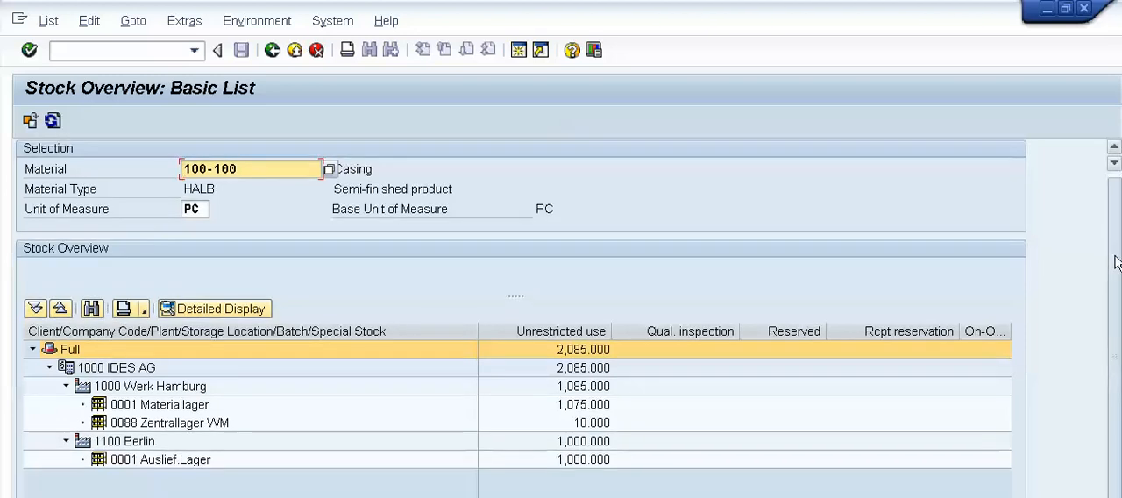
scroll(up, 3)
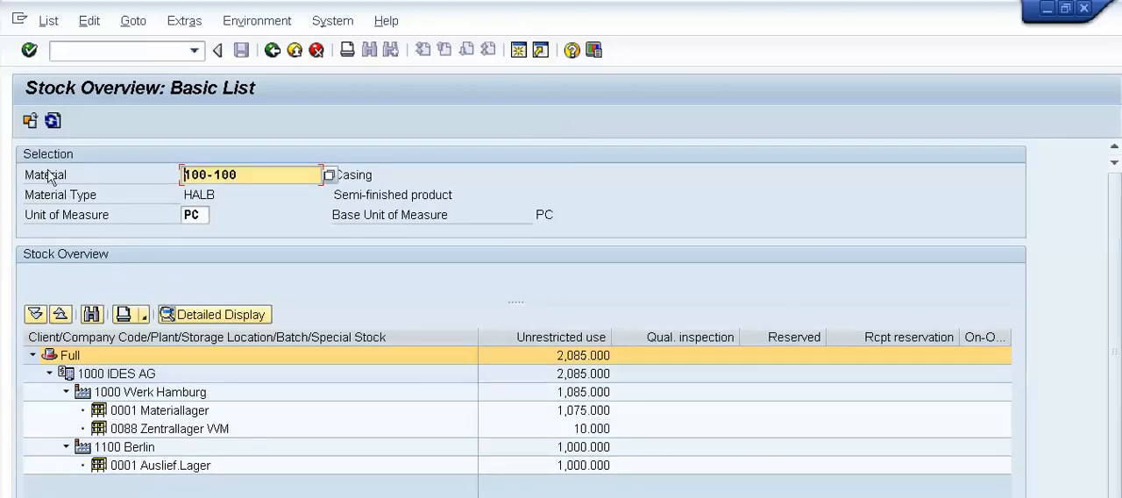
mouse_move(68, 166)
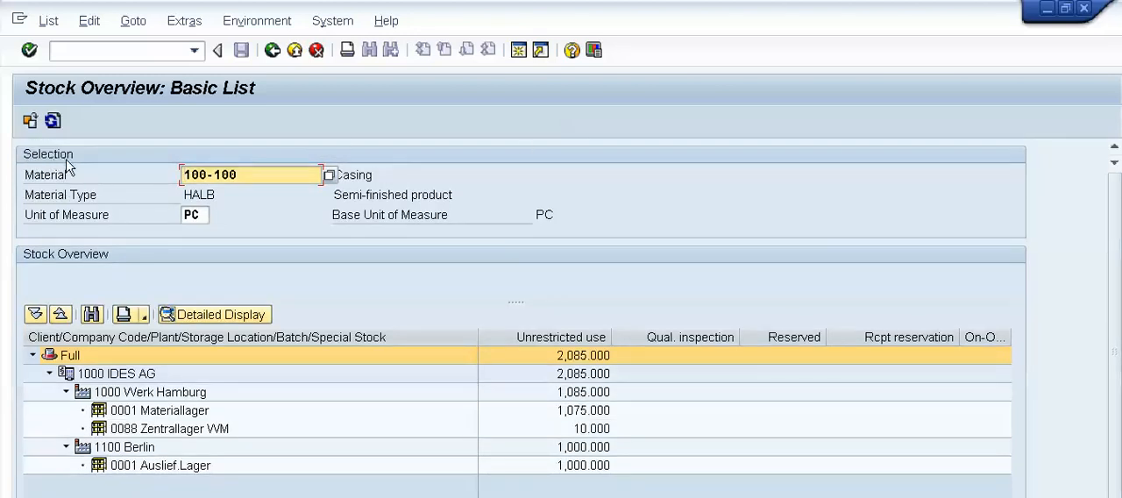
mouse_move(88, 270)
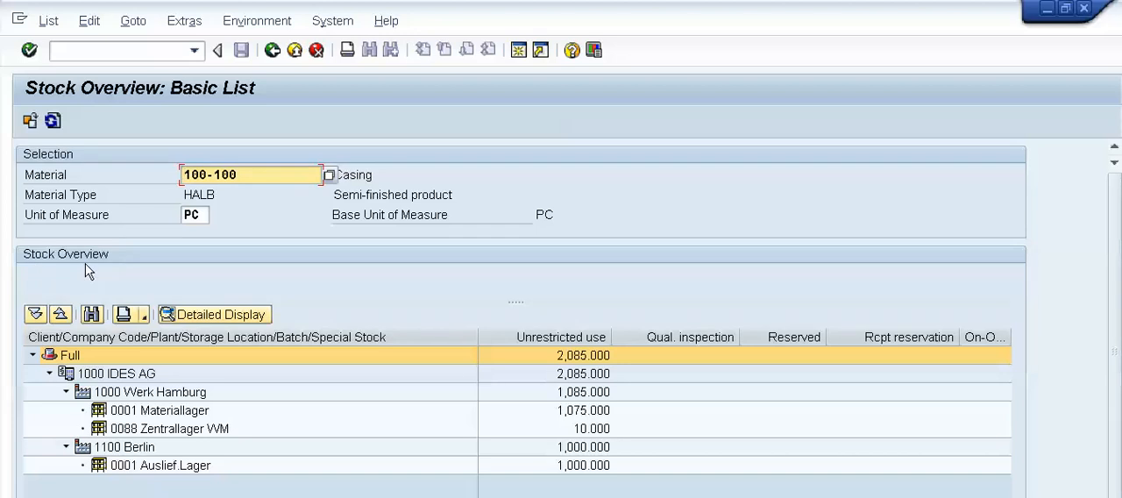
mouse_move(27, 172)
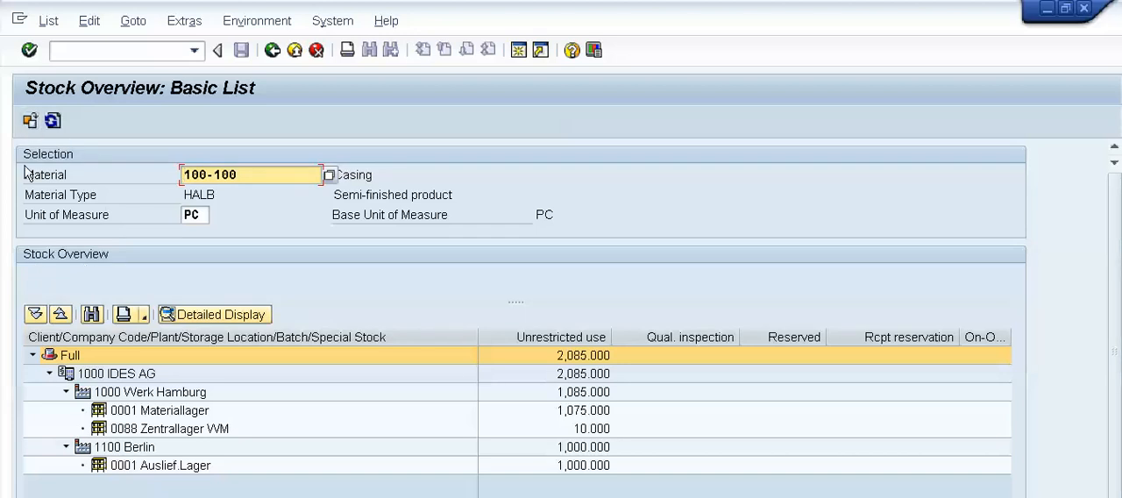
mouse_move(161, 221)
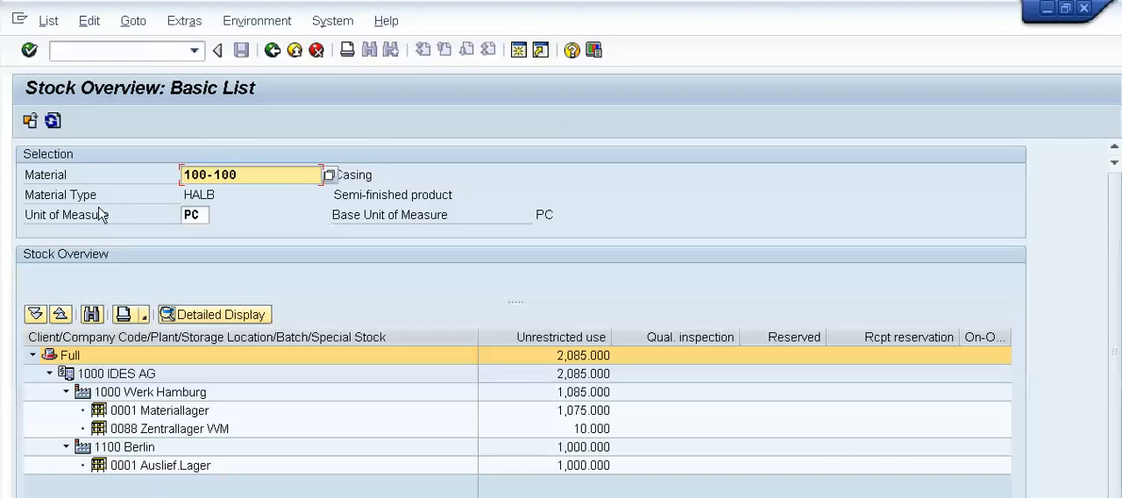
mouse_move(95, 231)
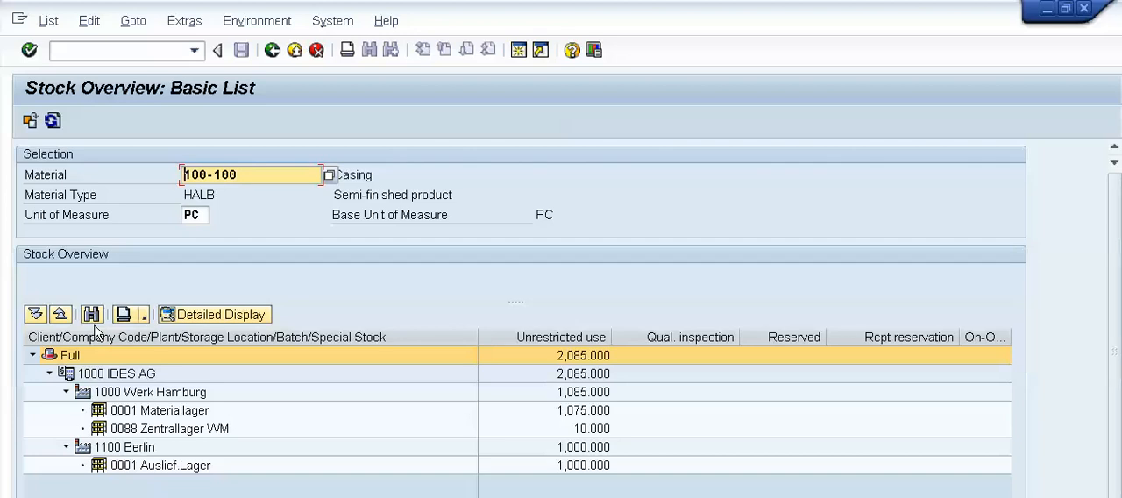
mouse_move(561, 336)
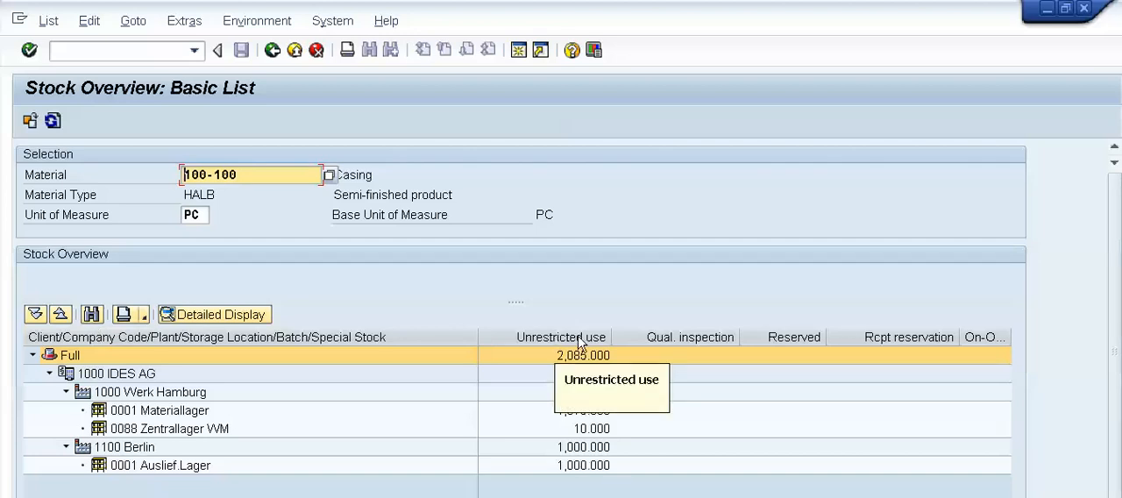
mouse_move(625, 340)
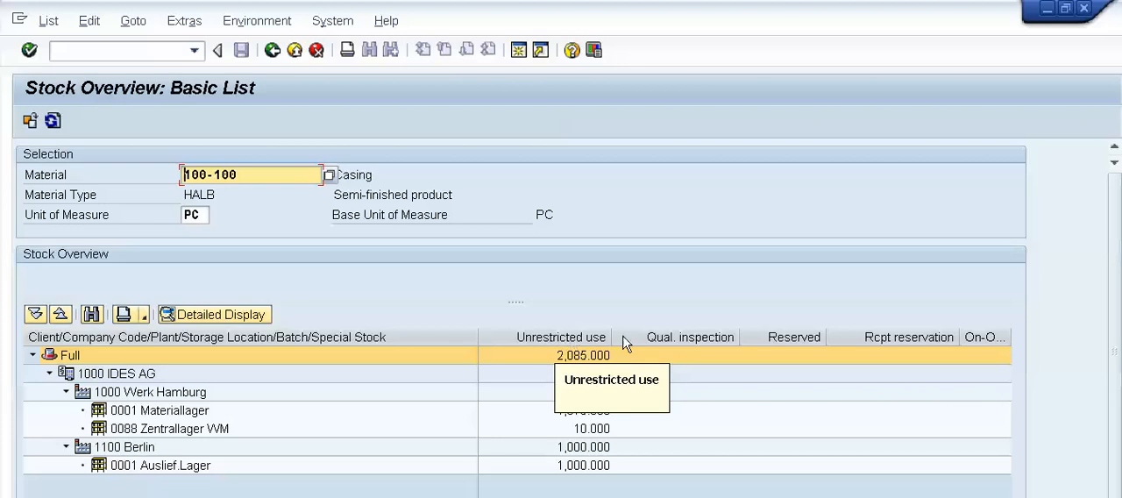
mouse_move(778, 347)
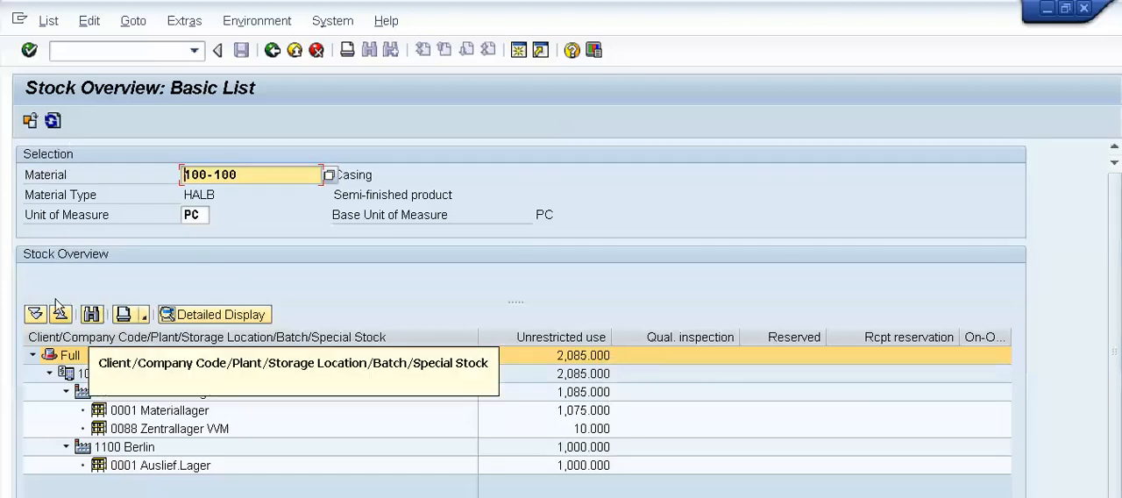
mouse_move(103, 270)
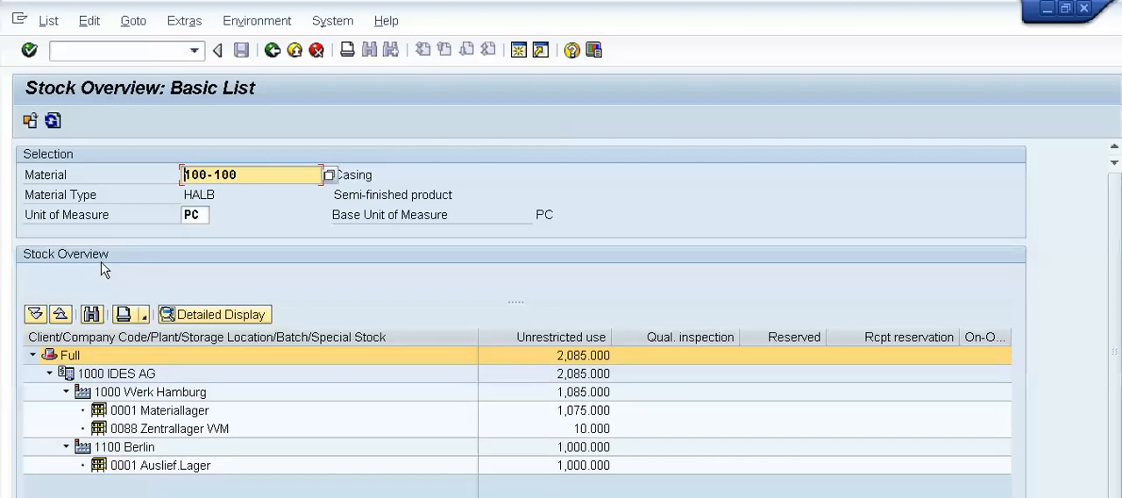
mouse_move(97, 308)
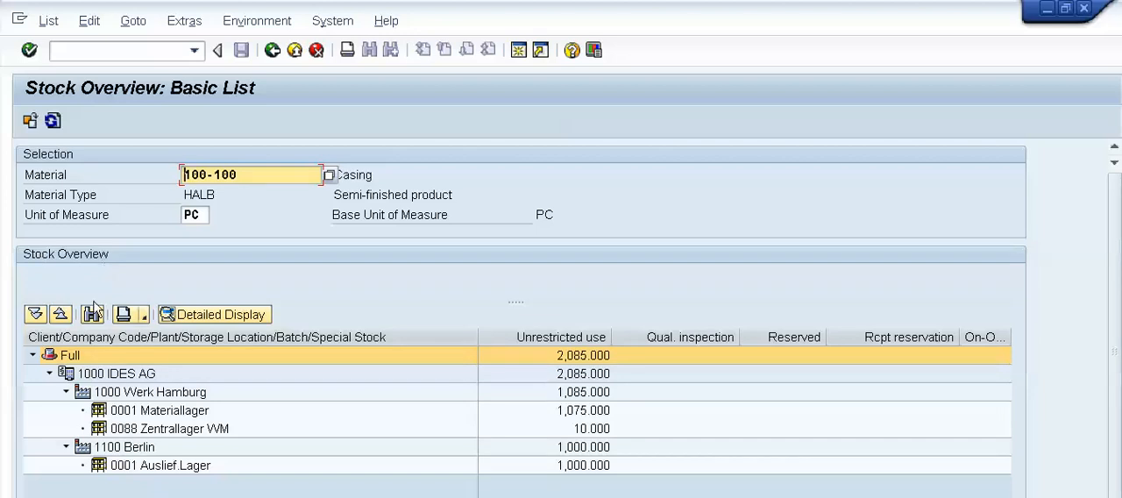
mouse_move(35, 314)
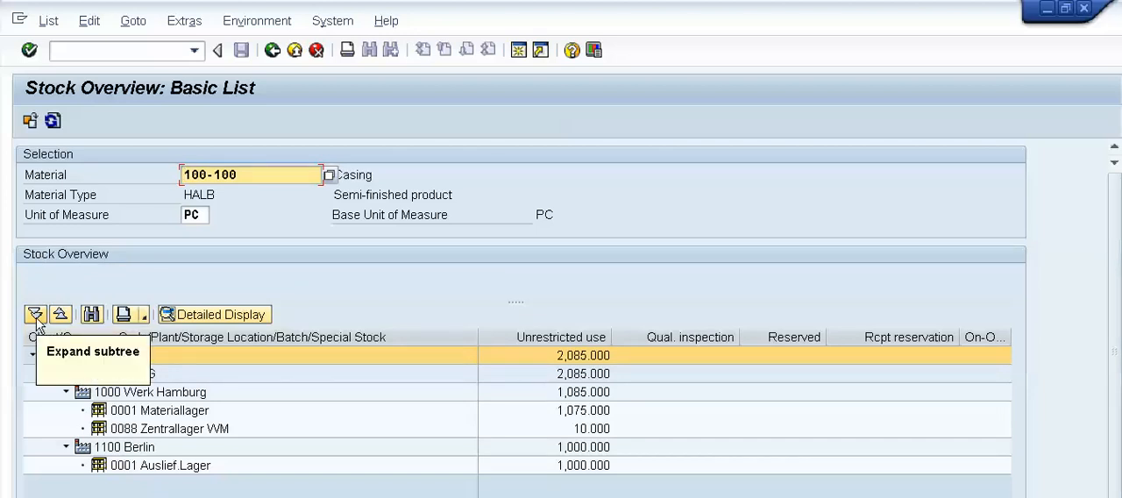
click(36, 314)
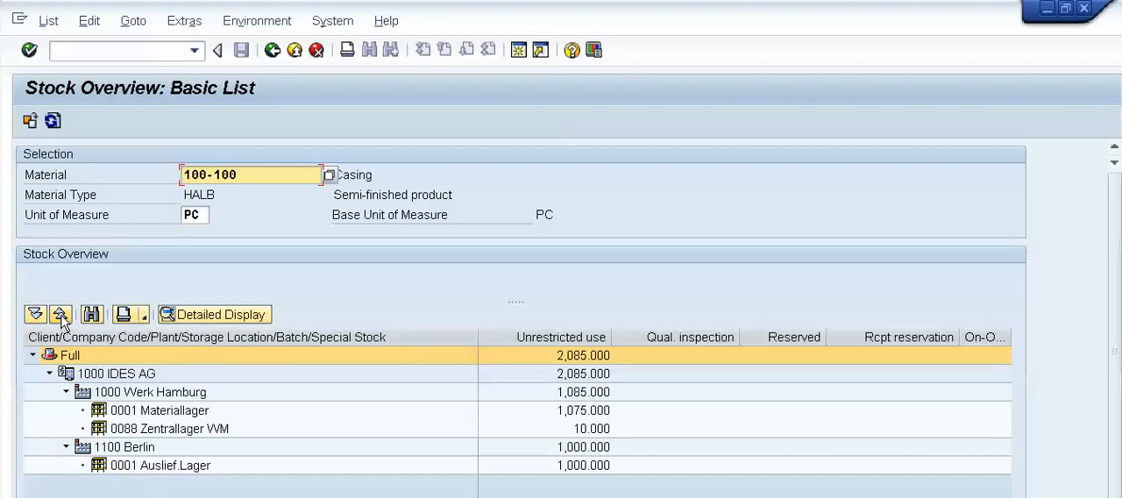
mouse_move(59, 314)
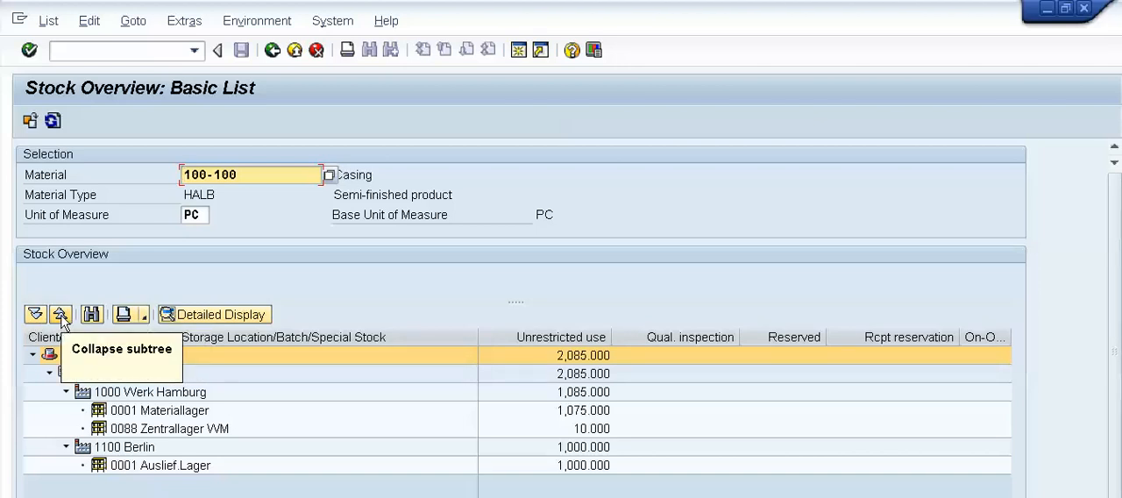
click(60, 313)
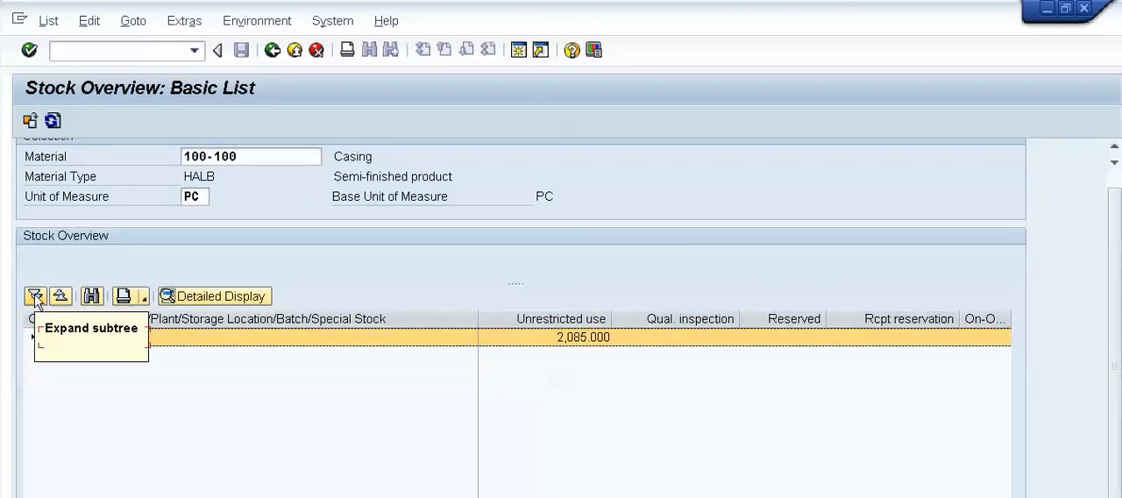
click(35, 294)
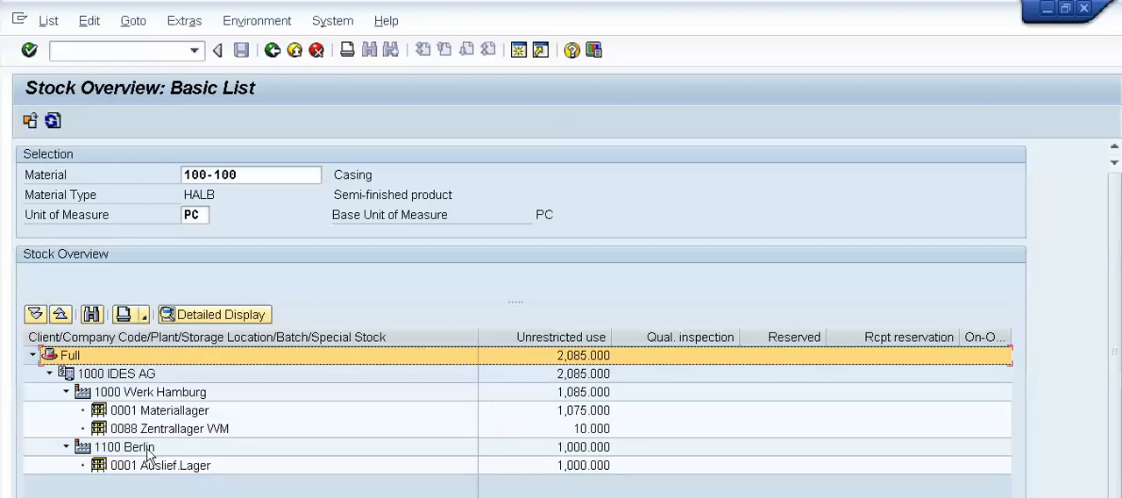
mouse_move(550, 412)
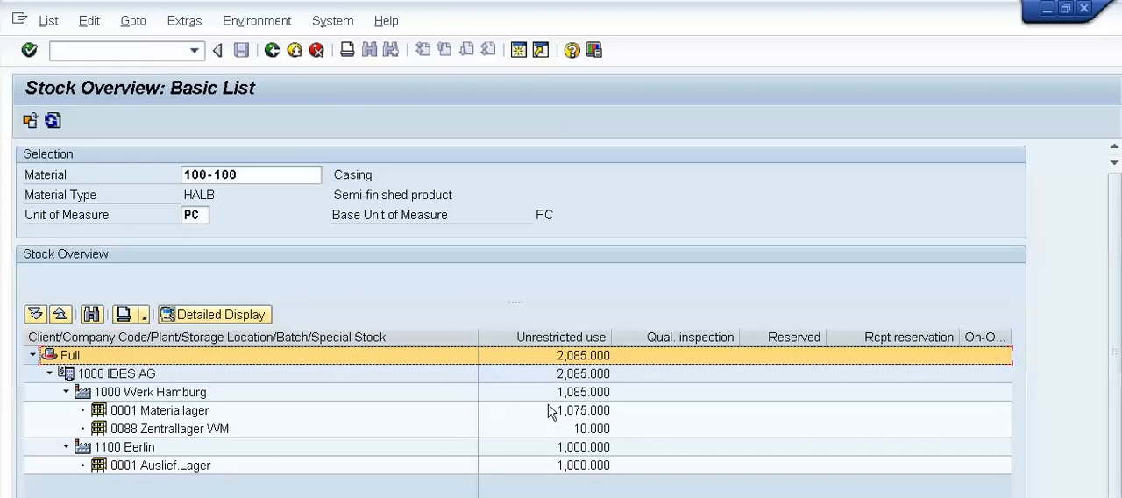
mouse_move(126, 368)
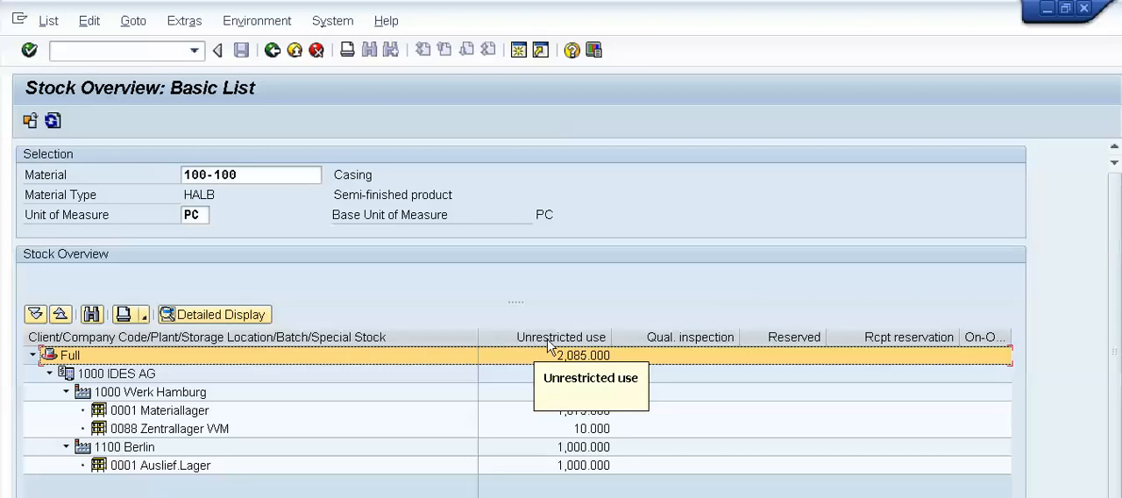
mouse_move(657, 354)
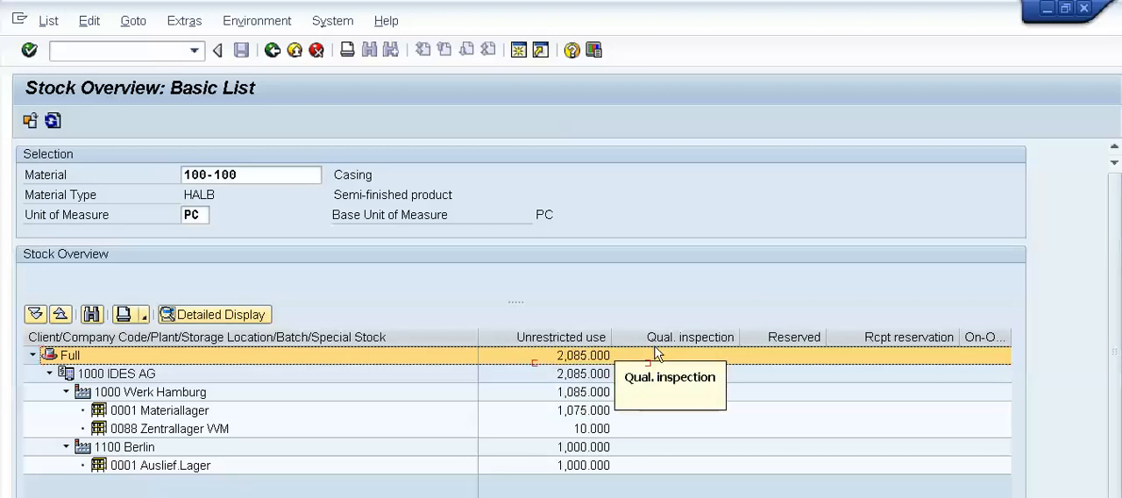
mouse_move(793, 342)
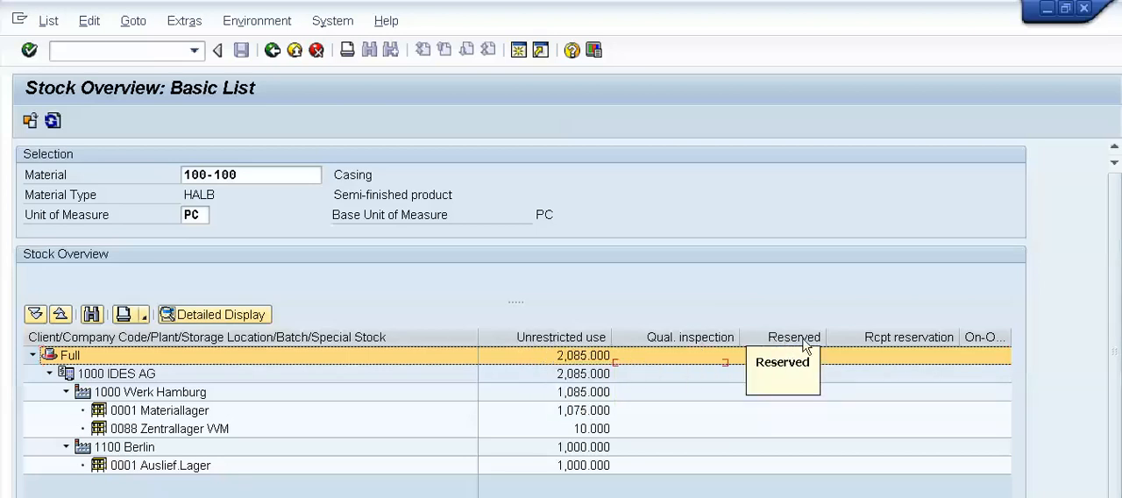
mouse_move(570, 354)
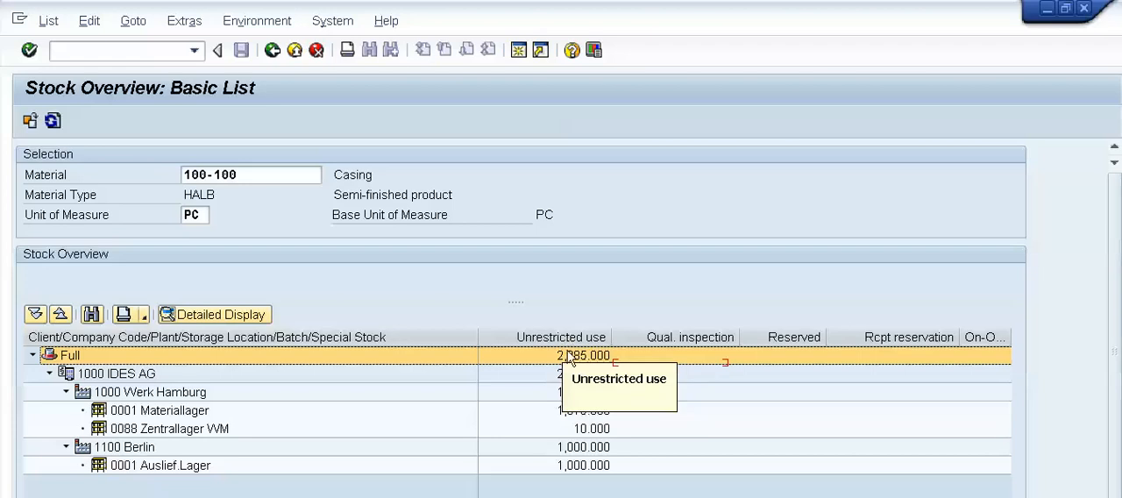
mouse_move(582, 467)
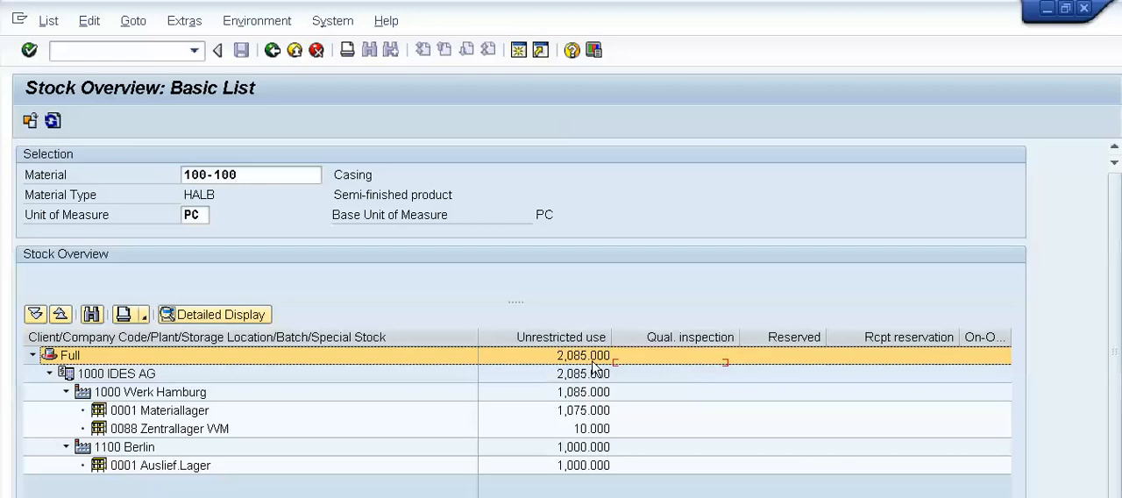
mouse_move(561, 412)
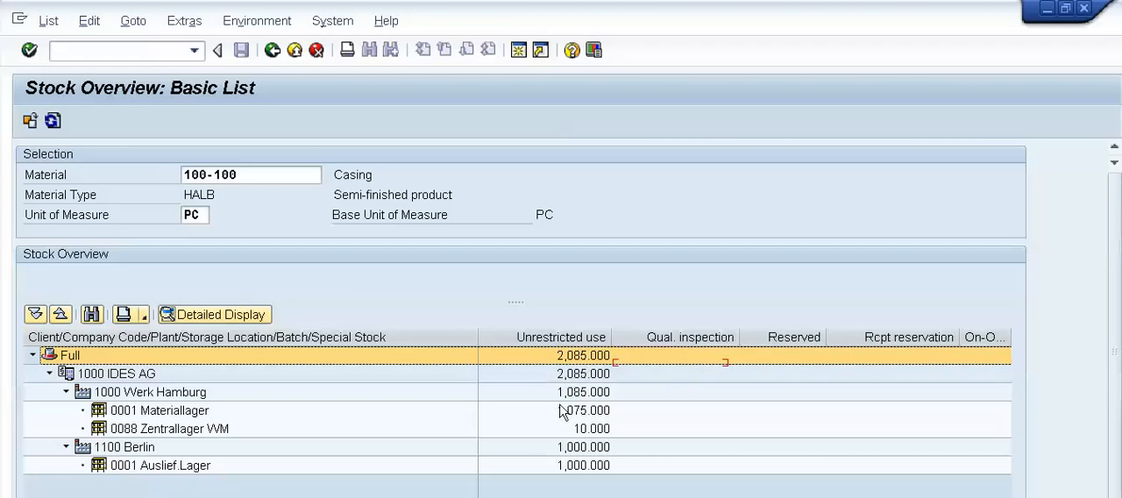
click(582, 392)
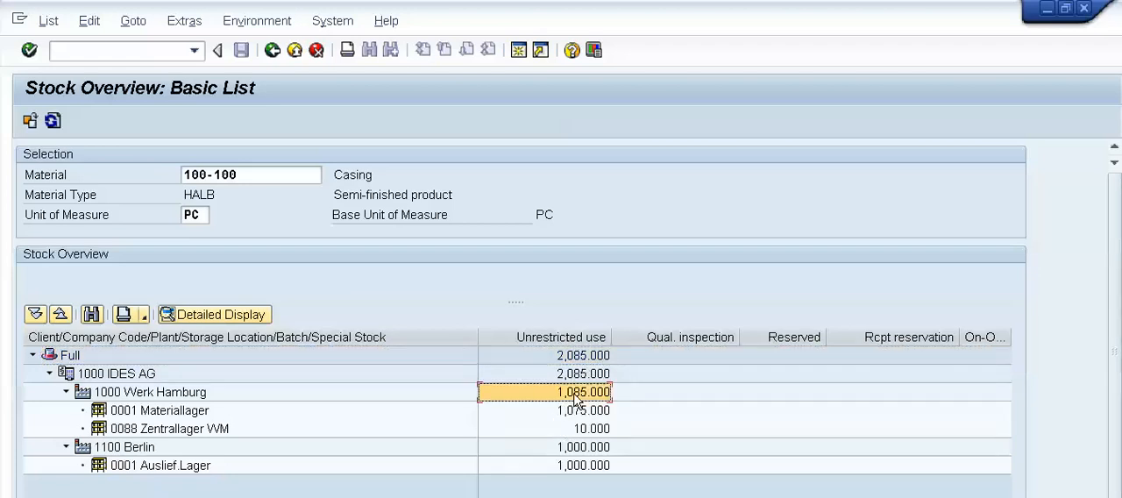
click(584, 448)
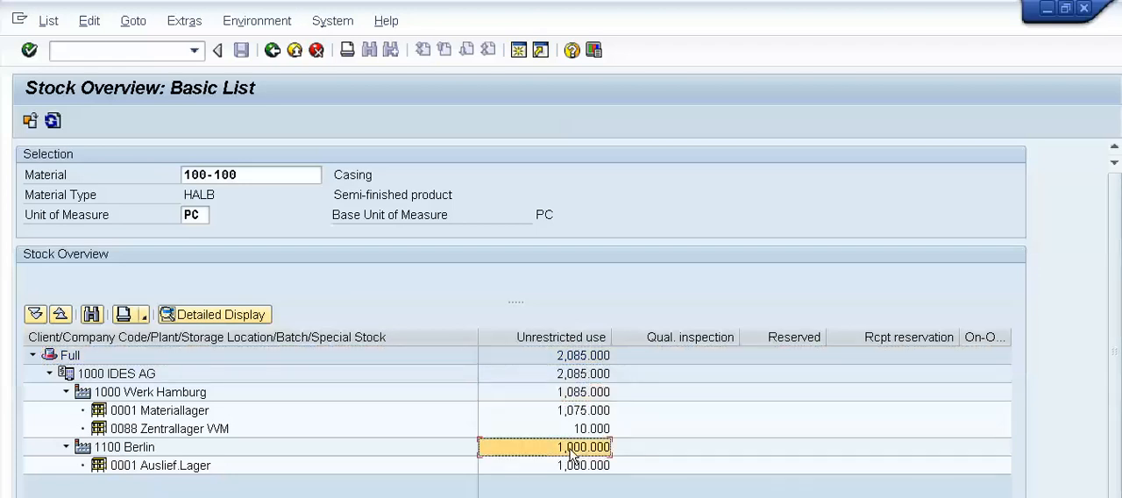
mouse_move(351, 351)
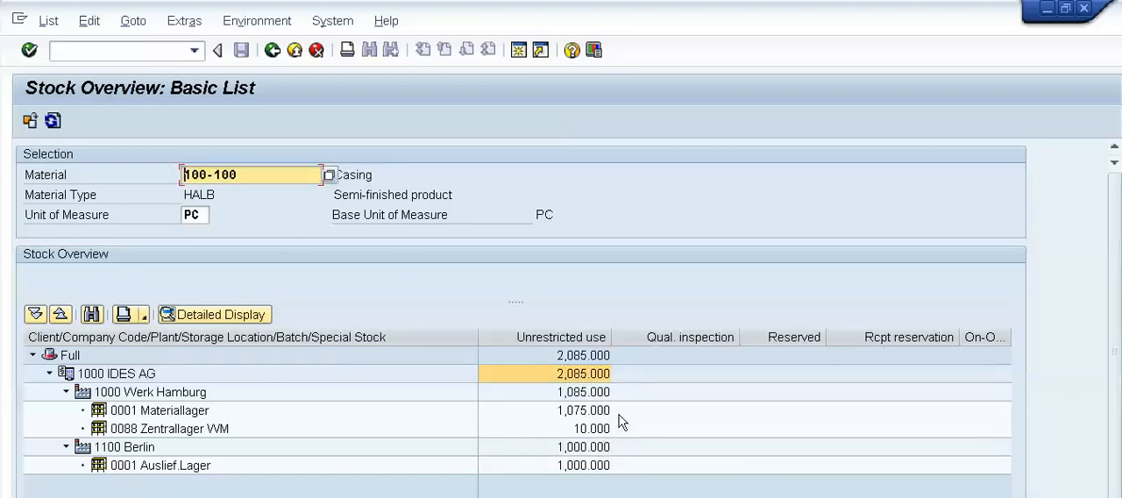
mouse_move(701, 406)
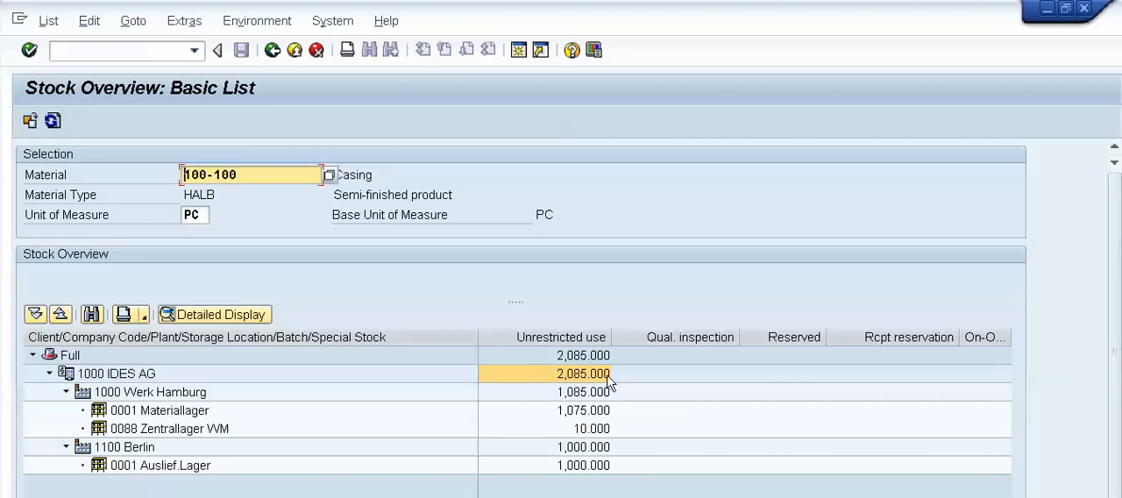
click(582, 393)
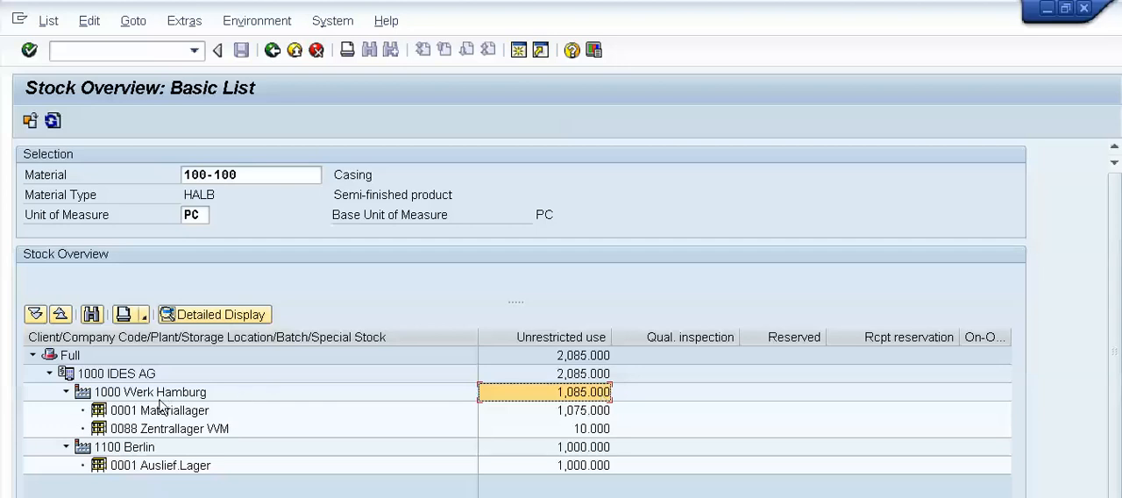
click(149, 393)
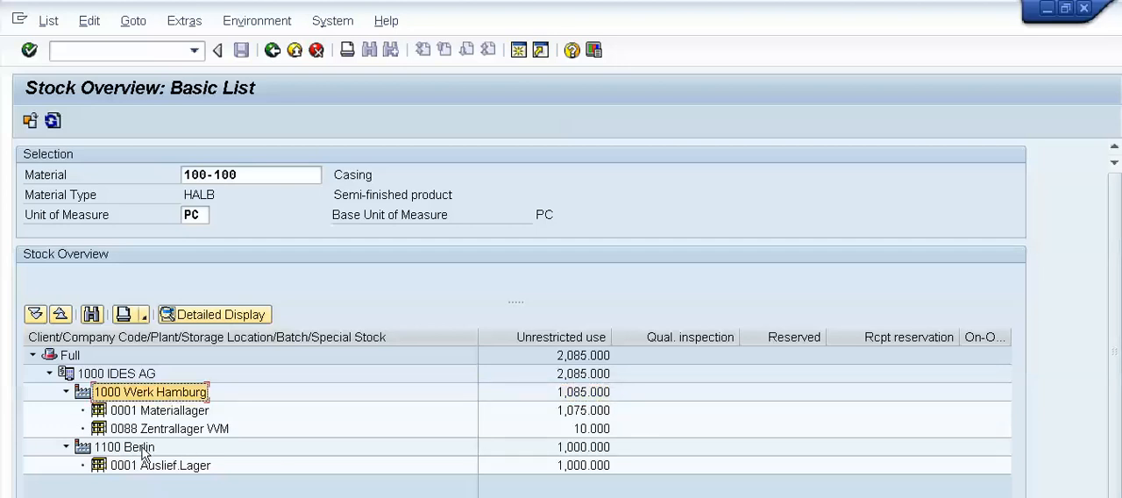
click(582, 445)
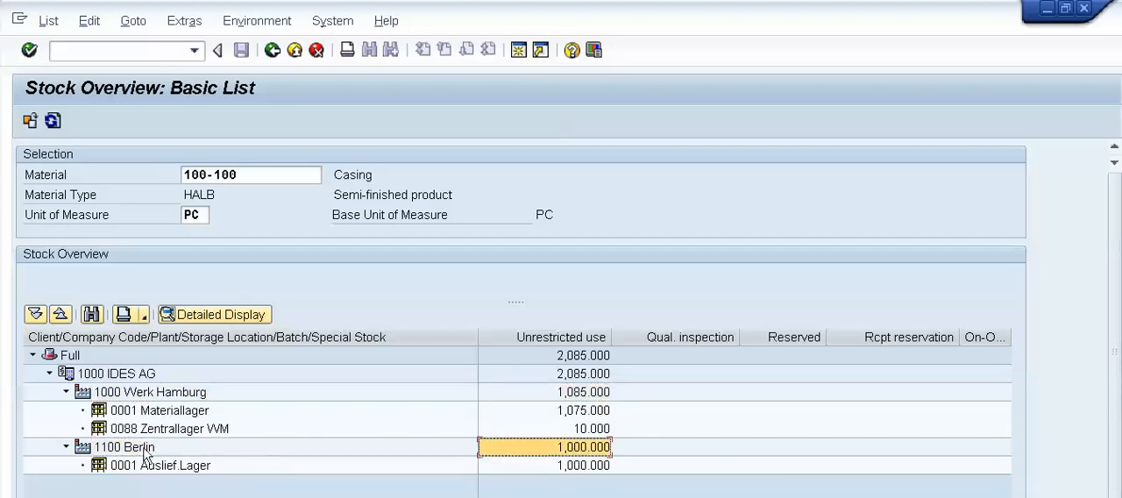
click(123, 445)
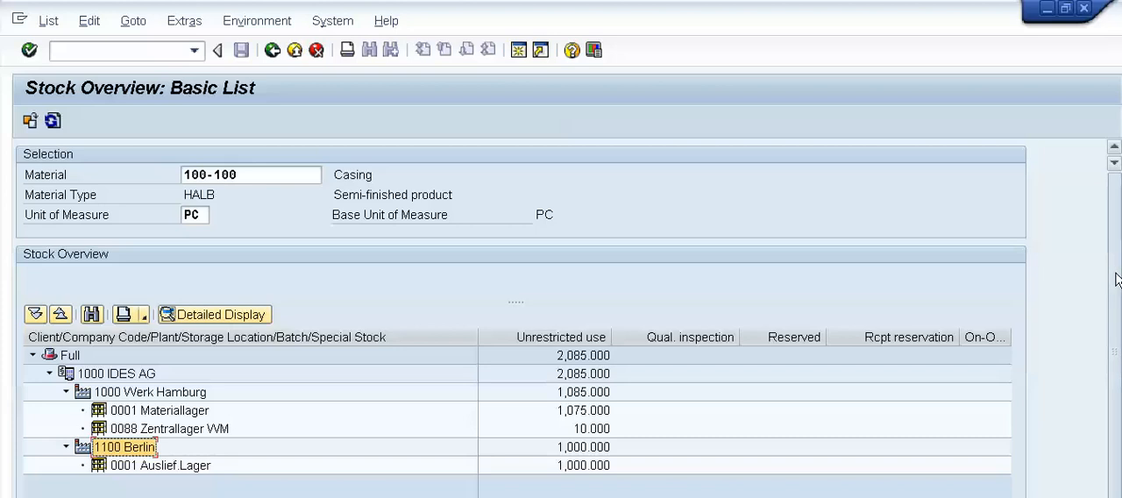
scroll(down, 3)
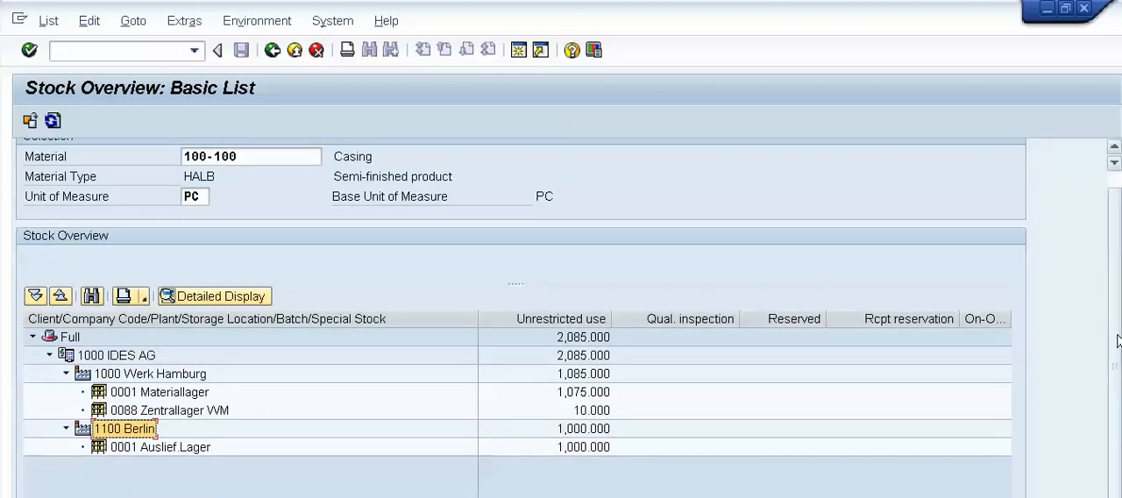
mouse_move(1113, 246)
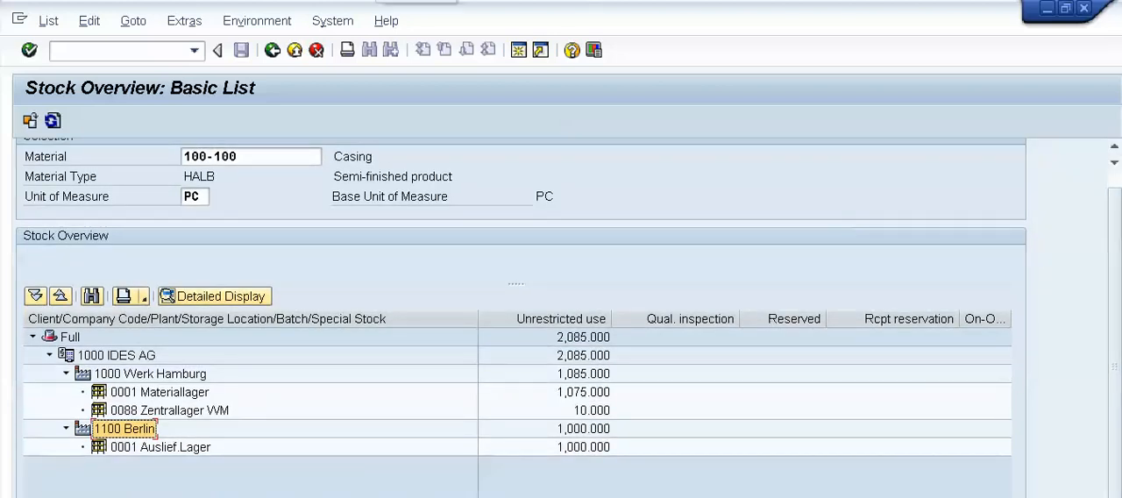
scroll(right, 3)
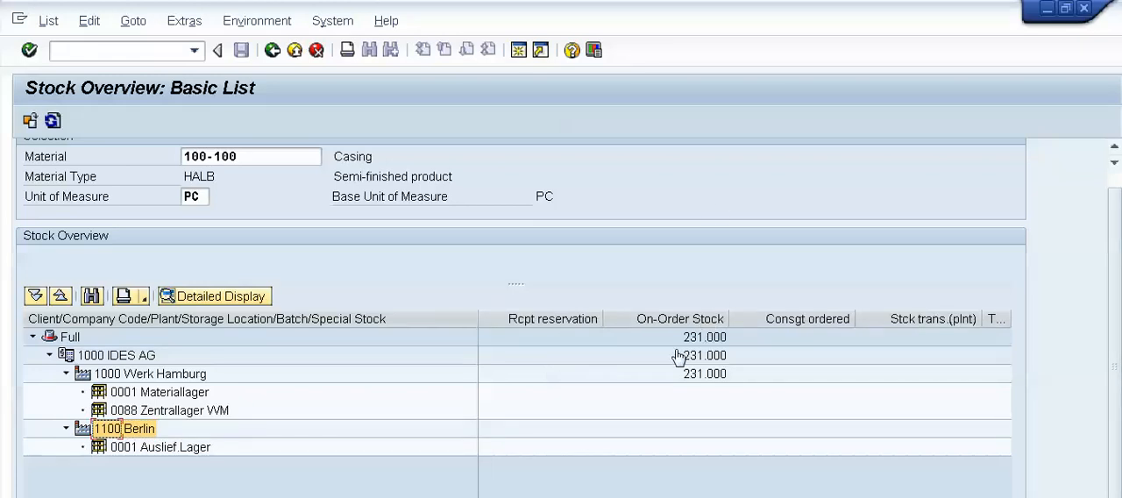
mouse_move(680, 319)
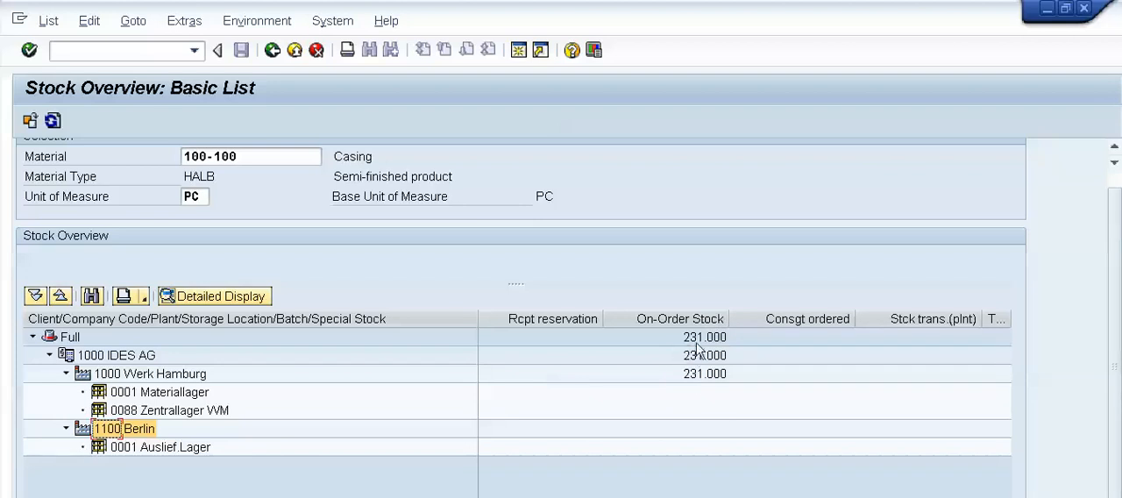
mouse_move(700, 337)
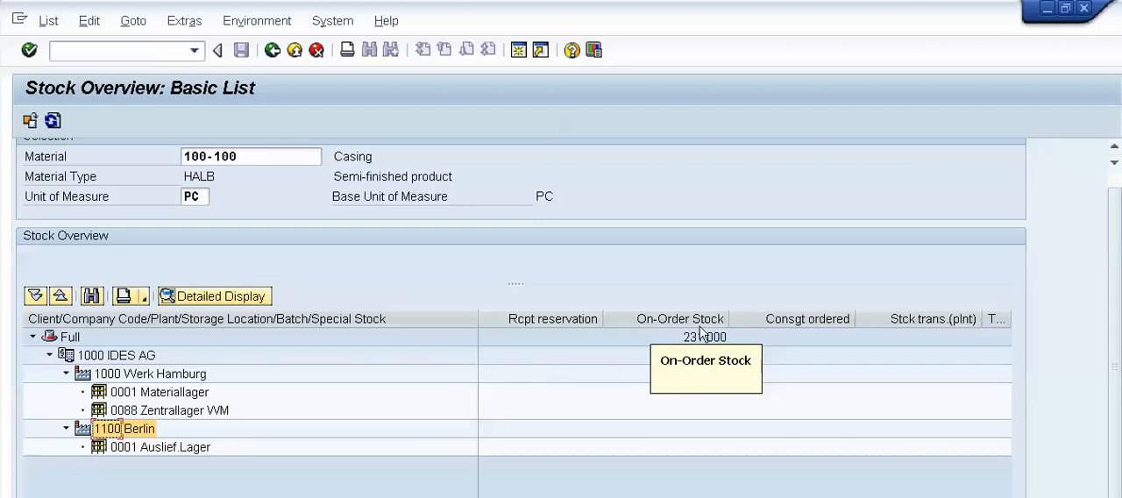
mouse_move(693, 402)
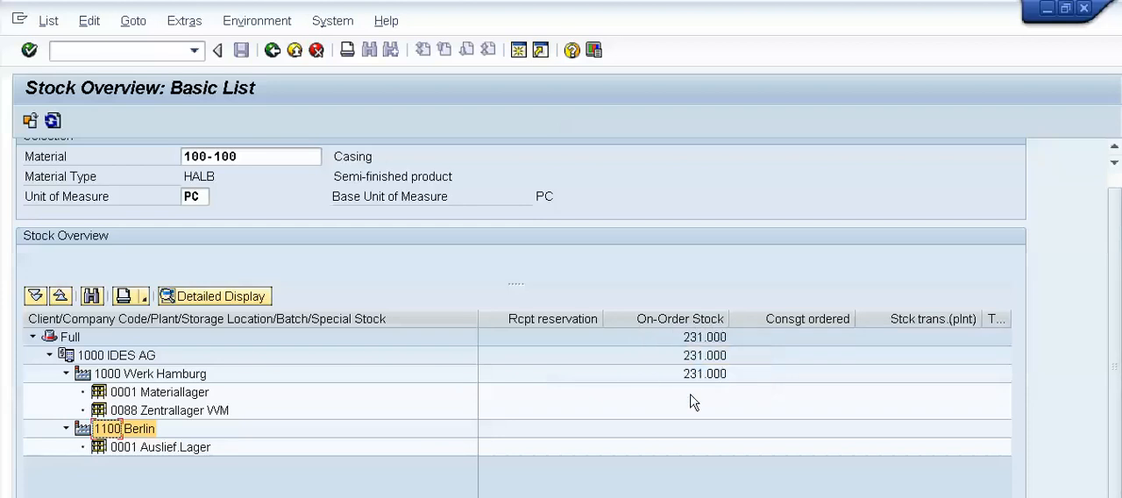
mouse_move(730, 389)
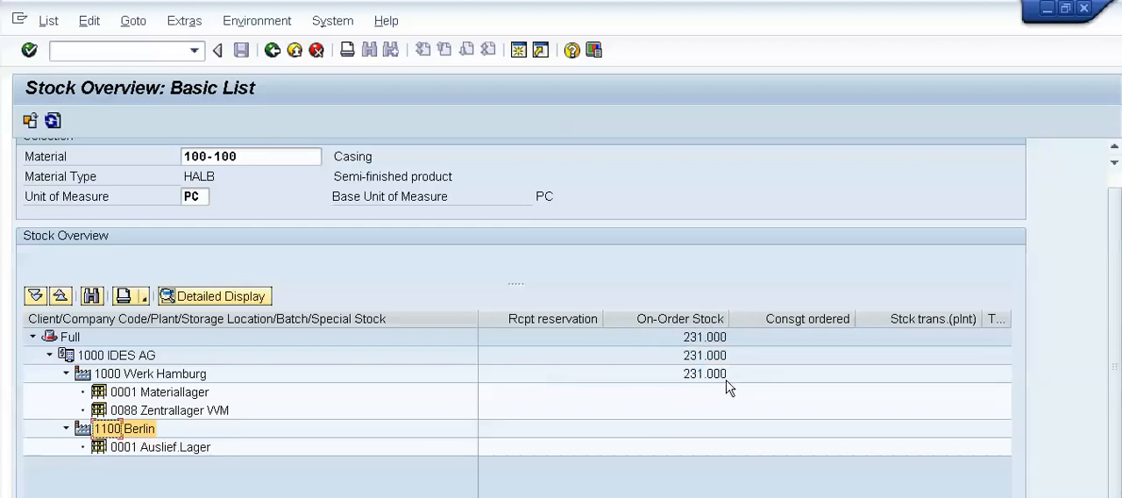
mouse_move(691, 391)
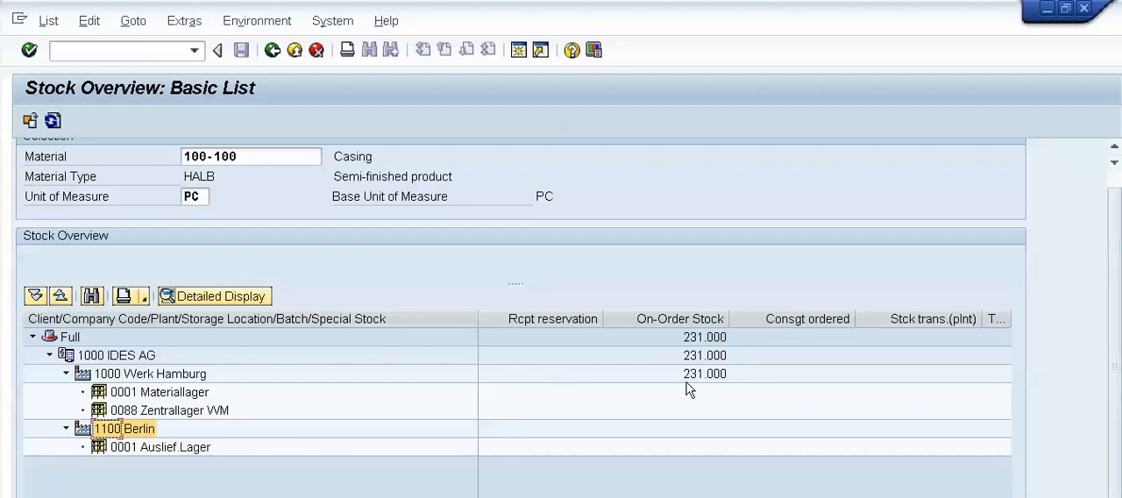
mouse_move(660, 326)
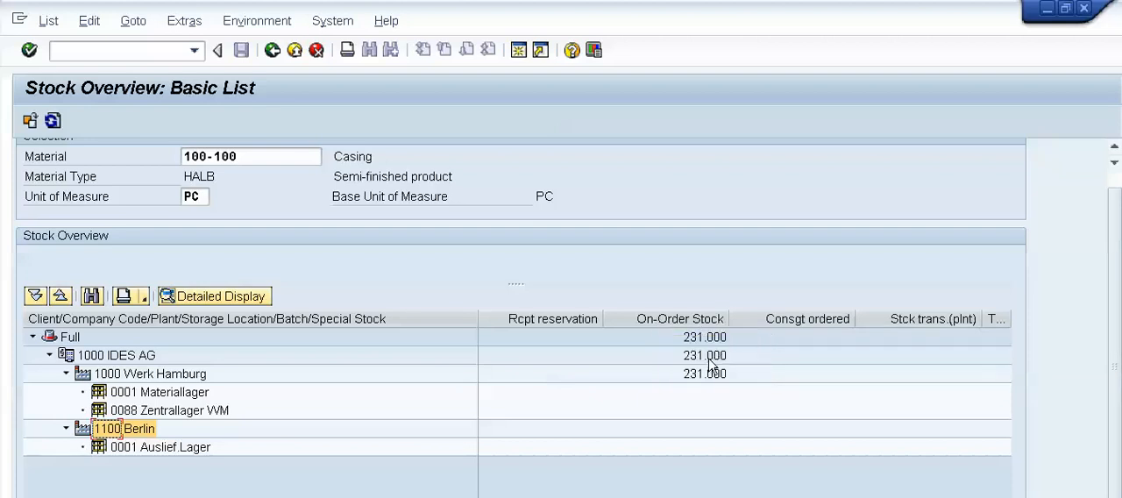
mouse_move(702, 337)
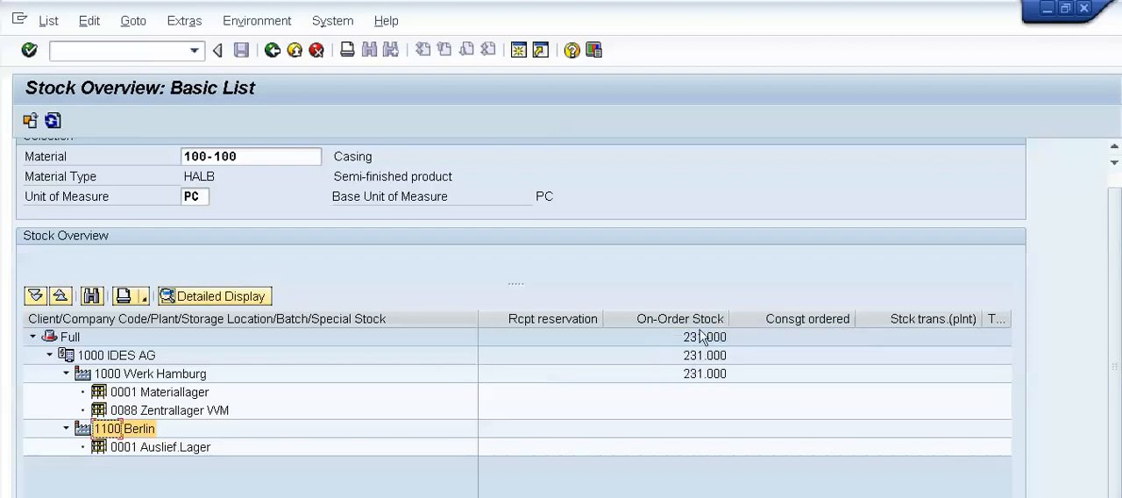
mouse_move(699, 377)
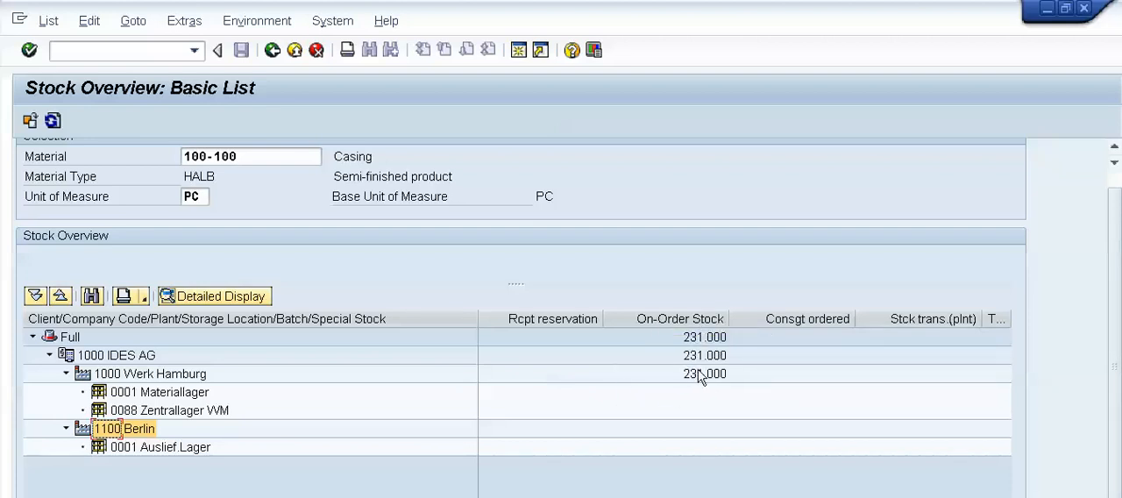
mouse_move(519, 77)
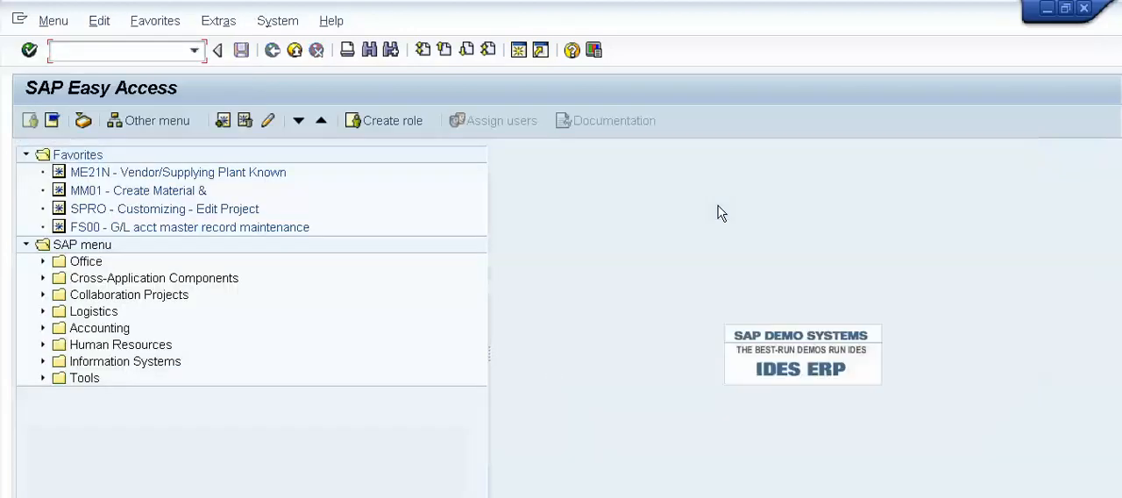
Run ME2N with purchasing organization 1000 and plants 1000 and 1100 selected
text(me2)
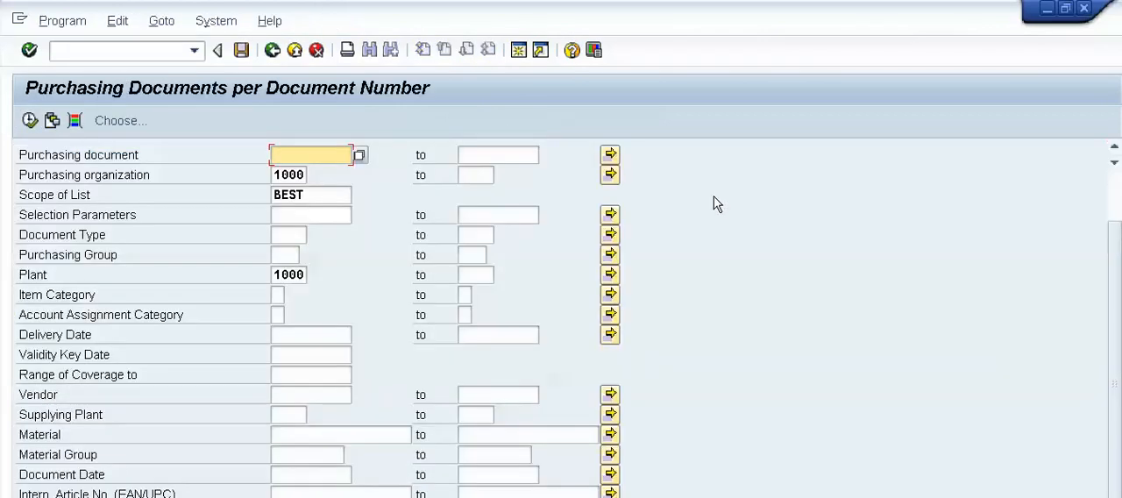
mouse_move(210, 101)
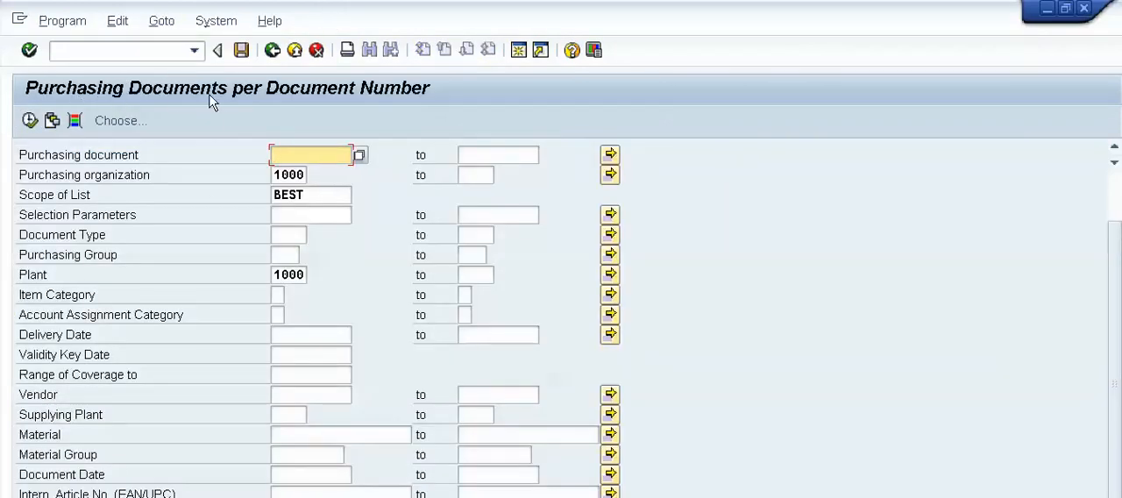
mouse_move(265, 326)
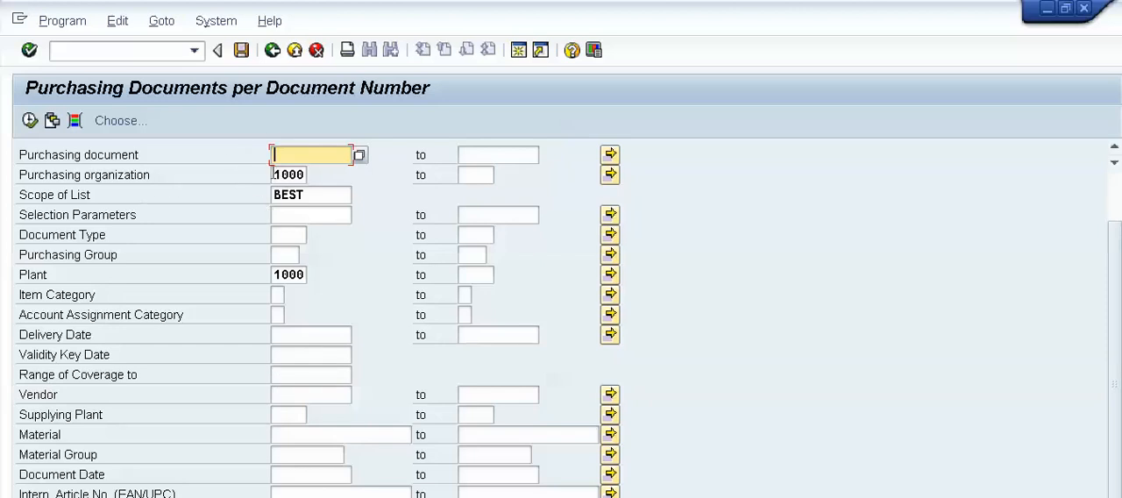
click(289, 175)
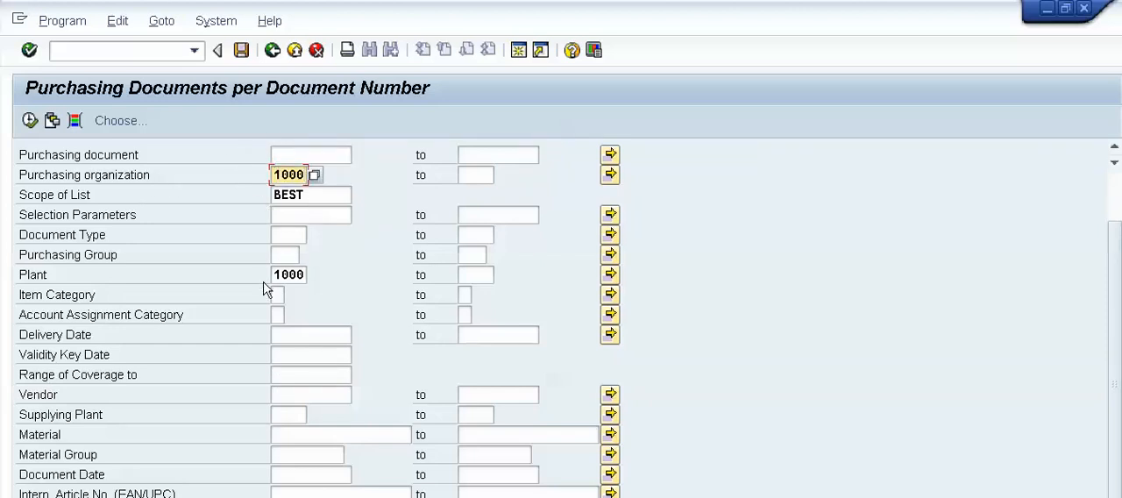
click(288, 274)
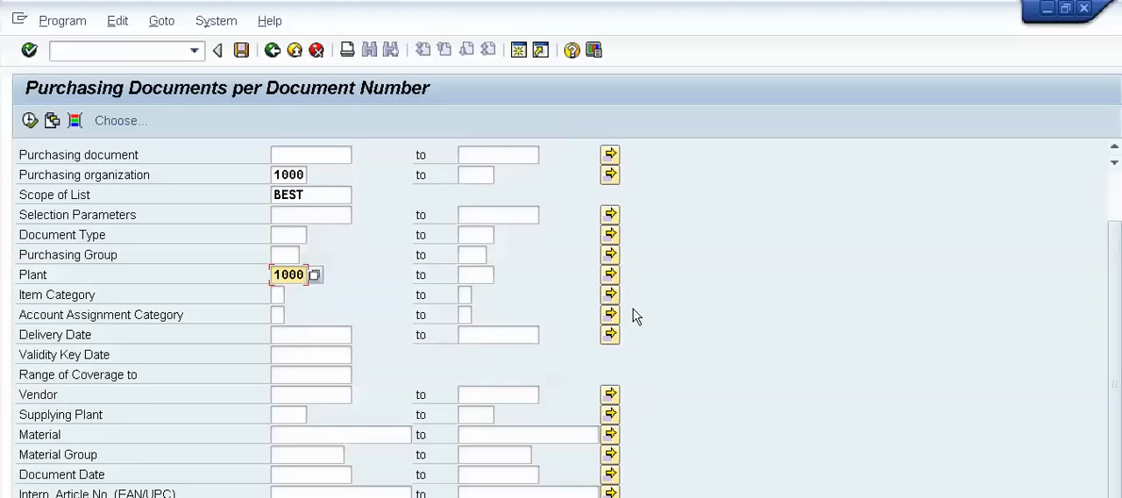
mouse_move(558, 305)
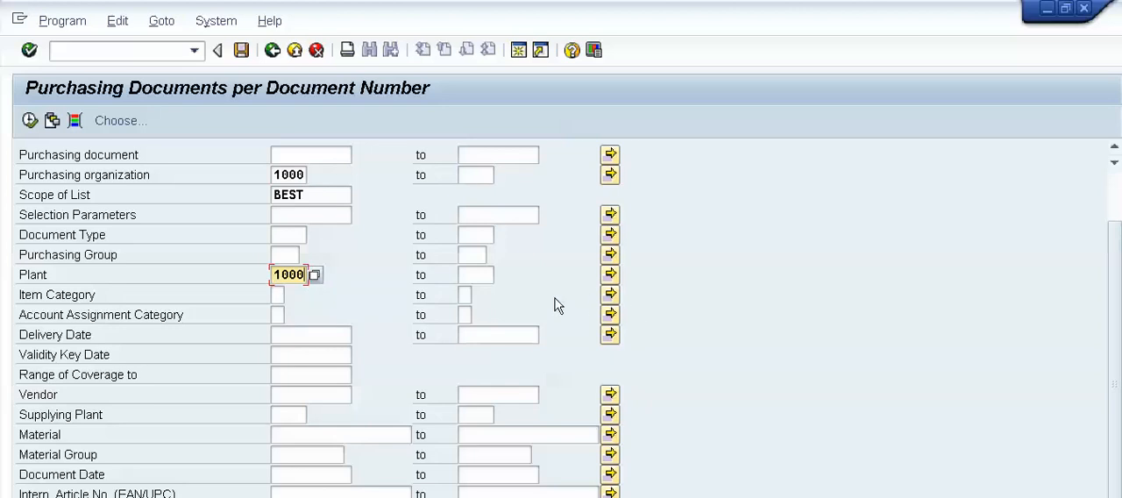
mouse_move(610, 274)
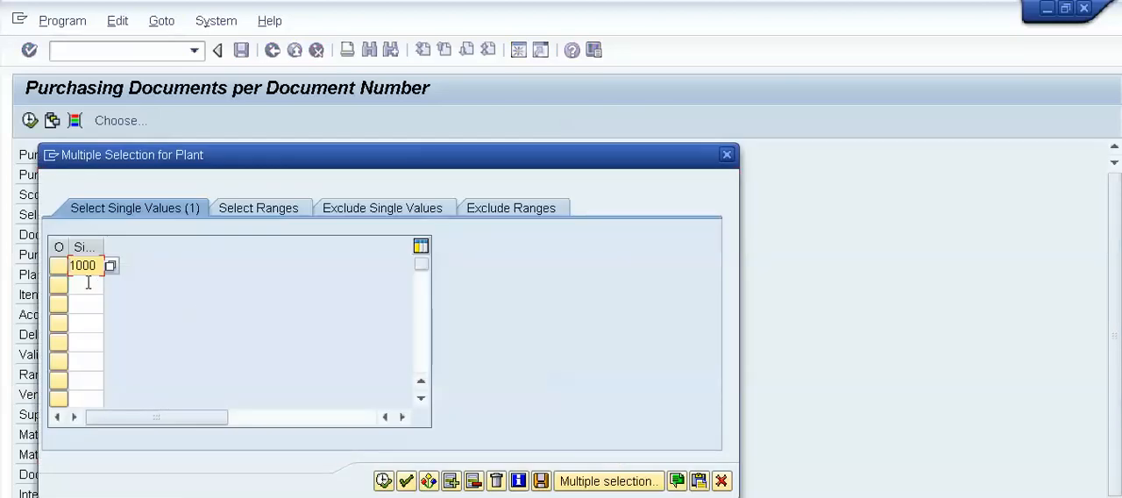
text(1100)
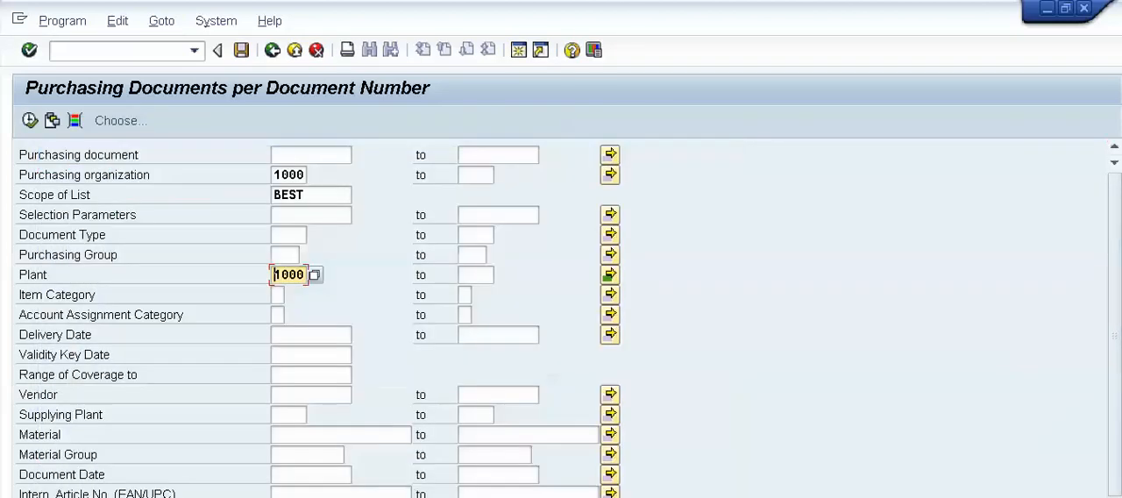
mouse_move(72, 278)
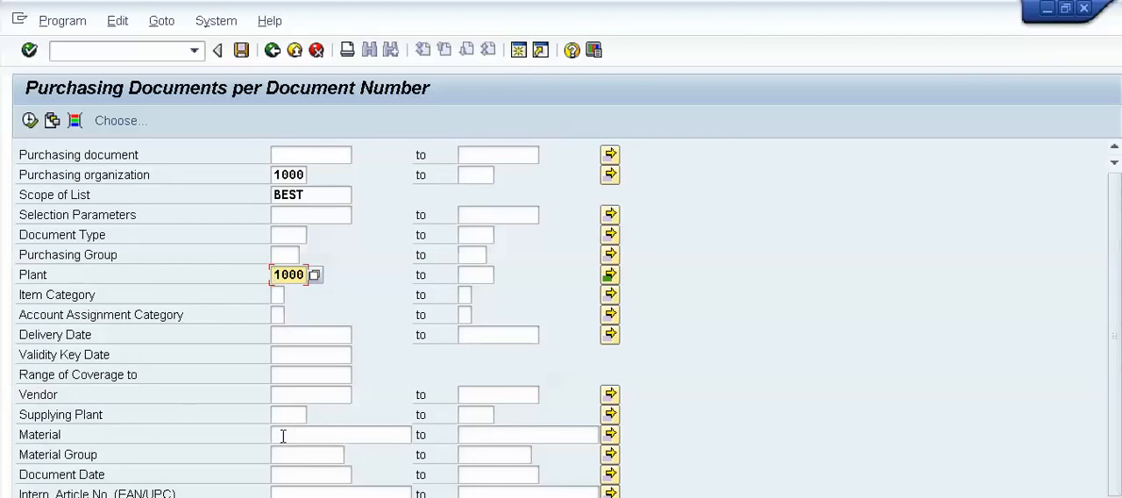
Enter material 100-100 from the F4 suggestions as a selection criterion
text(100)
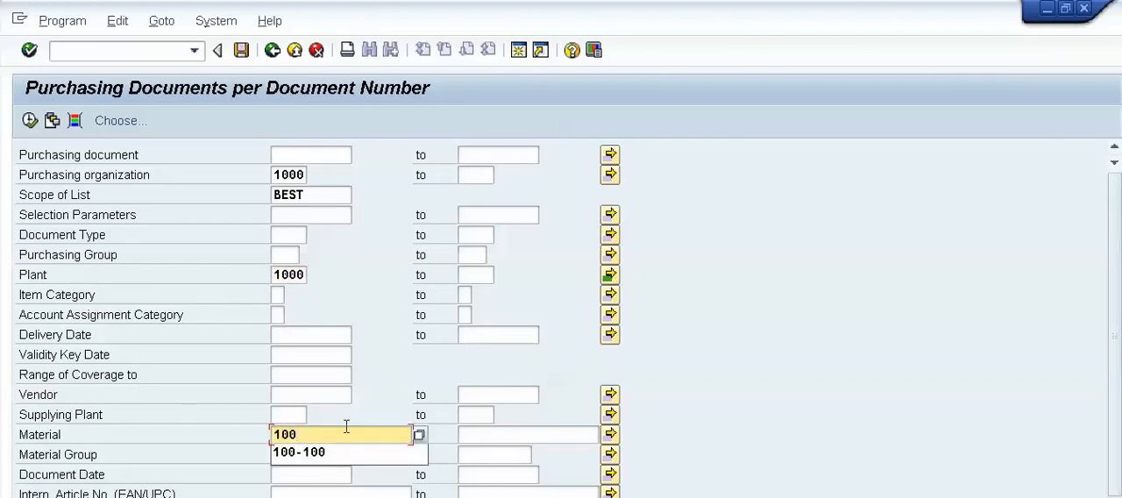
click(298, 452)
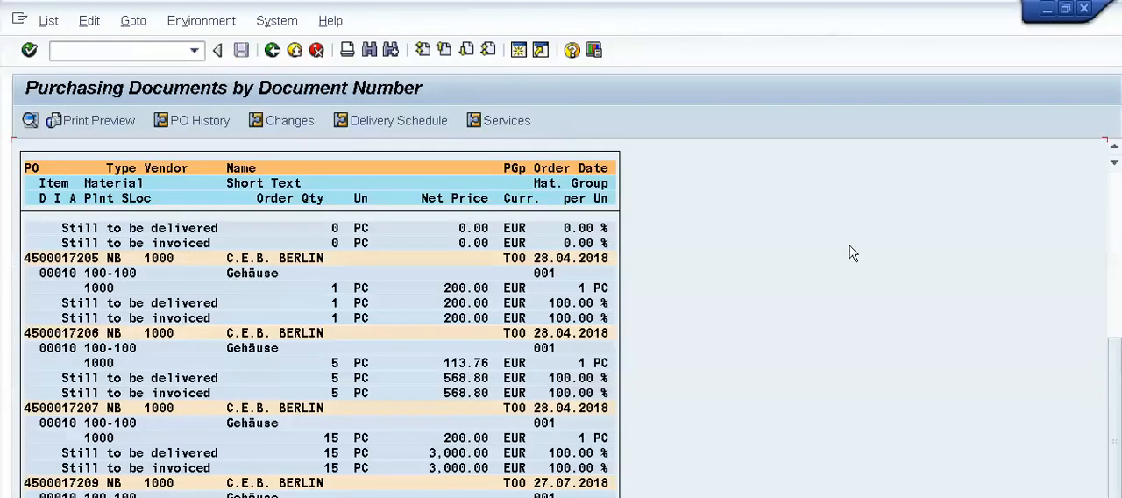
mouse_move(186, 270)
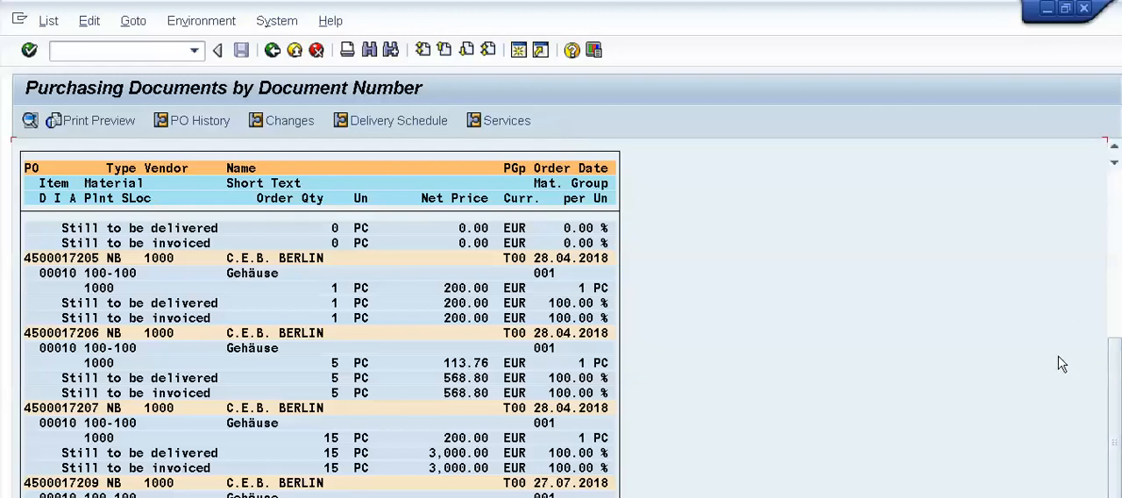
mouse_move(341, 302)
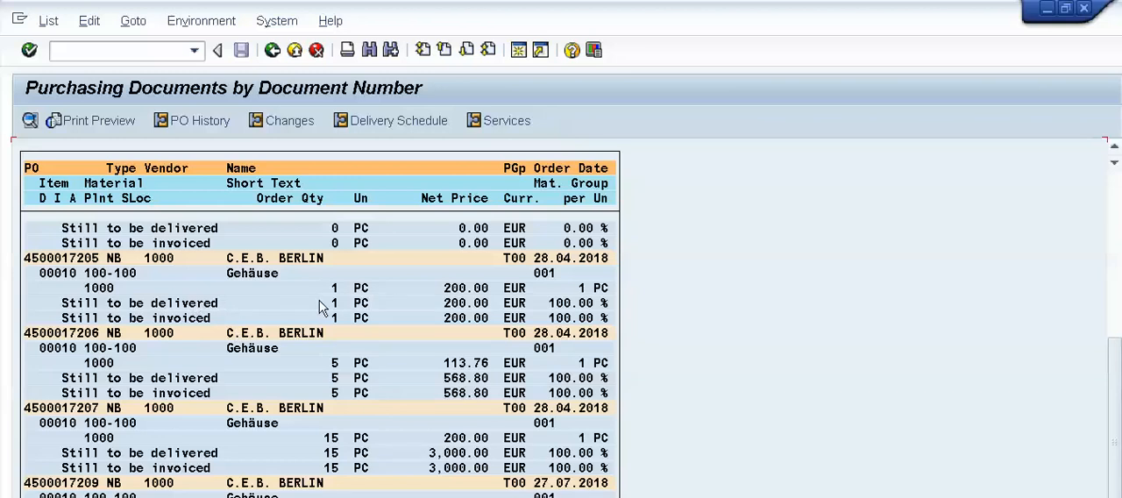
mouse_move(326, 386)
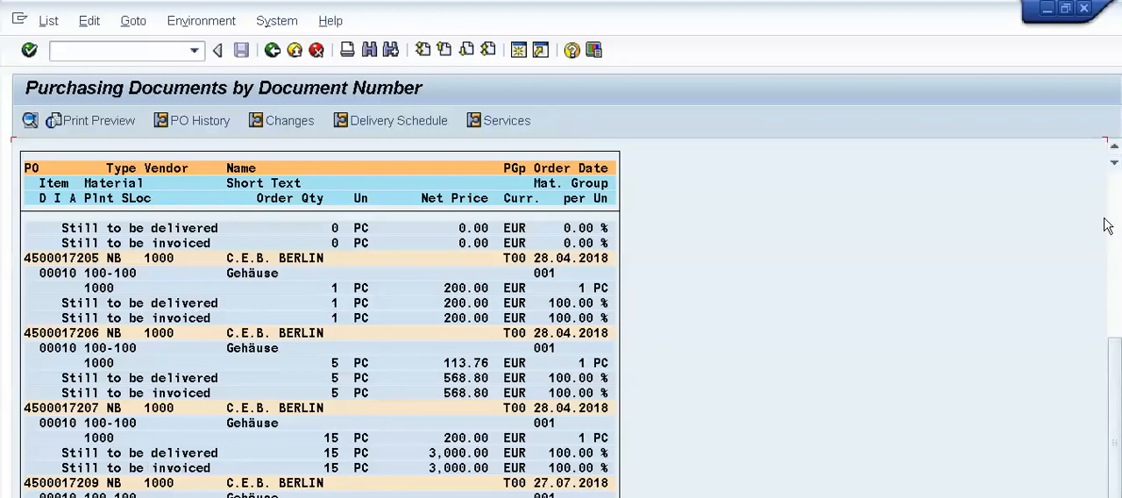
Scroll through the ME2N purchasing documents list for material 100-100
scroll(up, 3)
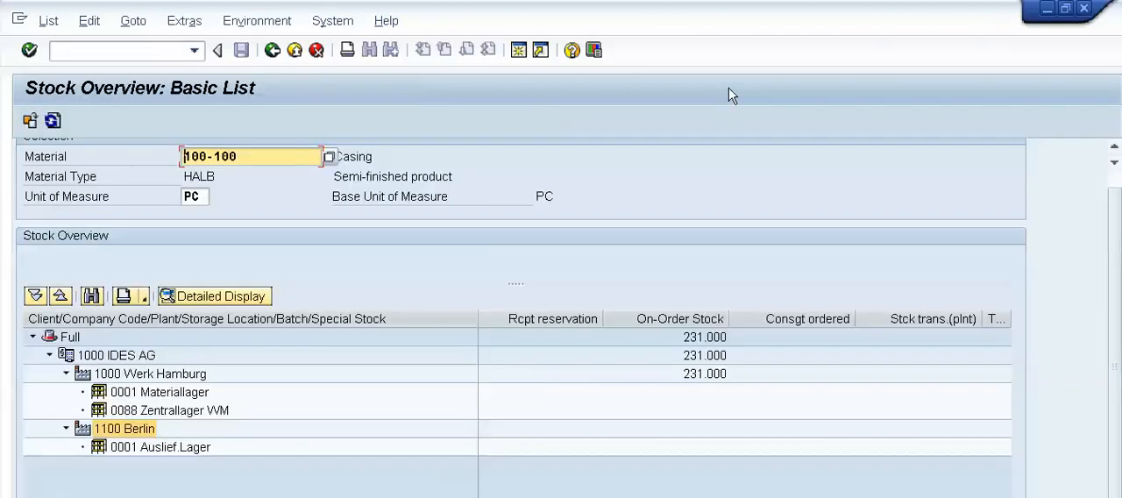
mouse_move(717, 179)
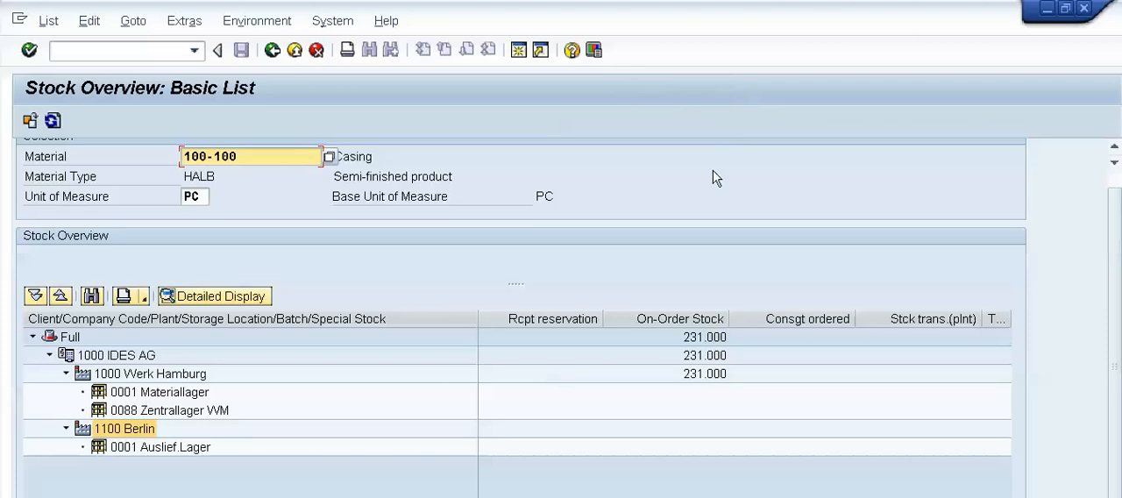
mouse_move(694, 377)
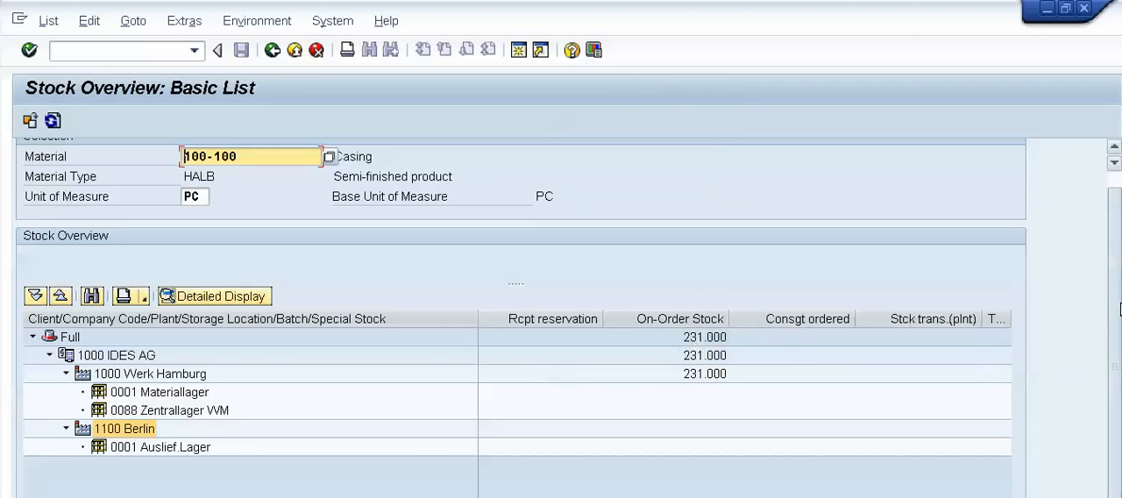
mouse_move(571, 336)
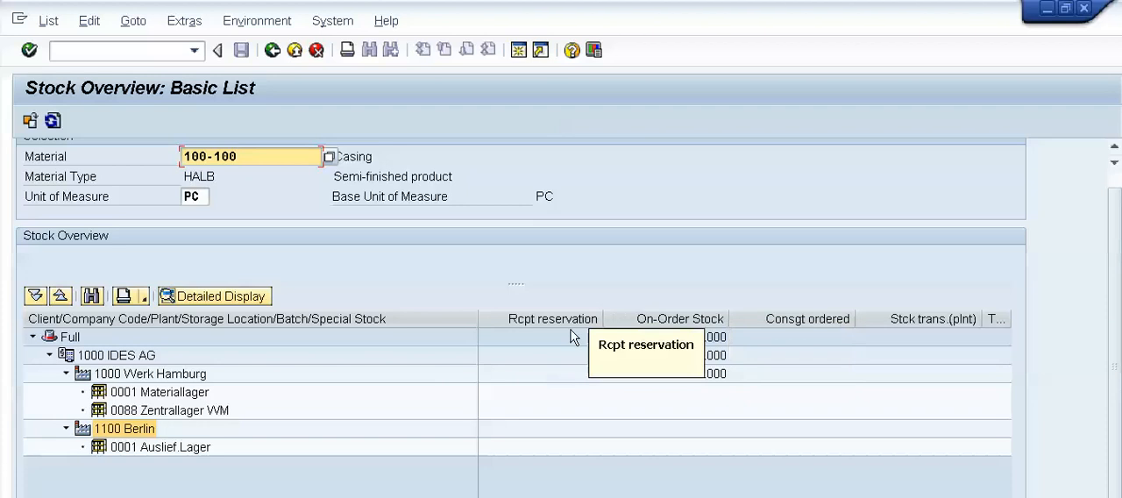
mouse_move(926, 324)
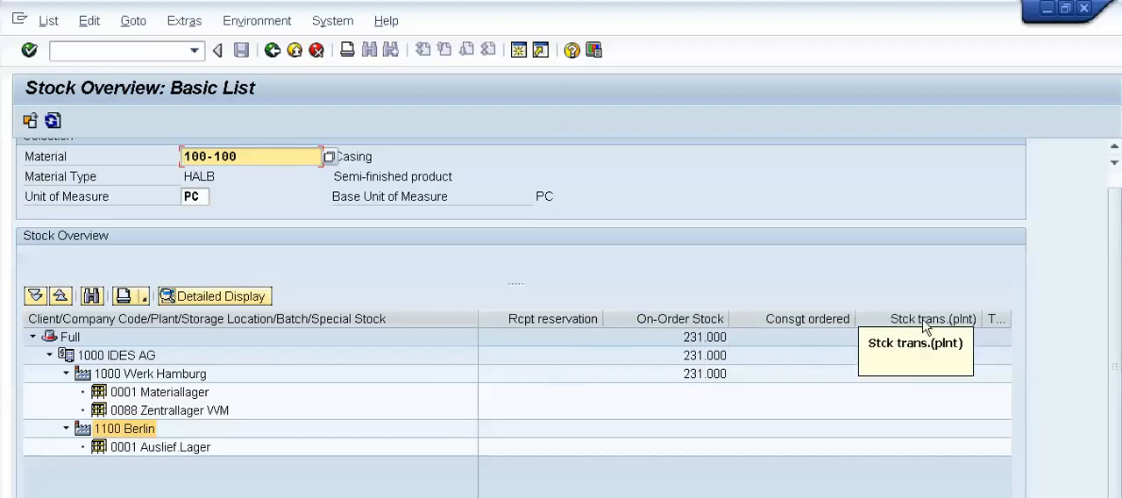
mouse_move(570, 326)
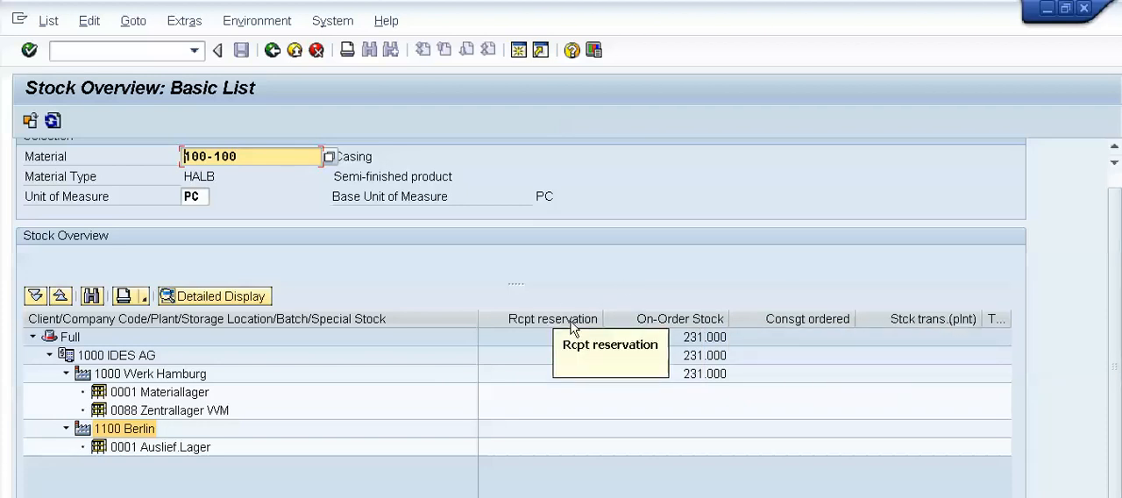
mouse_move(575, 330)
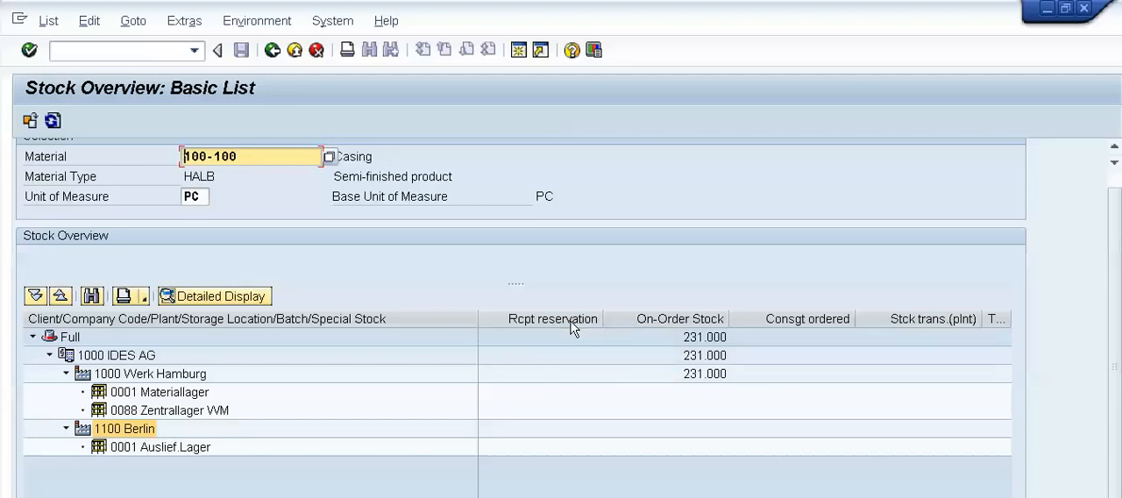
mouse_move(695, 141)
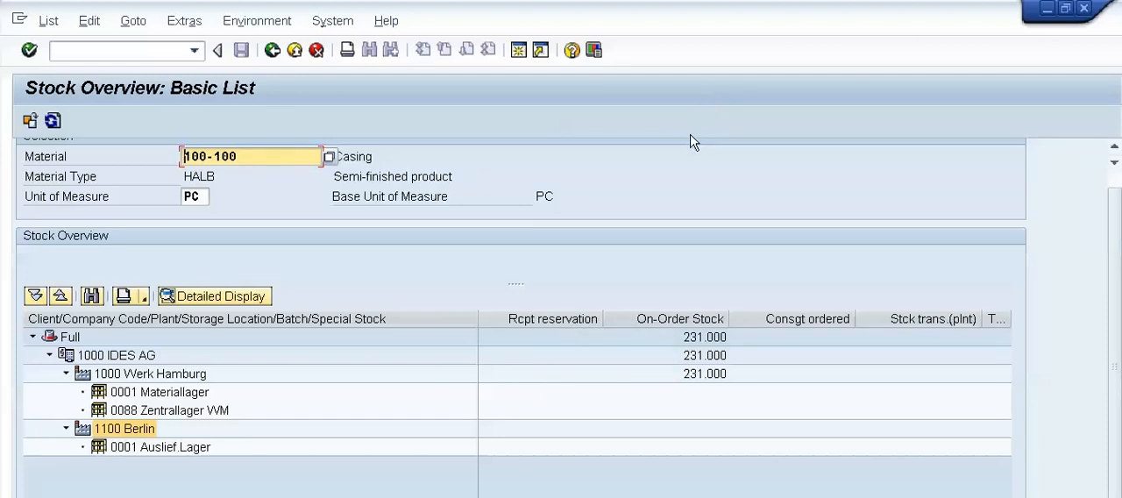